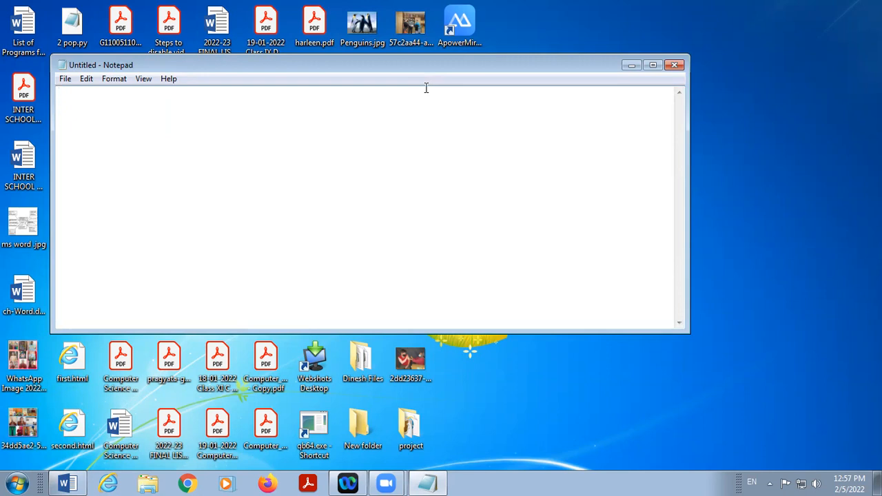
pyautogui.moveTo(465, 58)
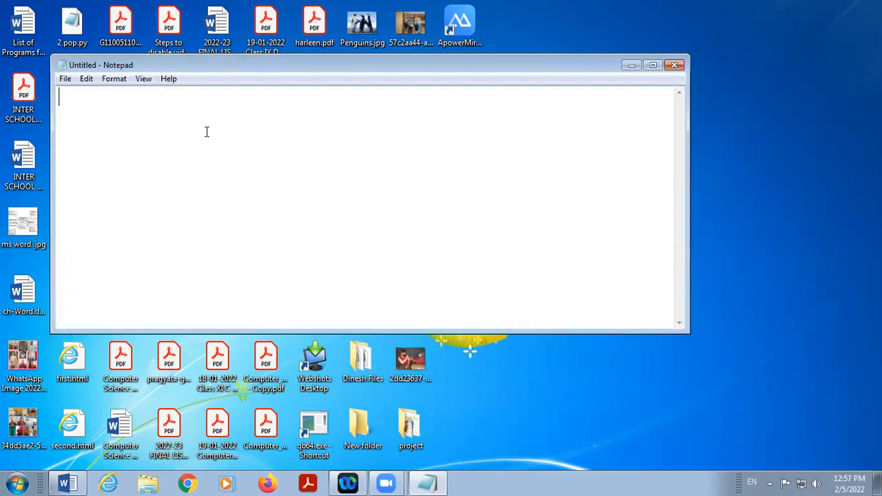
# Step: Write <table> and, a few blank lines below, the closing </table> tag
pyautogui.write('<ta')
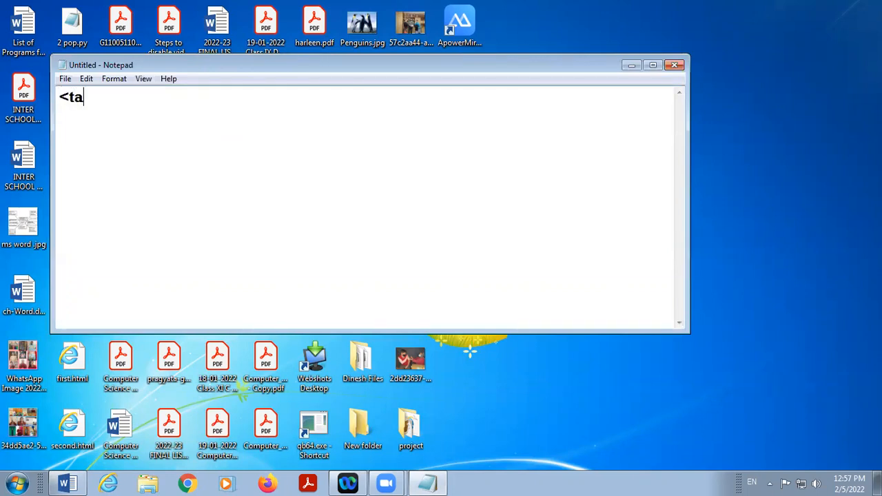
pyautogui.write('ble>')
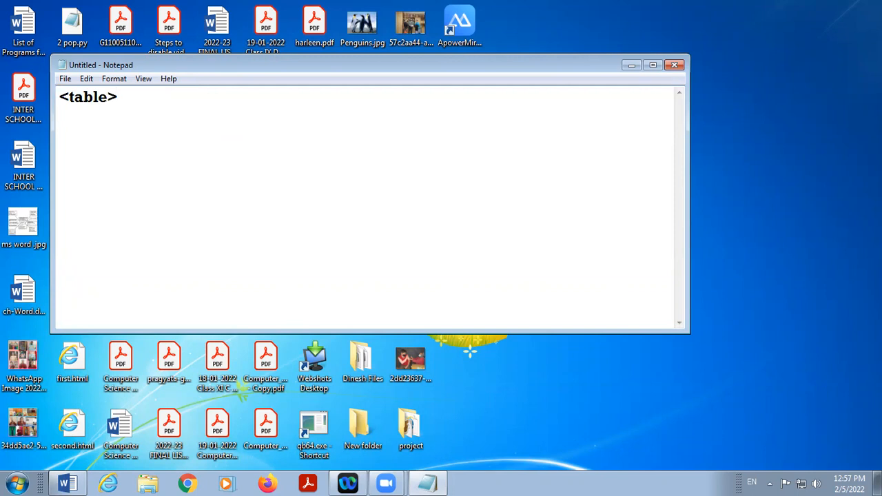
pyautogui.press('Enter')
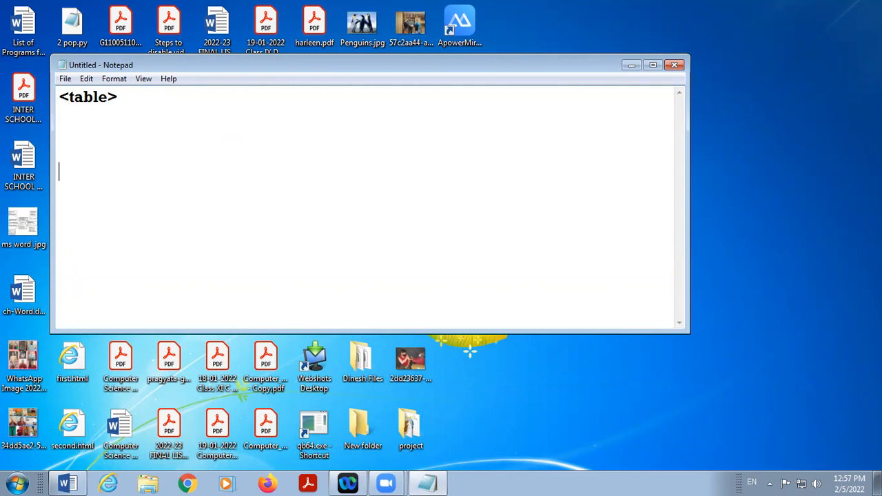
pyautogui.write('?ta')
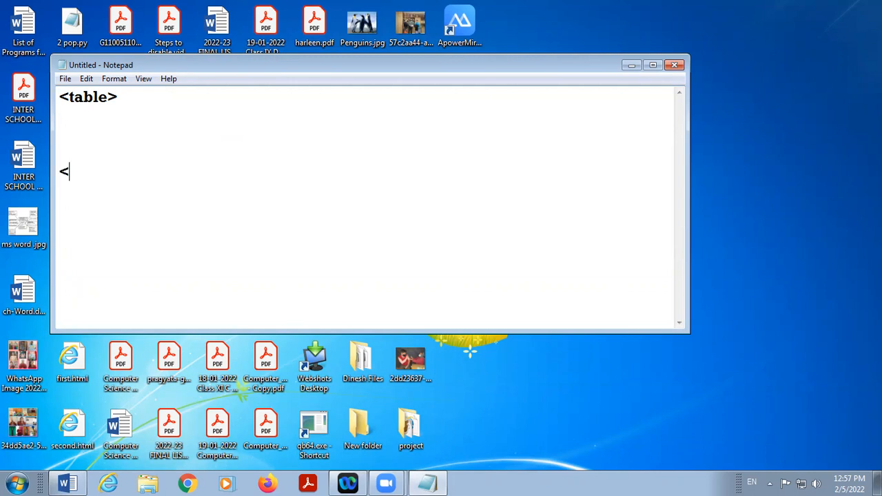
pyautogui.write('/tabl')
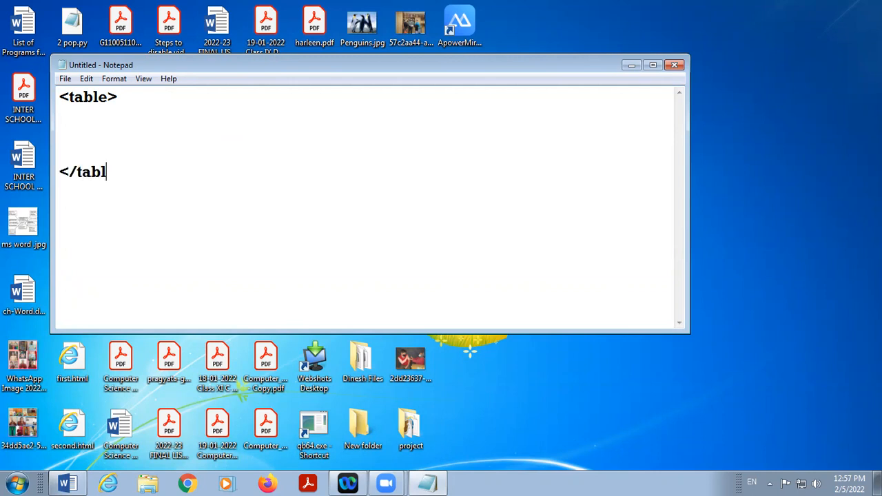
pyautogui.write('e>')
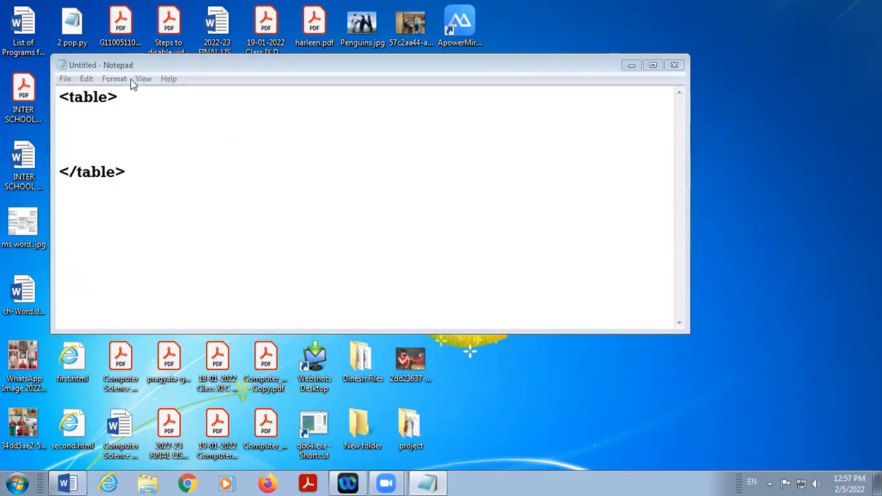
# Step: Add a <tr> line and a <td><th> line between the table tags
pyautogui.moveTo(101, 65); pyautogui.dragTo(183, 79)
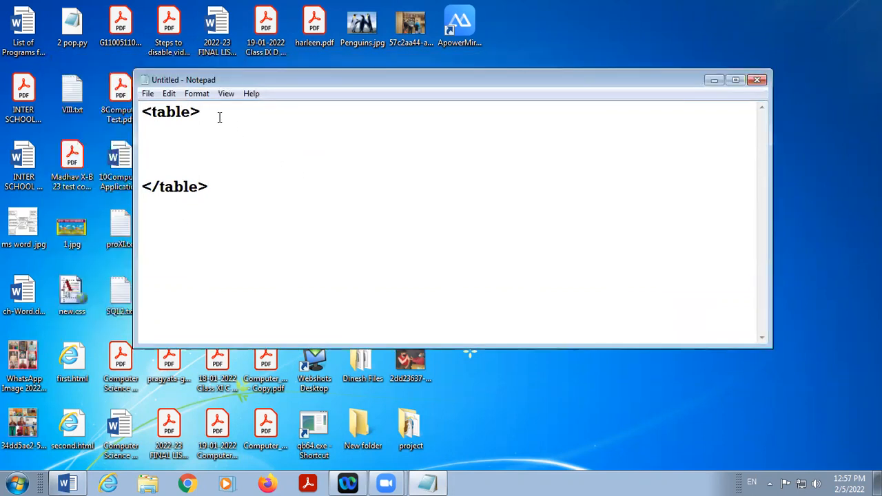
pyautogui.write('<tr')
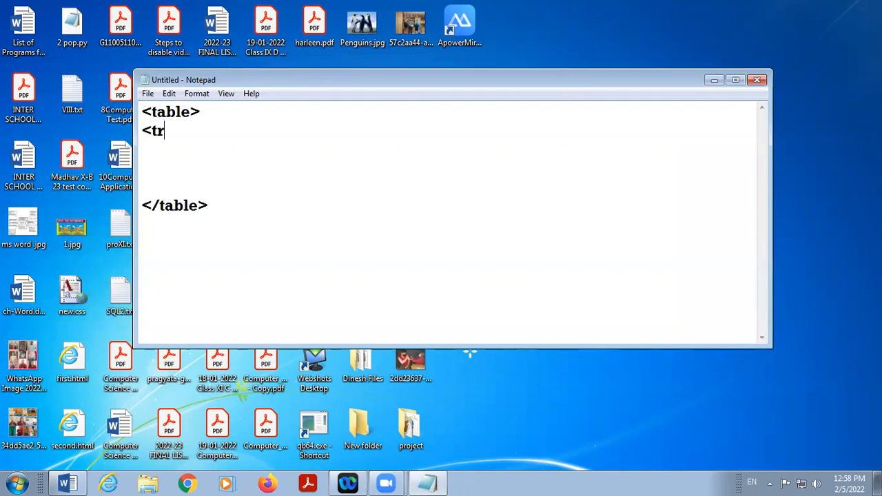
pyautogui.write('>')
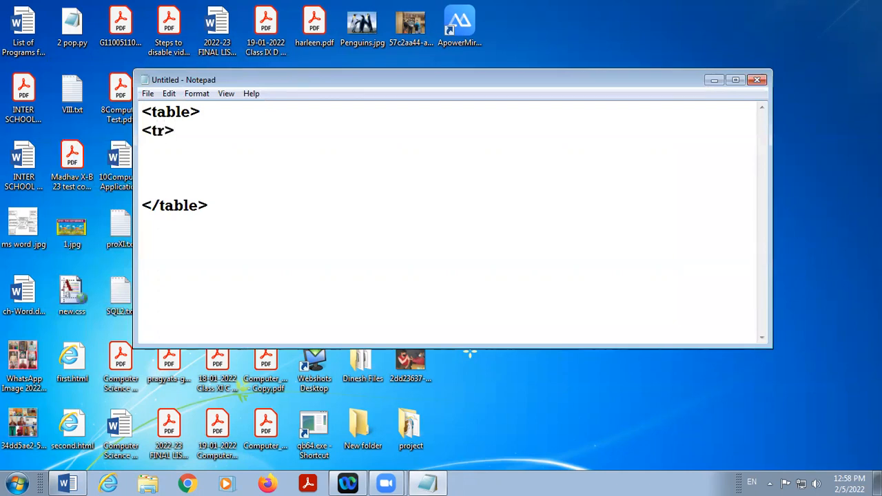
pyautogui.moveTo(545, 103)
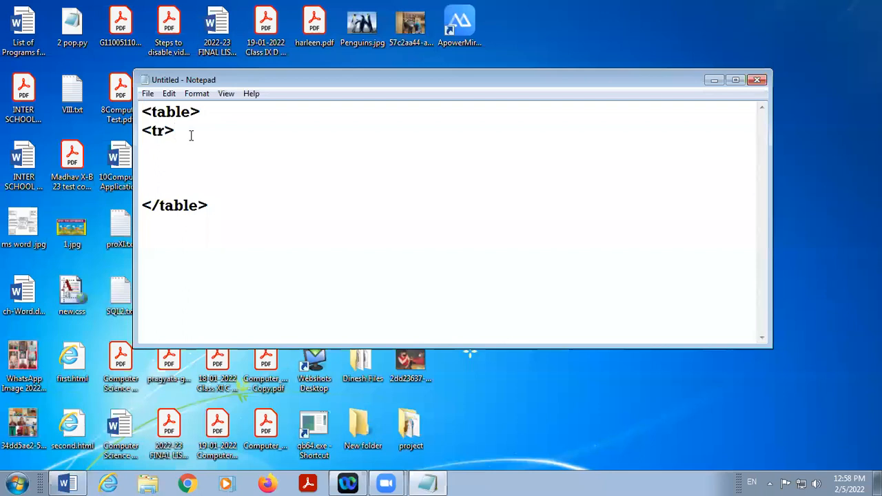
pyautogui.write('<t')
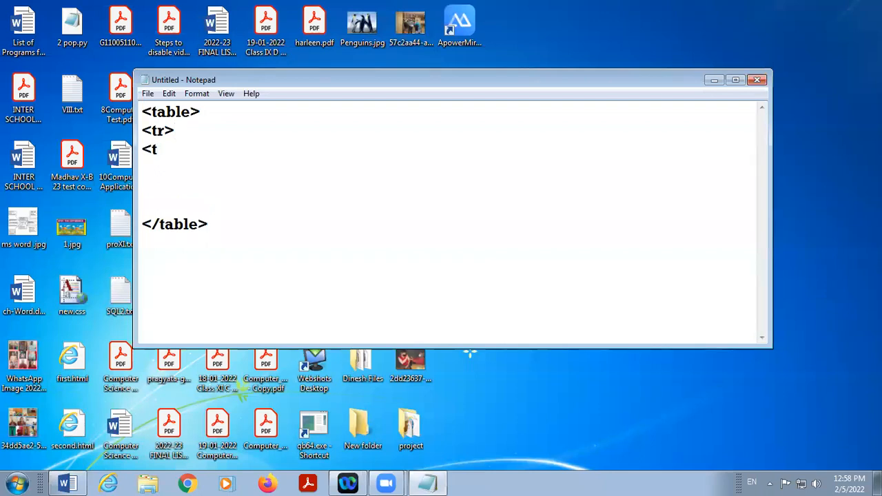
pyautogui.write('d><')
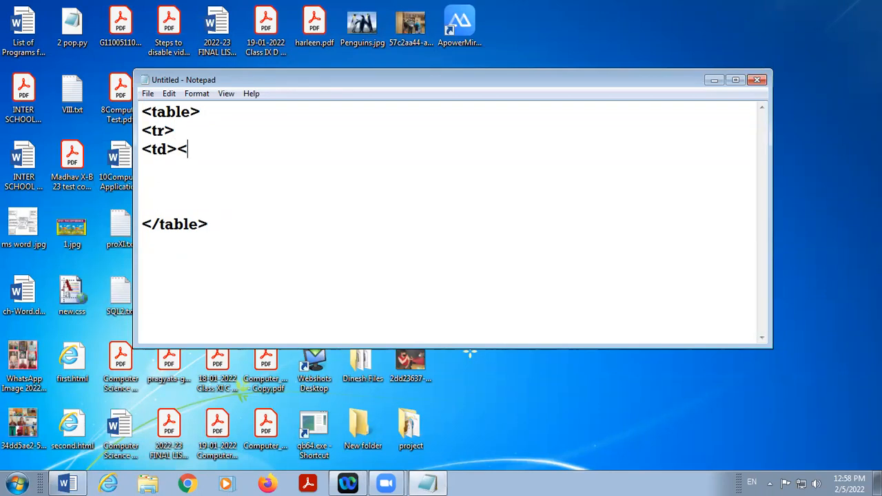
pyautogui.write('td')
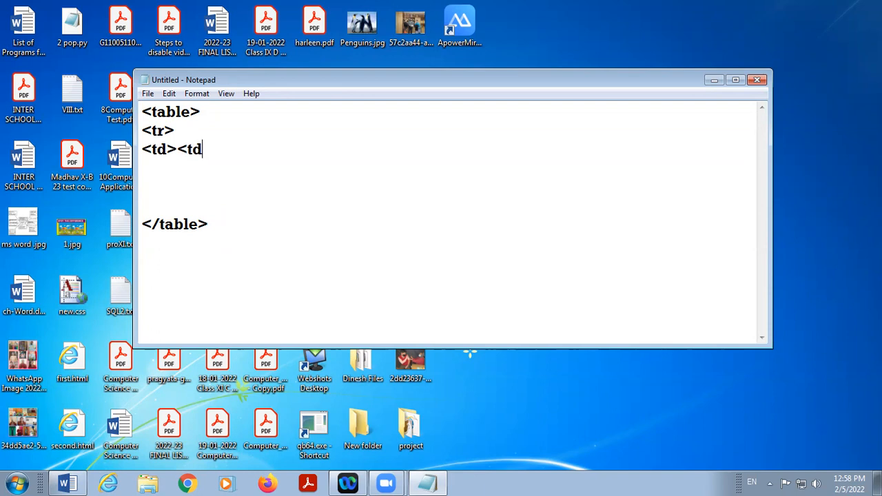
pyautogui.write('h')
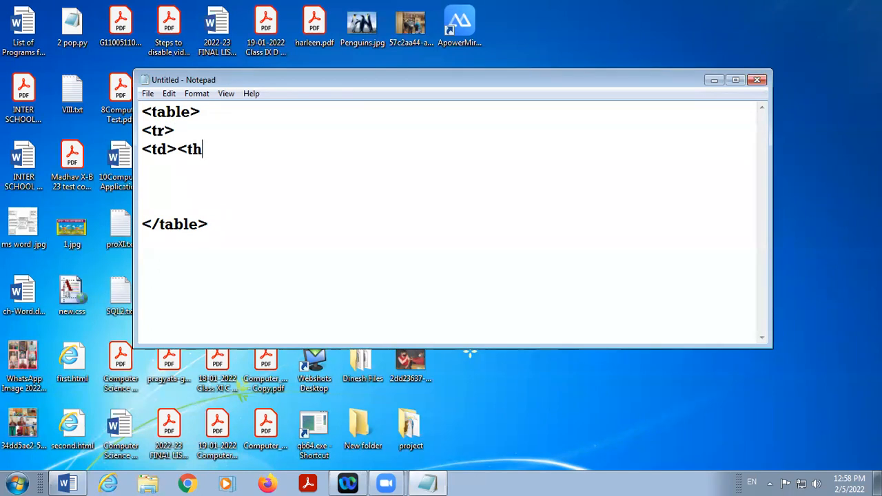
pyautogui.write('>')
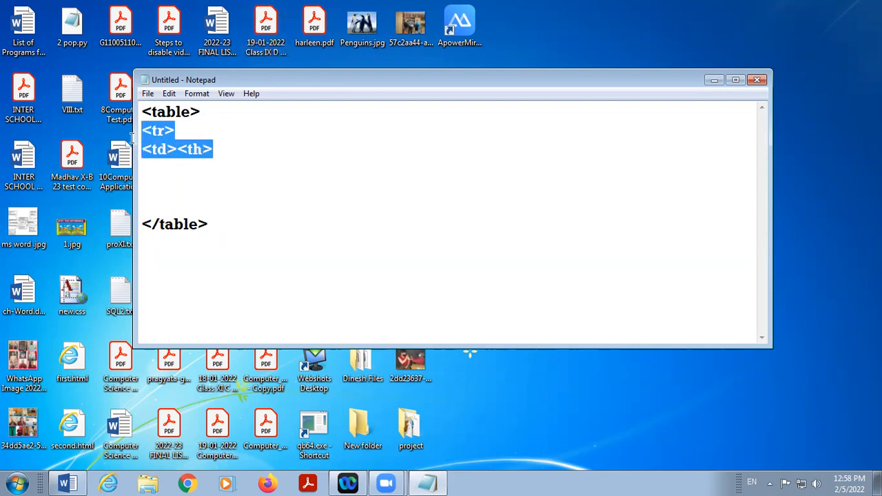
# Step: Delete the tag lines and write the heading 'Attributes of Table Tag:'
pyautogui.press('Delete')
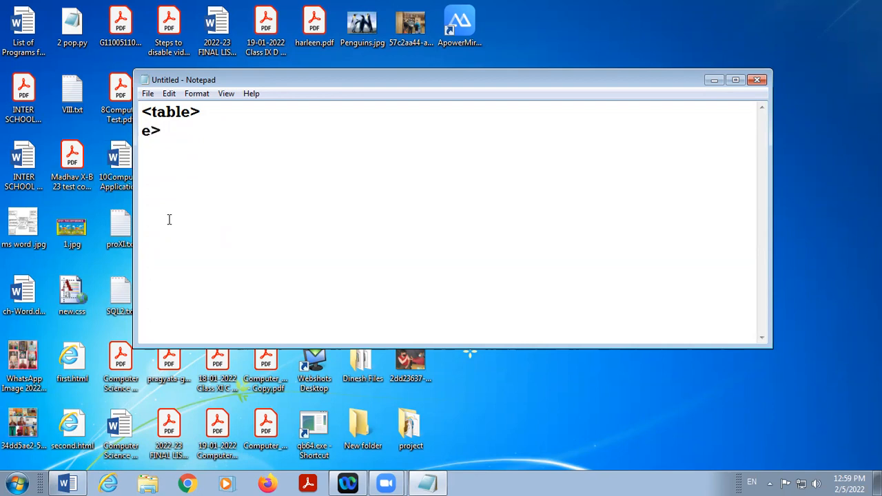
pyautogui.press('BackSpace')
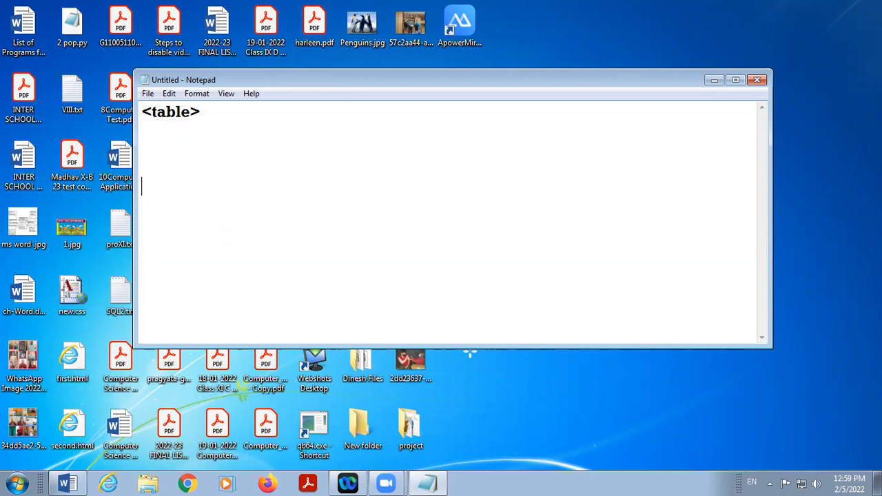
pyautogui.write('A')
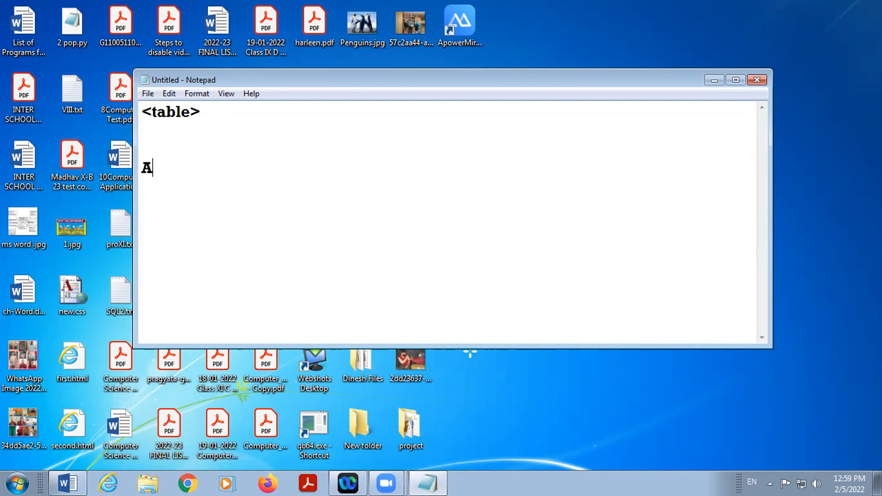
pyautogui.write('ttribut')
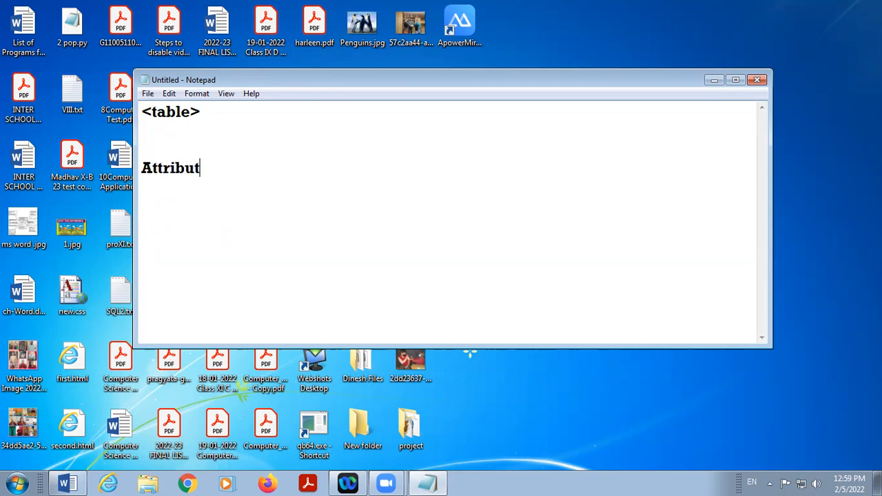
pyautogui.press('BackSpace')
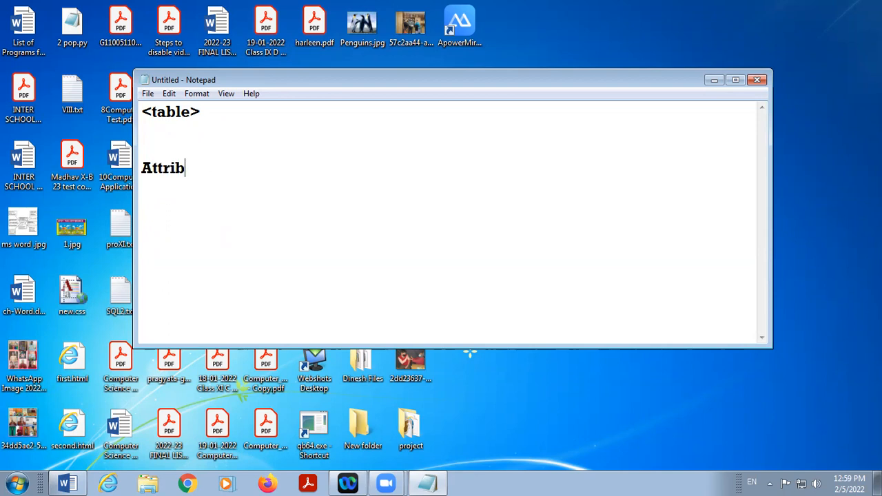
pyautogui.write('utes of')
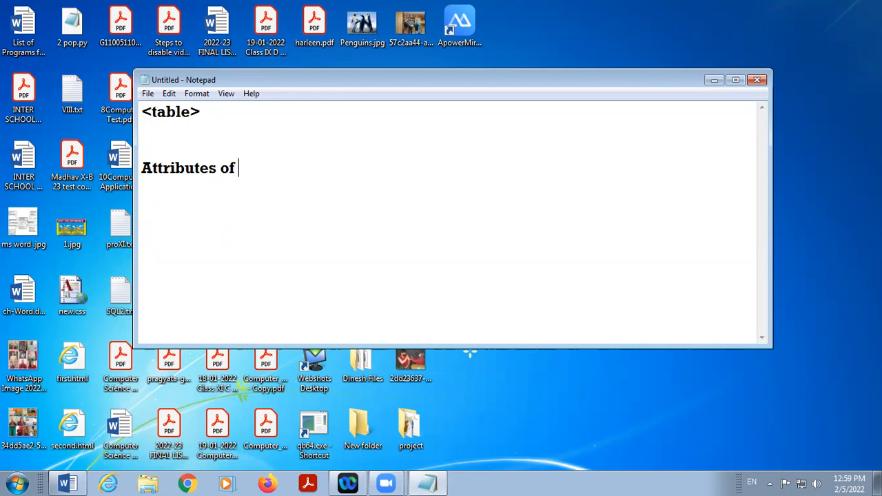
pyautogui.write('Table')
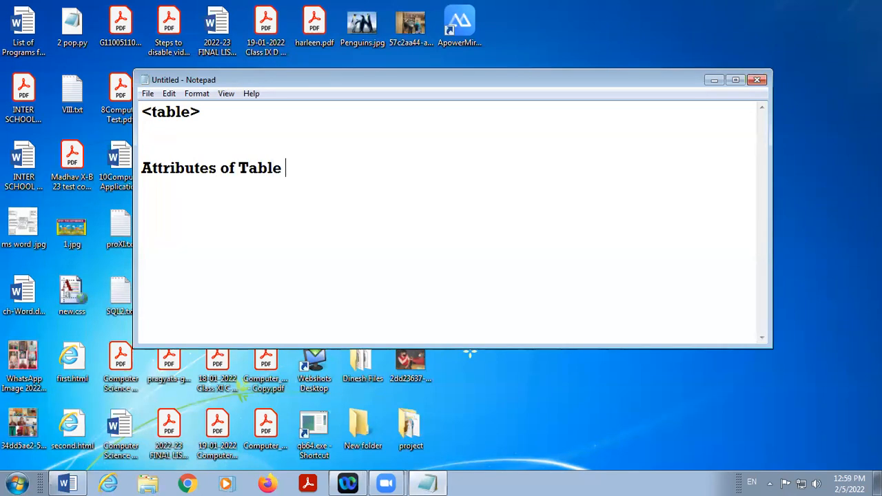
pyautogui.write('Tag:')
pyautogui.write('1.')
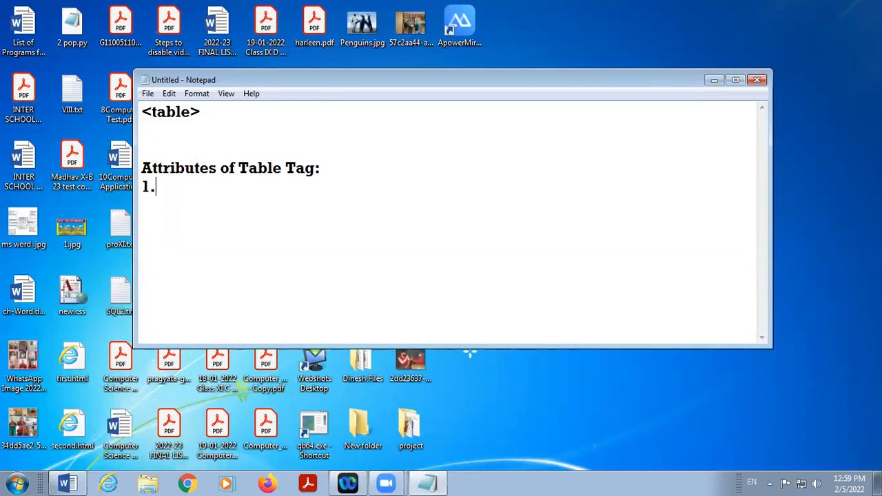
# Step: List border and bgcolor as the first two table attributes
pyautogui.write('bord')
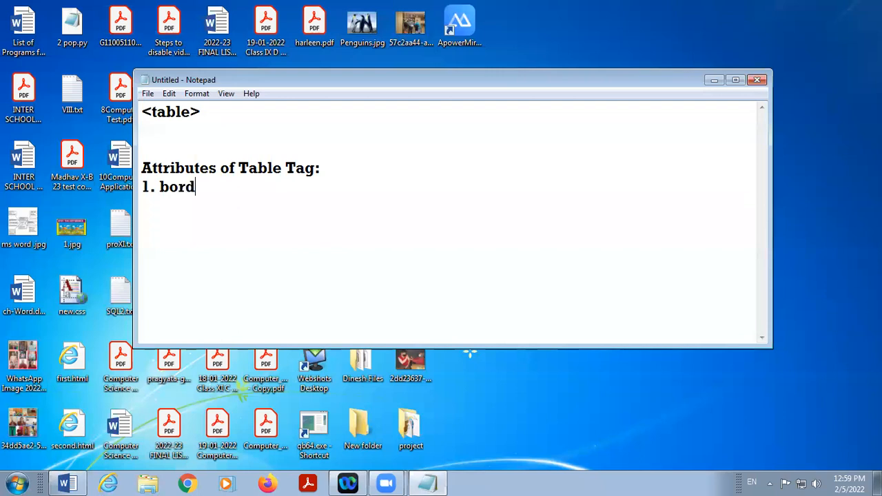
pyautogui.write('er')
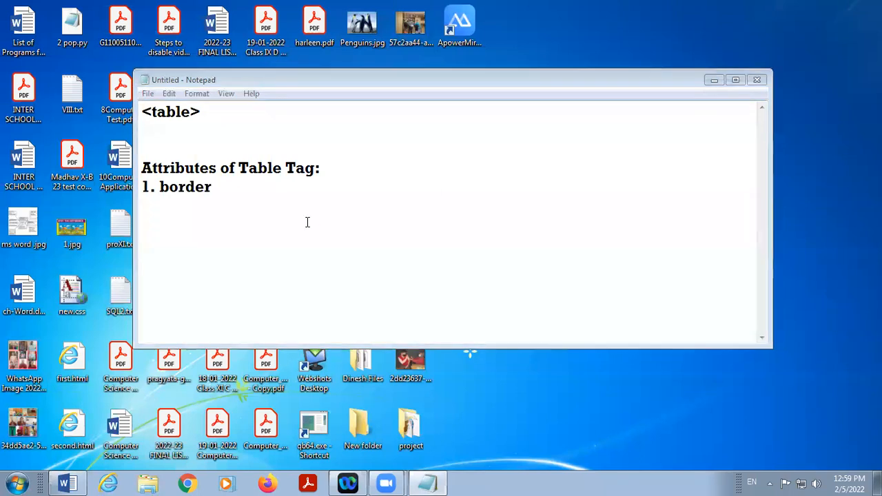
pyautogui.click(214, 187)
pyautogui.write('2.')
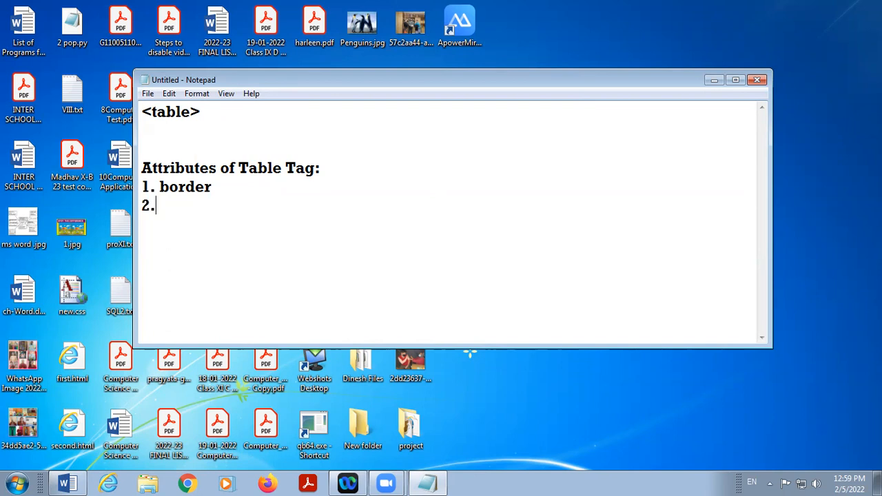
pyautogui.write('bgc')
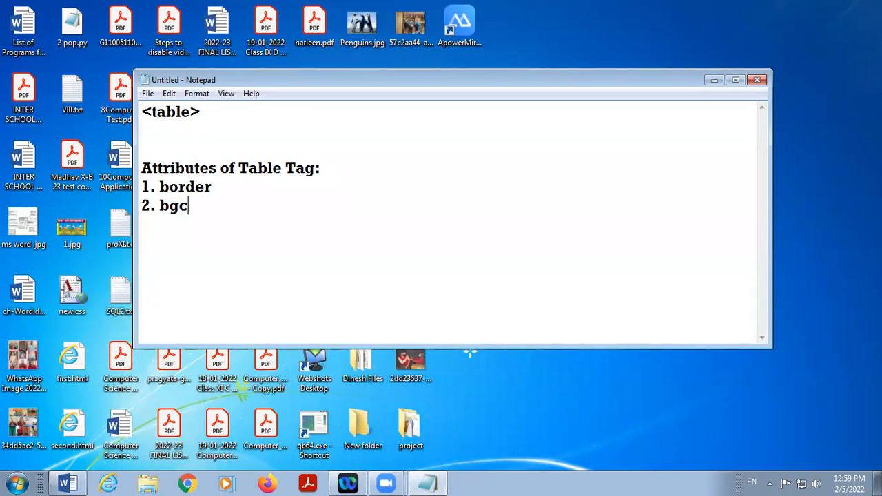
pyautogui.write('olor')
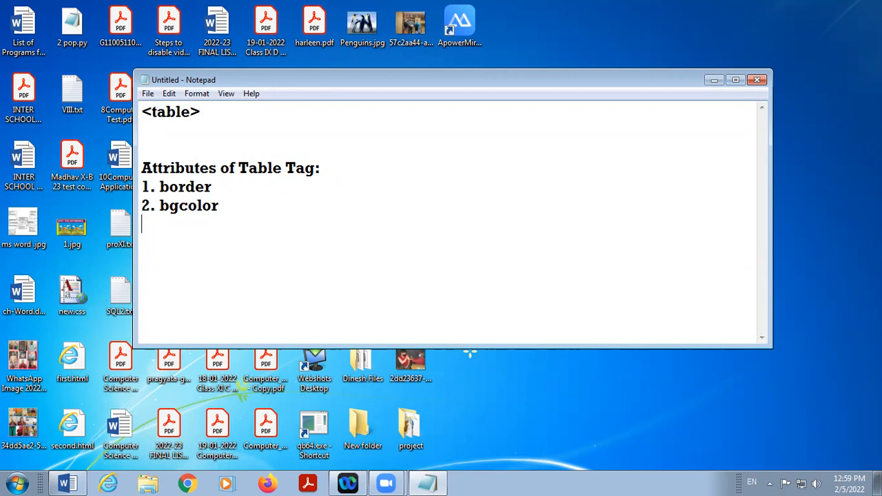
# Step: Add '3. background' and '4. align' to the attributes list
pyautogui.write('3.')
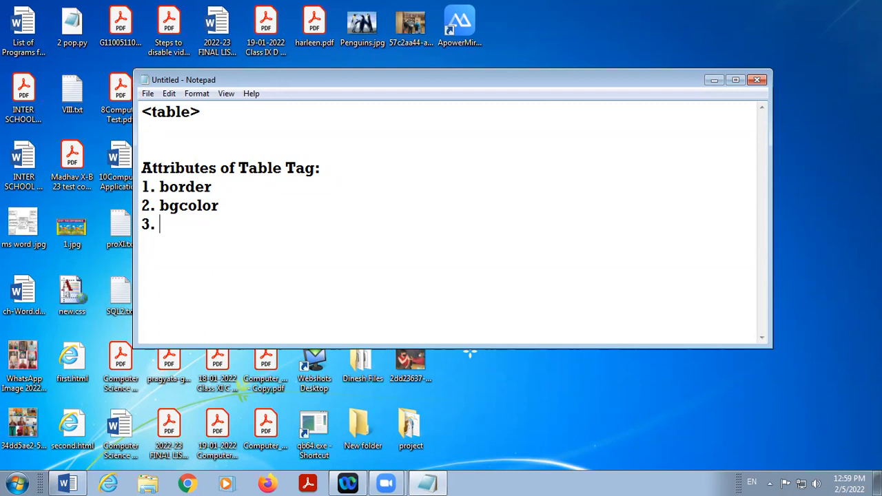
pyautogui.write('bac')
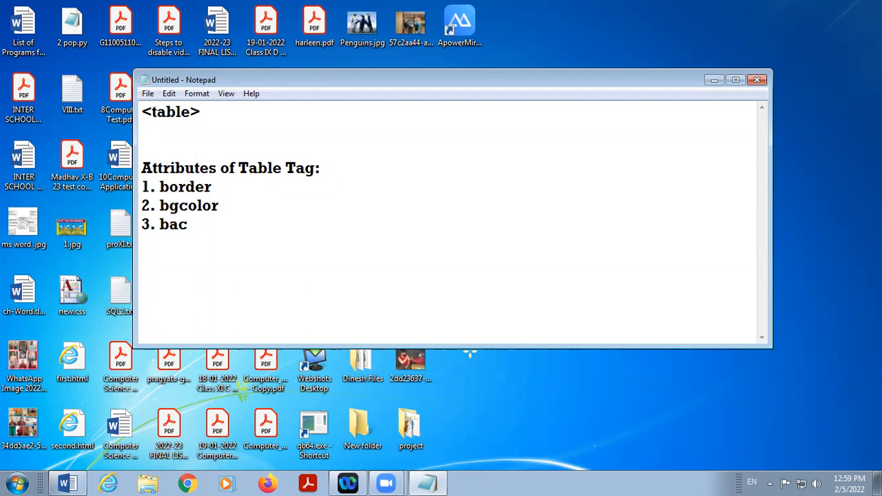
pyautogui.write('kgr')
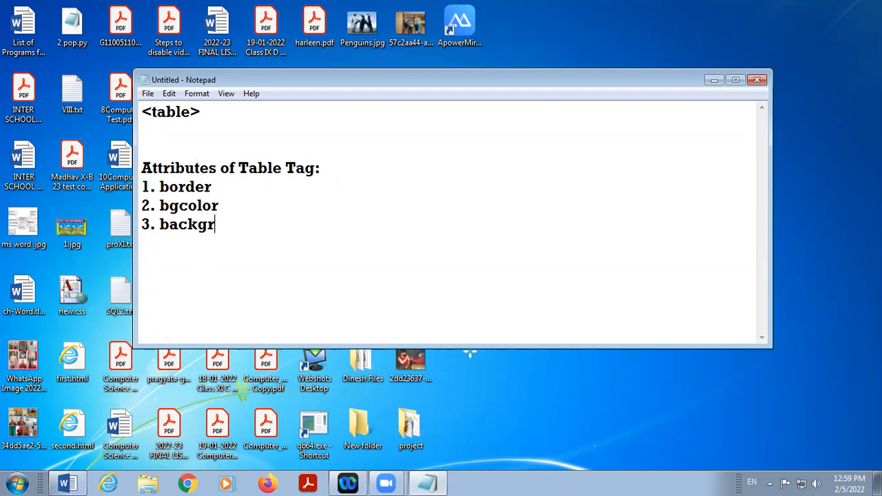
pyautogui.write('ound')
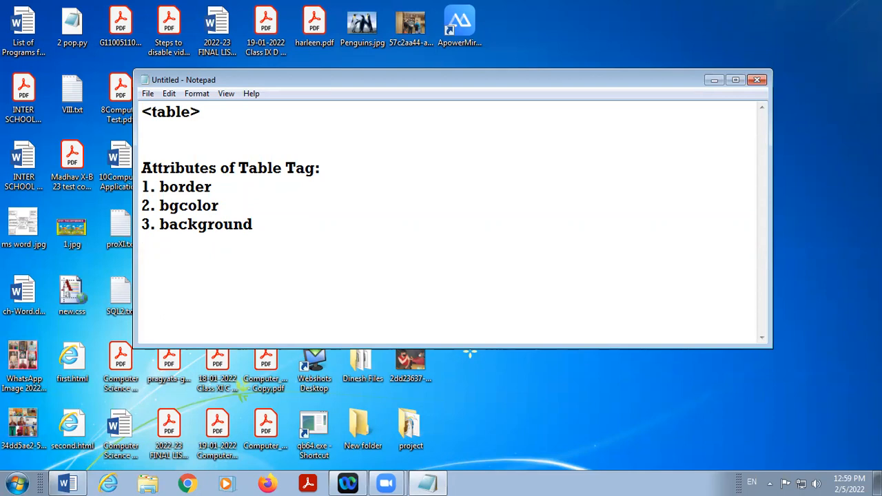
pyautogui.write('4. al')
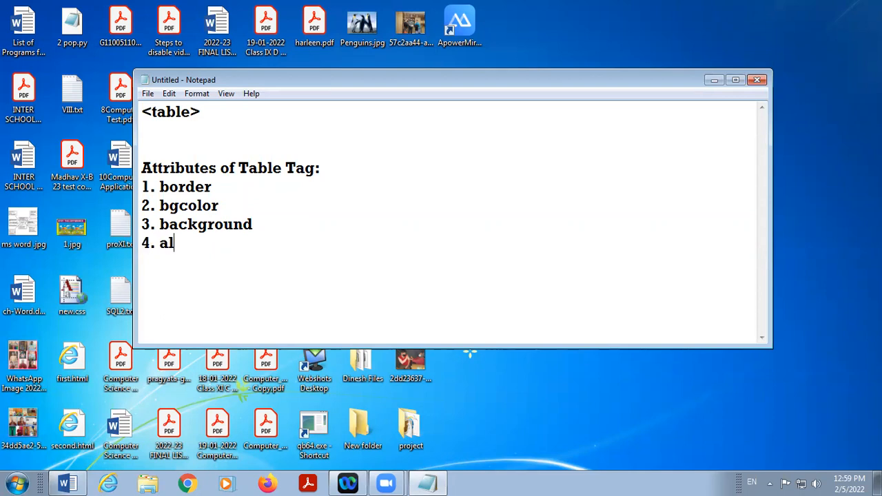
pyautogui.write('ign')
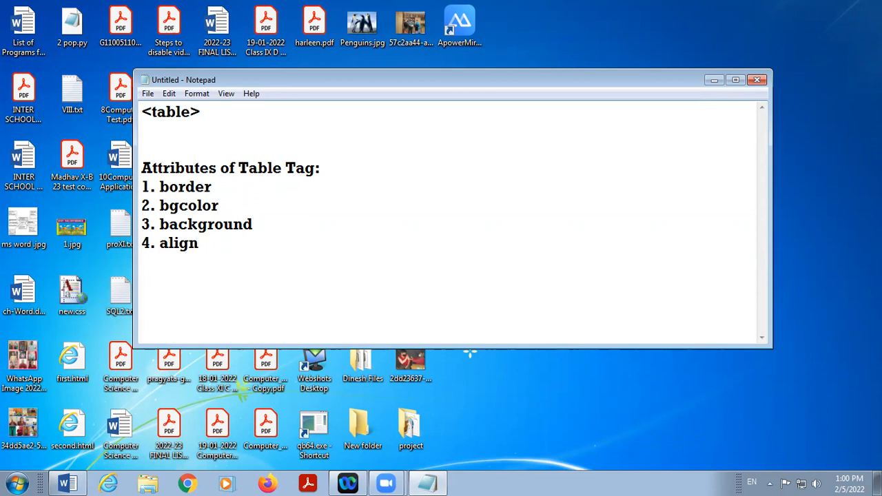
# Step: Add '5. cellspacing' and '6. cellpadding' to the attributes list
pyautogui.write('5. ce')
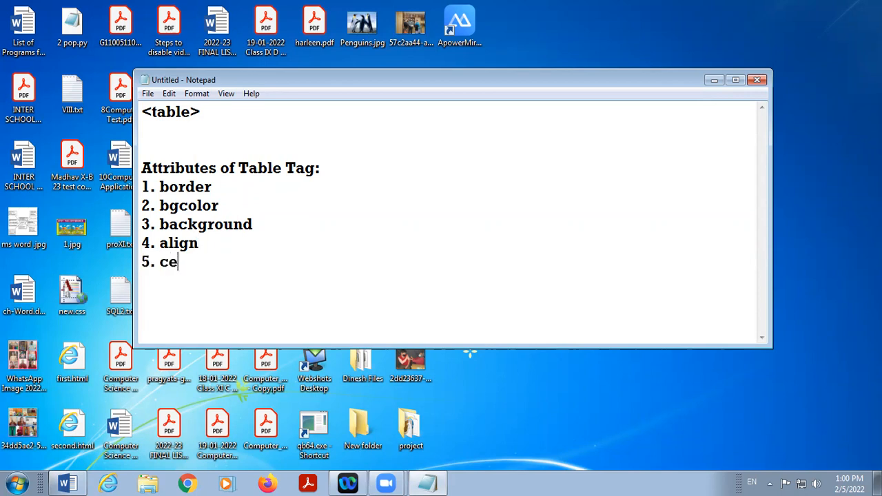
pyautogui.write('llspac')
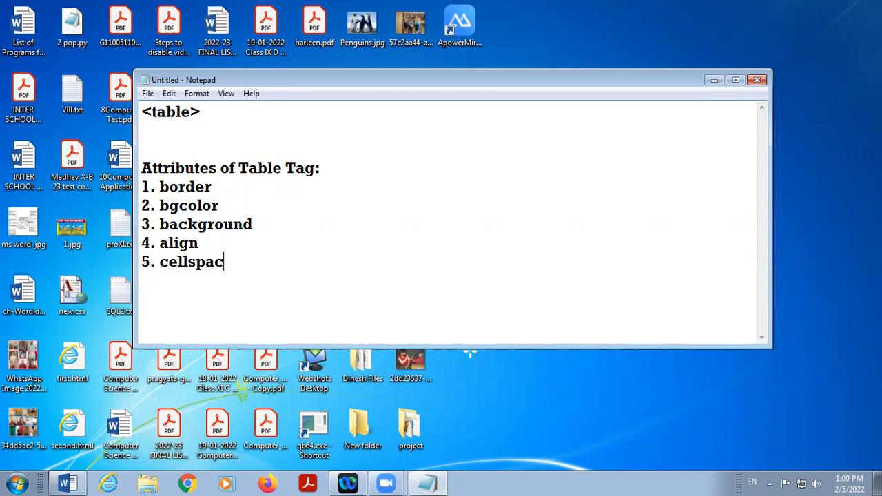
pyautogui.press('Backspace')
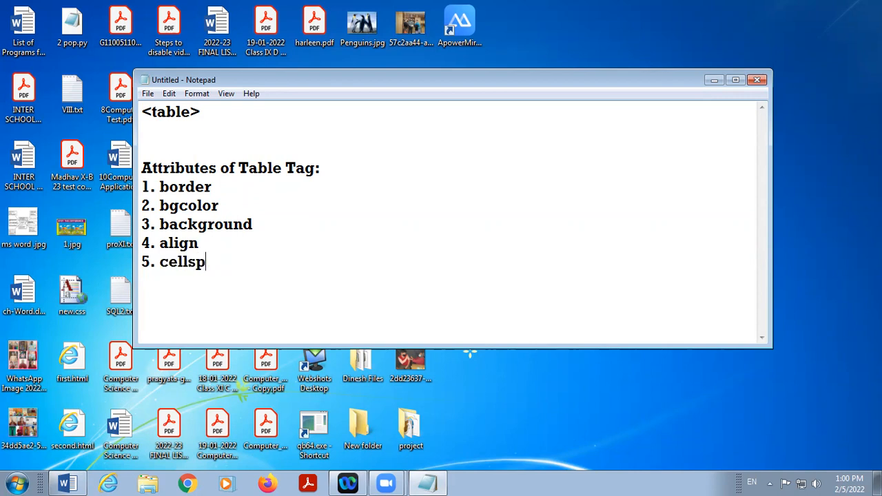
pyautogui.write('acing')
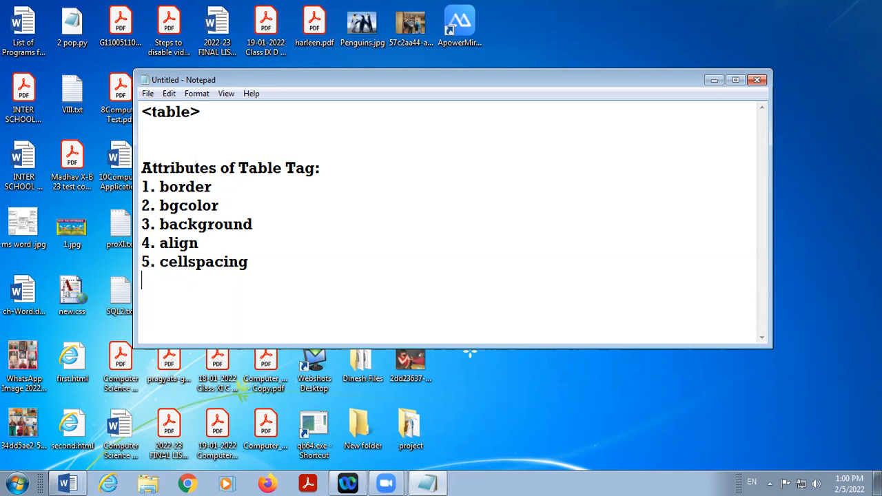
pyautogui.write('6.')
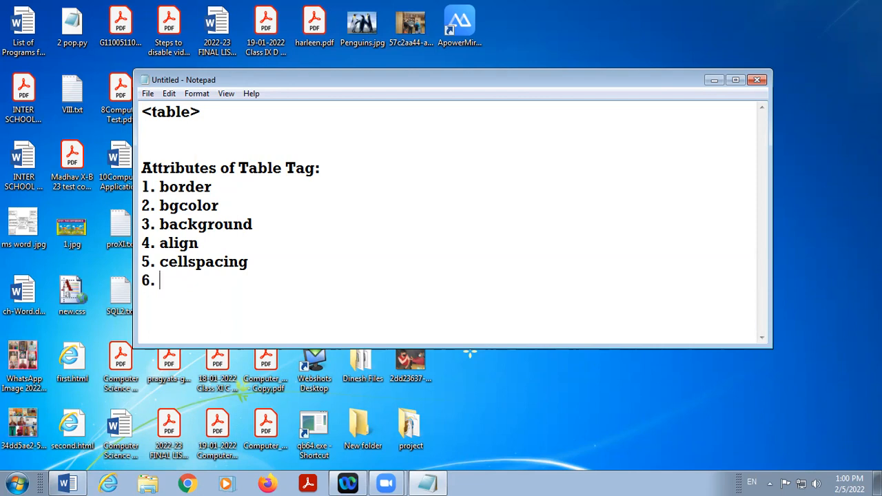
pyautogui.write('c')
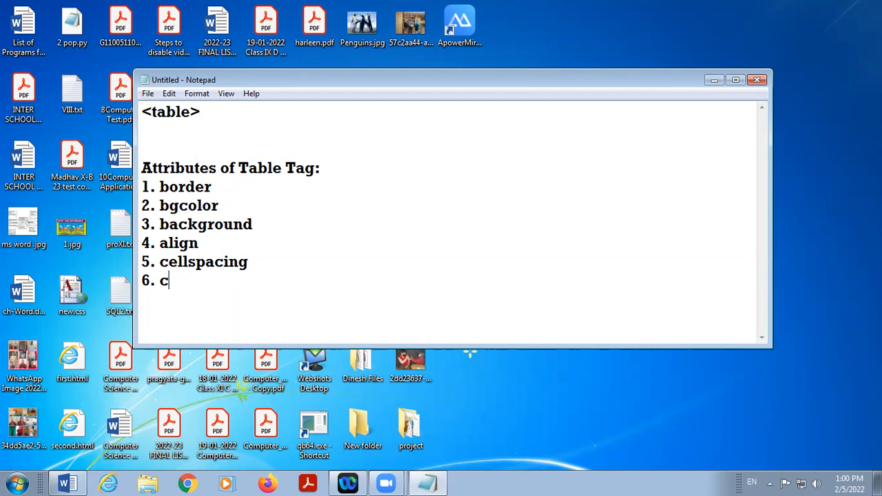
pyautogui.write('ell[')
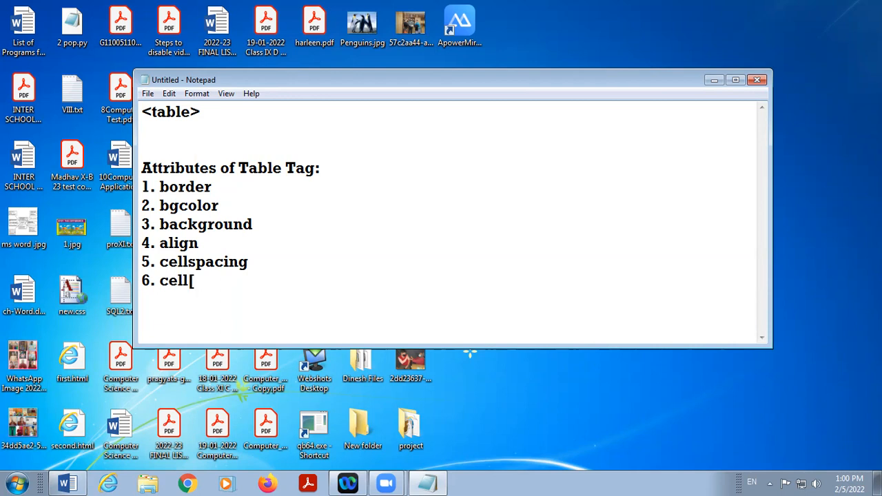
pyautogui.write('lpadd')
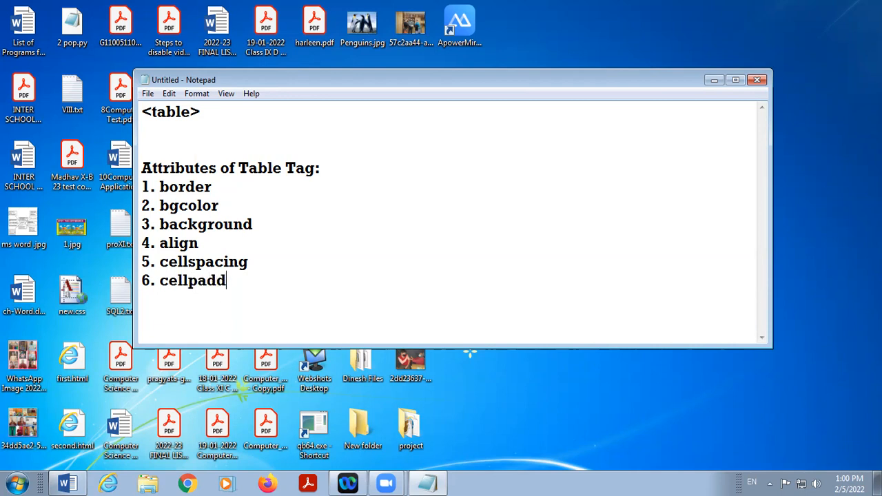
pyautogui.press('BackSpace')
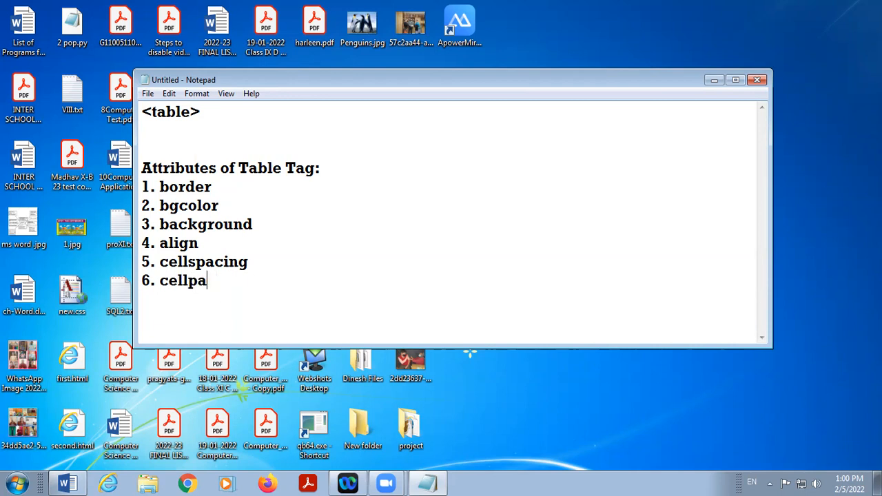
pyautogui.write('dding')
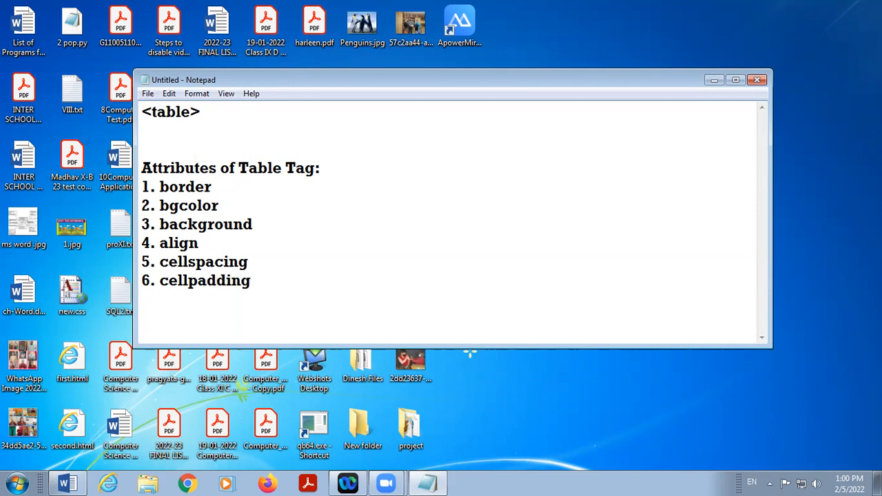
# Step: Add '7. rules' and '8. frame' to the attributes list
pyautogui.write('7')
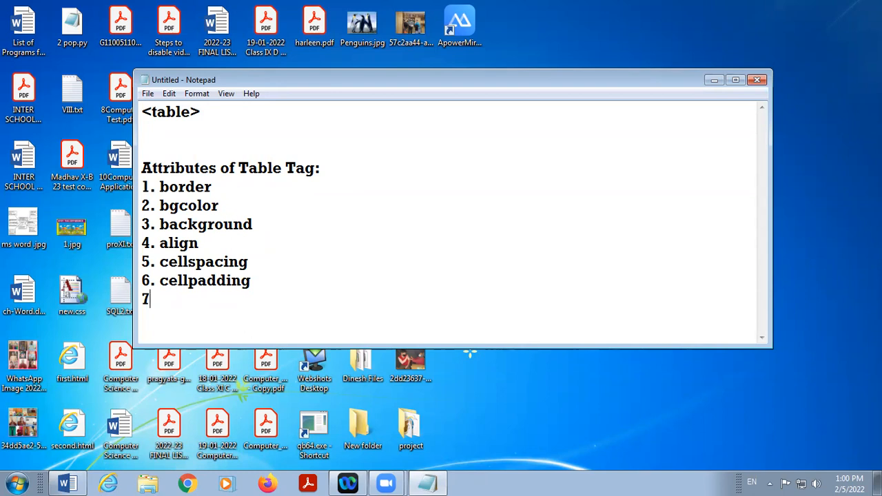
pyautogui.write('.')
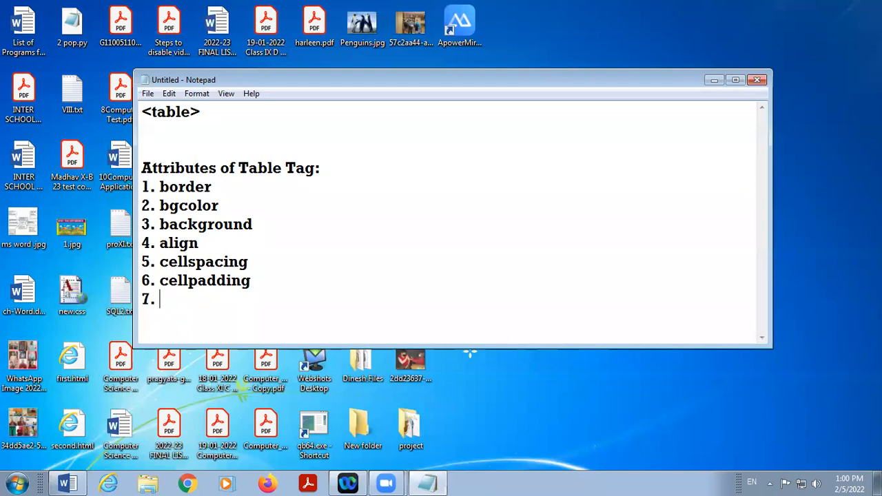
pyautogui.write('rules')
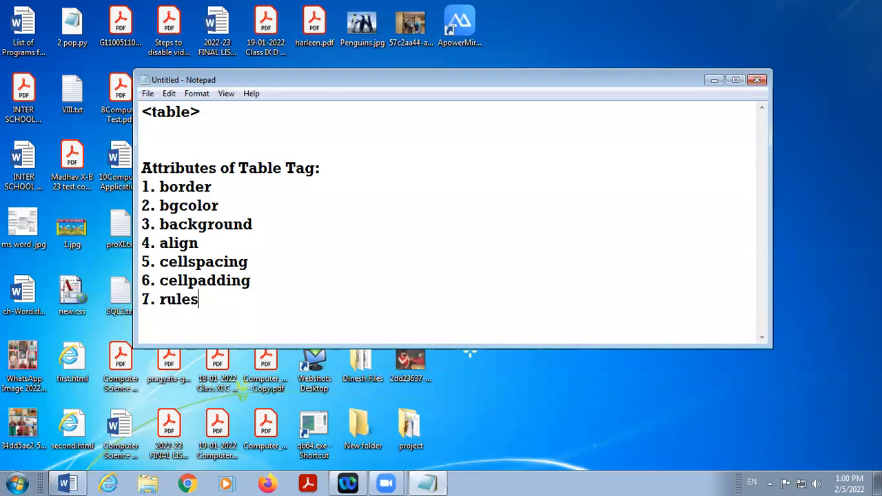
pyautogui.write('8')
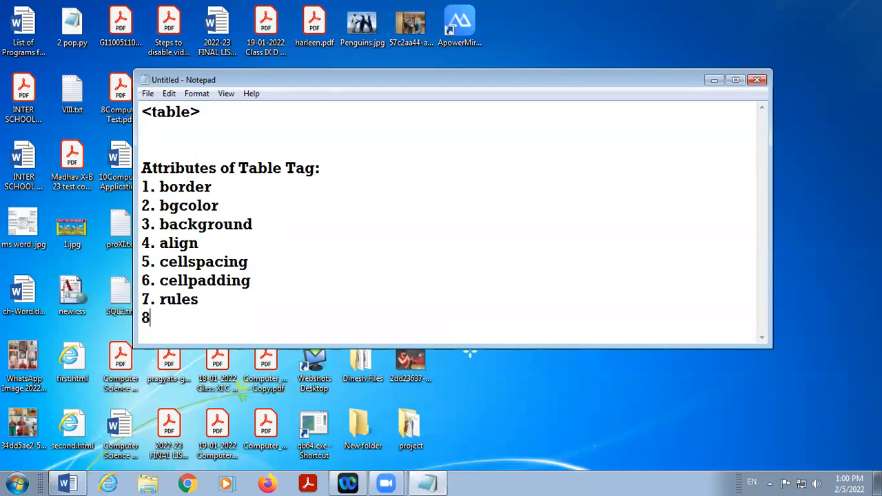
pyautogui.write('. f')
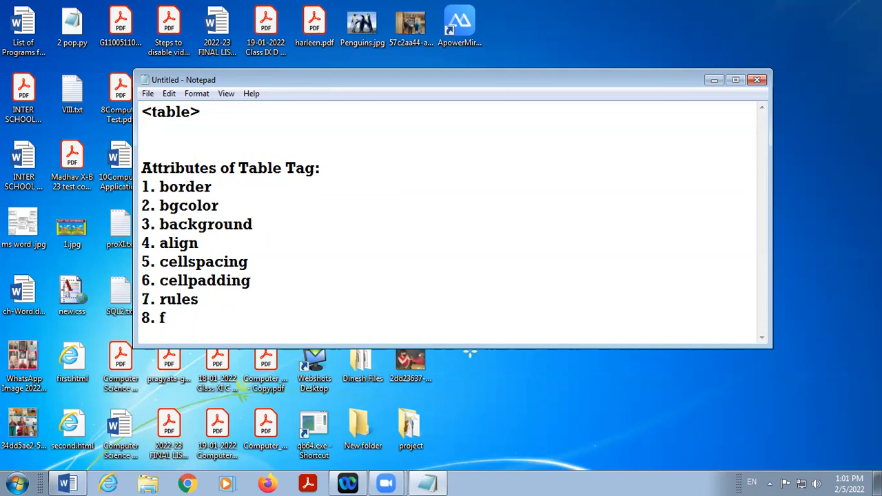
pyautogui.write('rame')
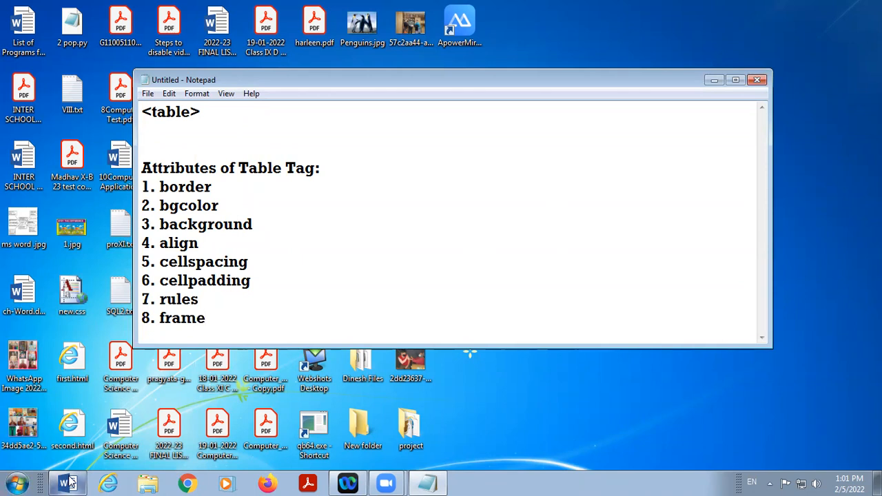
# Step: Create a new blank Word document and insert a 4x4 table
pyautogui.click(66, 477)
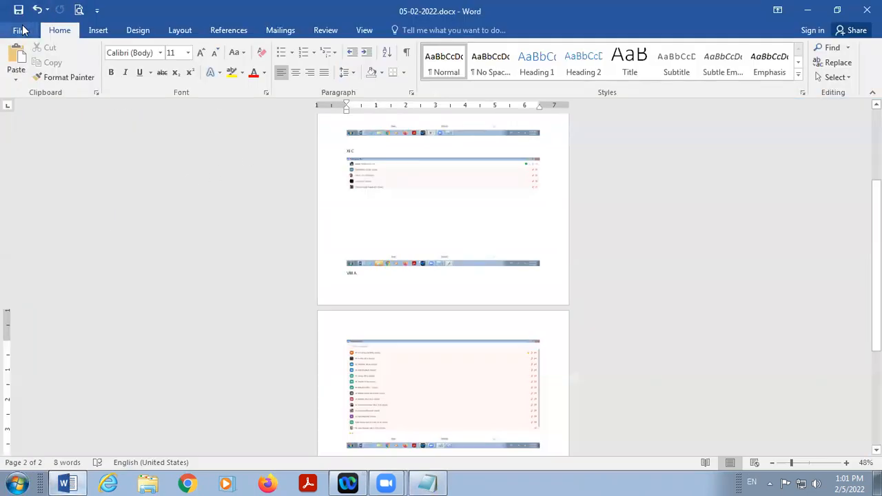
pyautogui.click(21, 30)
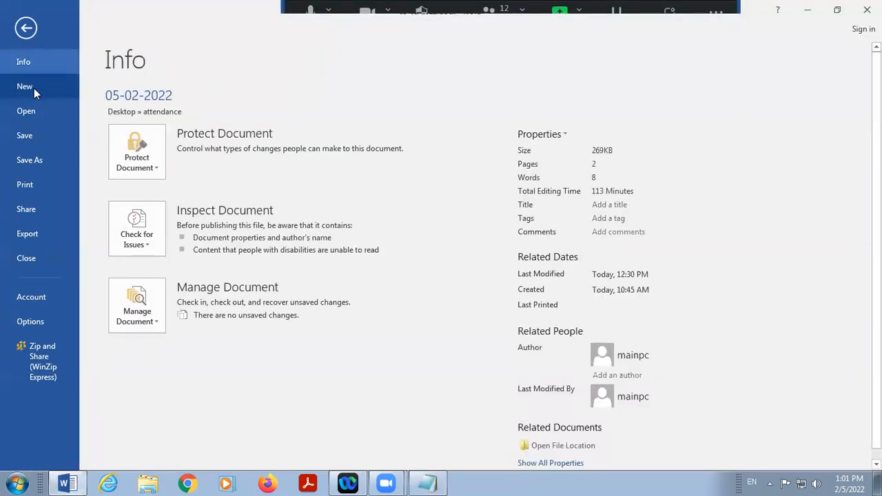
pyautogui.click(26, 27)
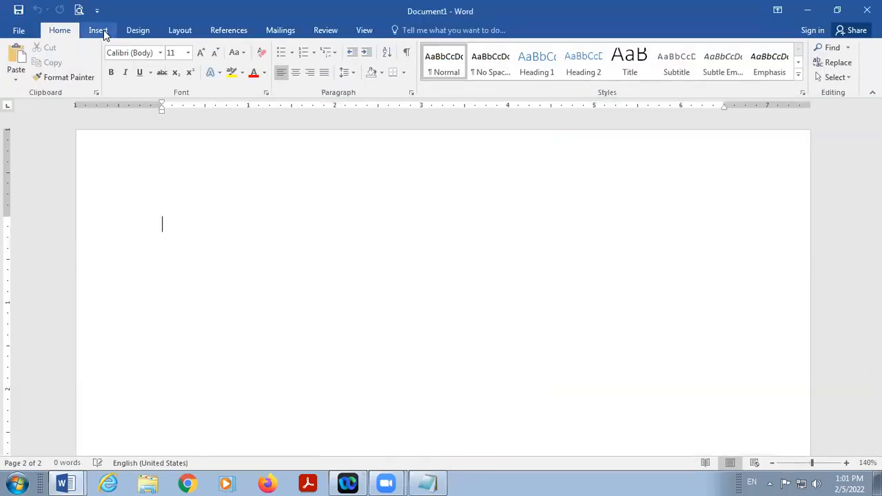
pyautogui.click(98, 30)
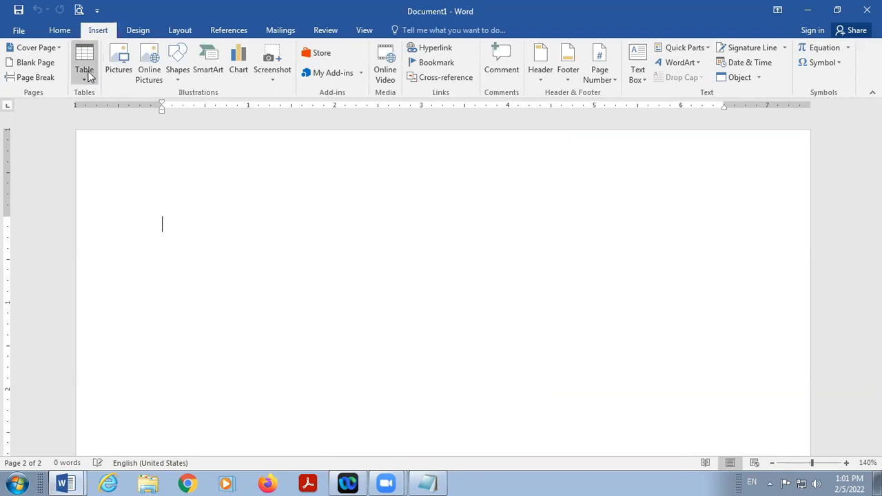
pyautogui.click(84, 65)
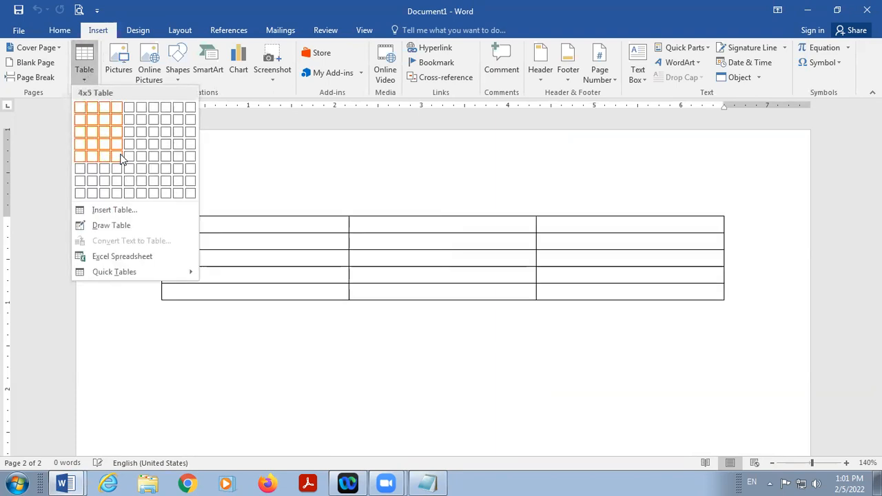
pyautogui.moveTo(129, 137)
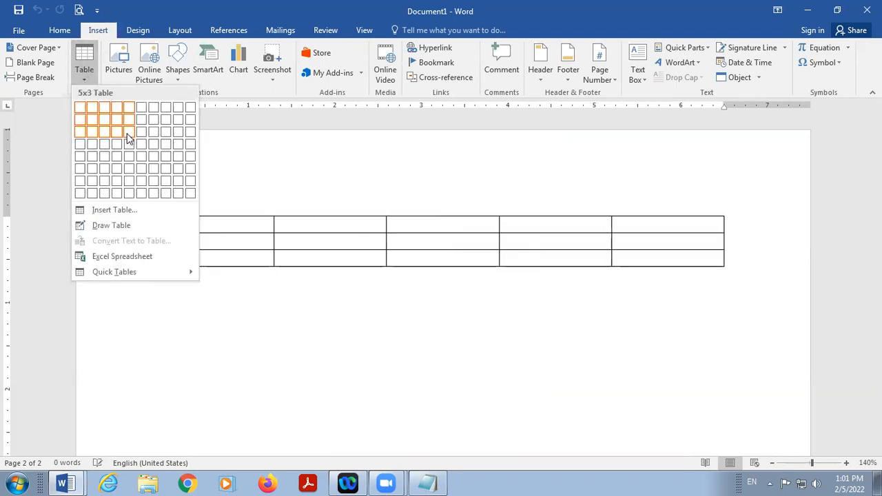
pyautogui.moveTo(115, 136)
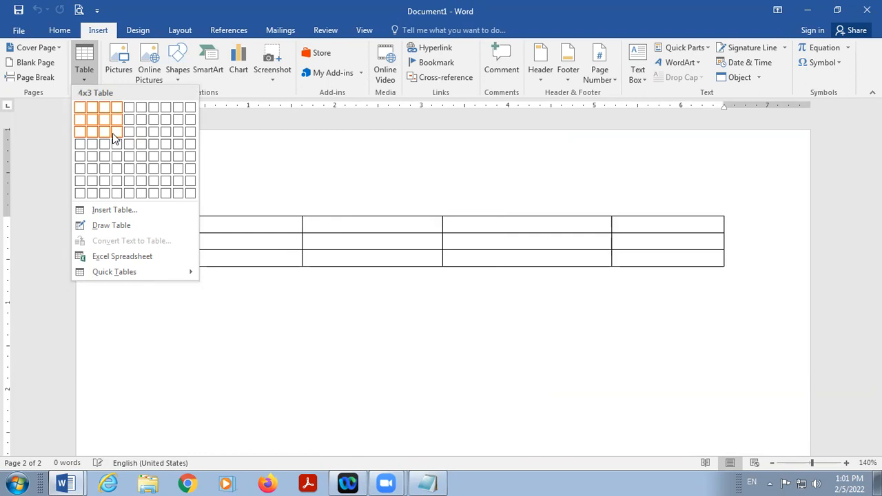
pyautogui.click(116, 131)
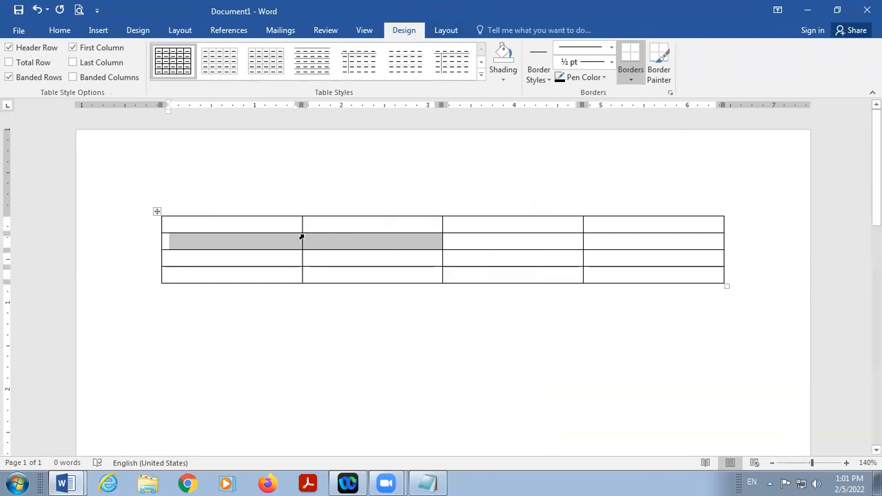
# Step: Enter the Admno, Name and Marks headings and admission numbers 1001, 1002, 1003
pyautogui.click(258, 225)
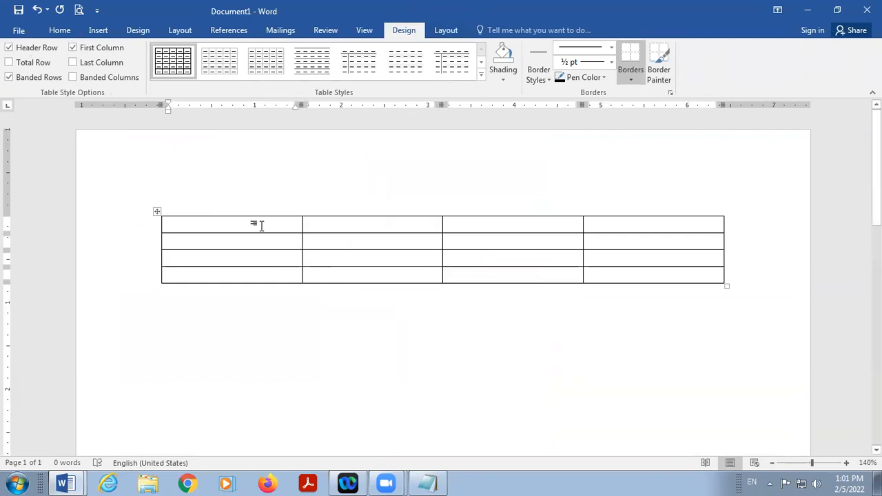
pyautogui.write('A')
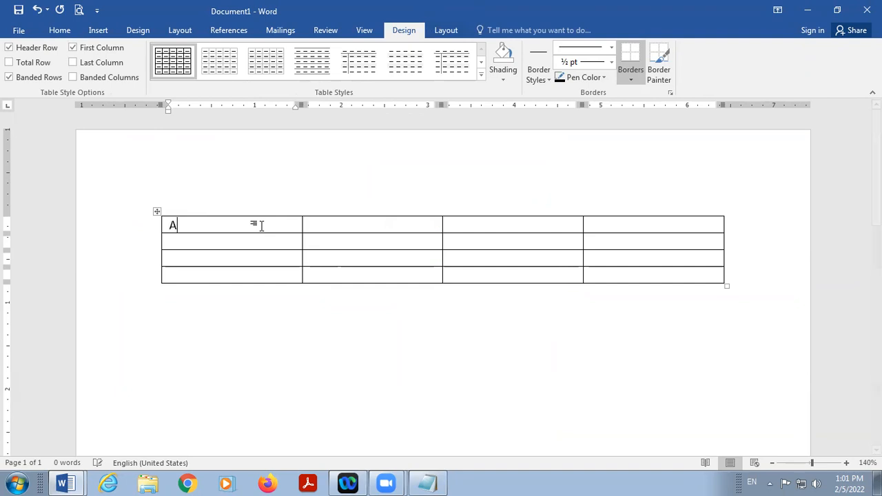
pyautogui.write('dmno')
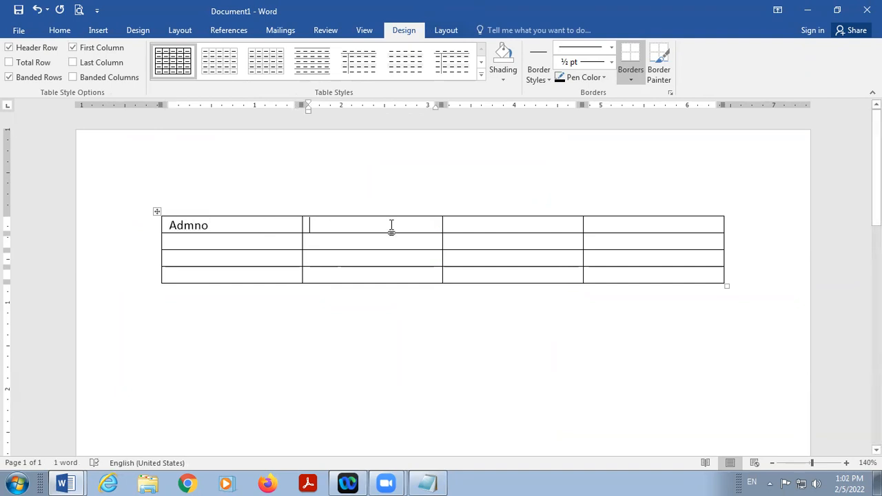
pyautogui.write('Name')
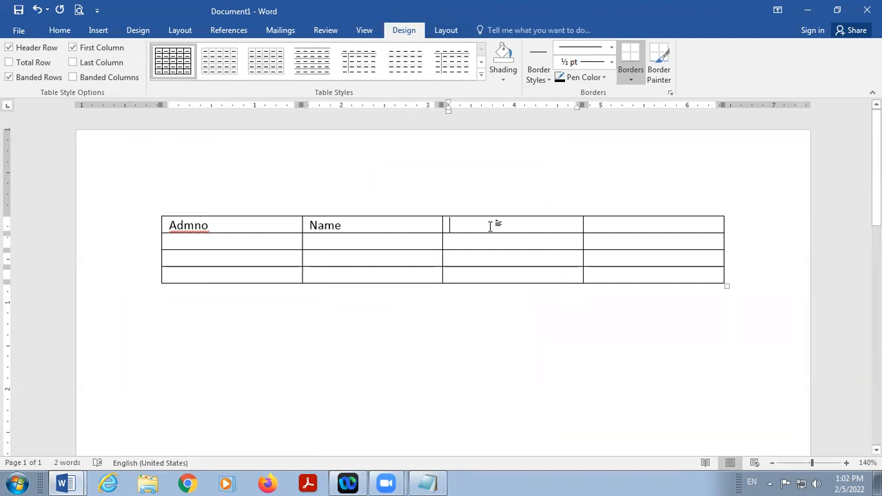
pyautogui.write('Marks')
pyautogui.click(232, 242)
pyautogui.write('1')
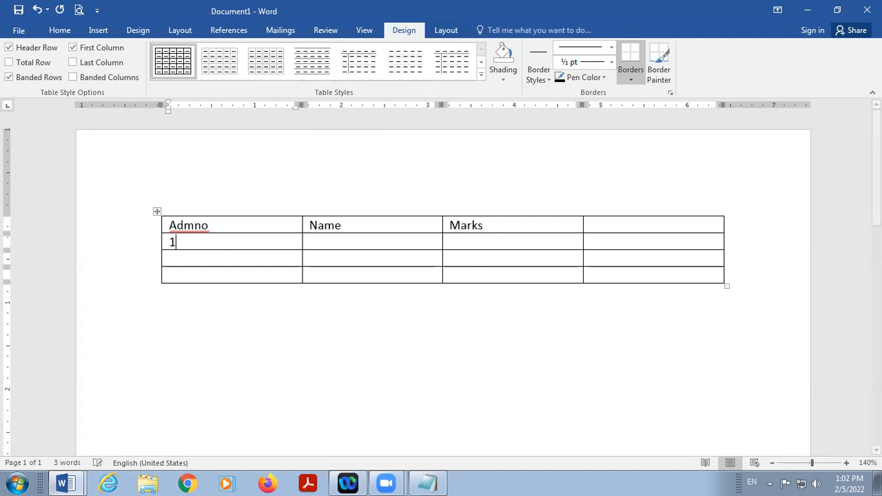
pyautogui.write('001')
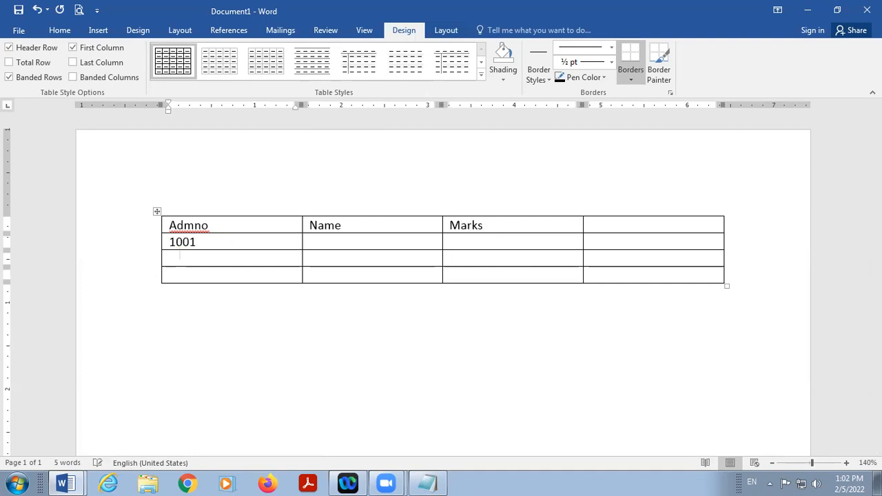
pyautogui.write('1002')
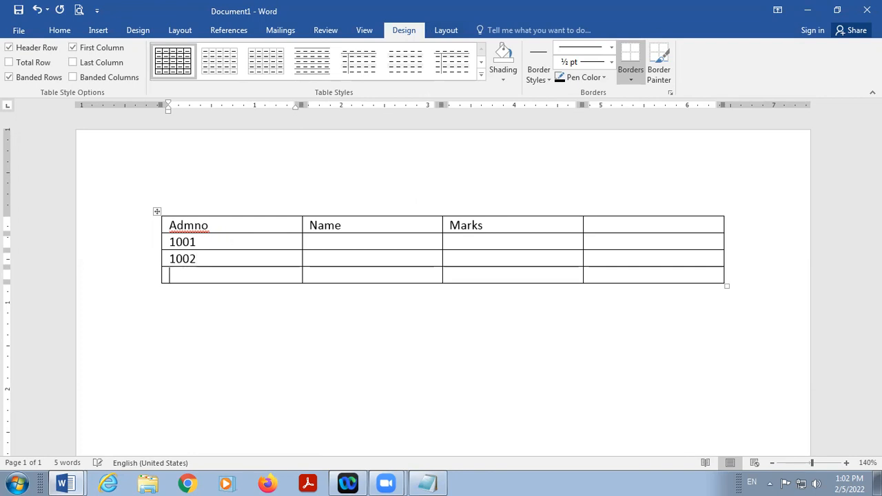
pyautogui.write('1003')
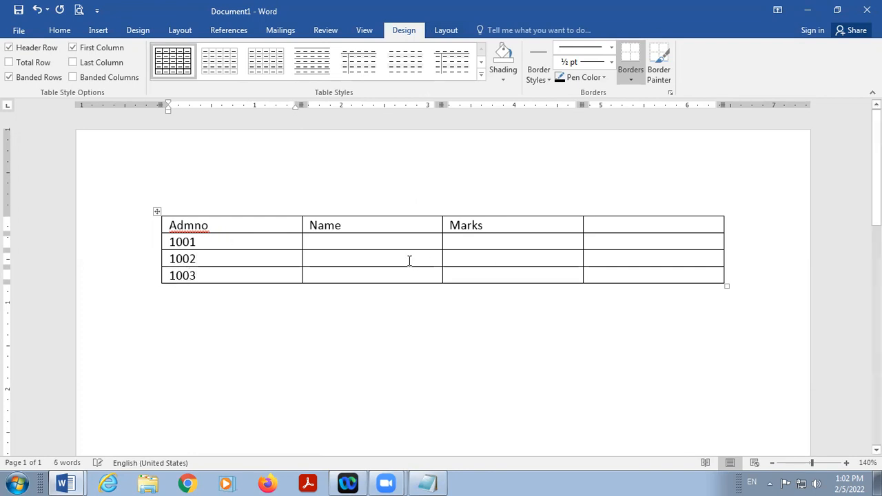
# Step: Fill in the names Amrit, Gagan, Pawam and the marks 78, 89, 56
pyautogui.write('A')
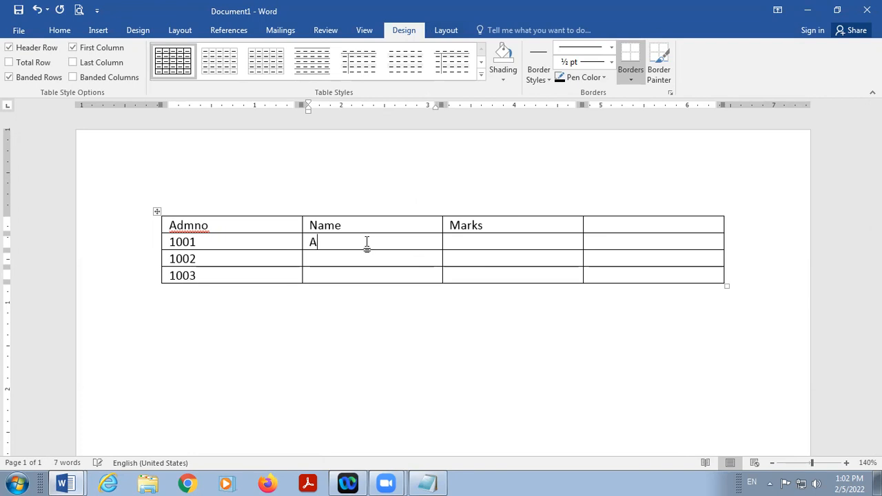
pyautogui.write('mrit')
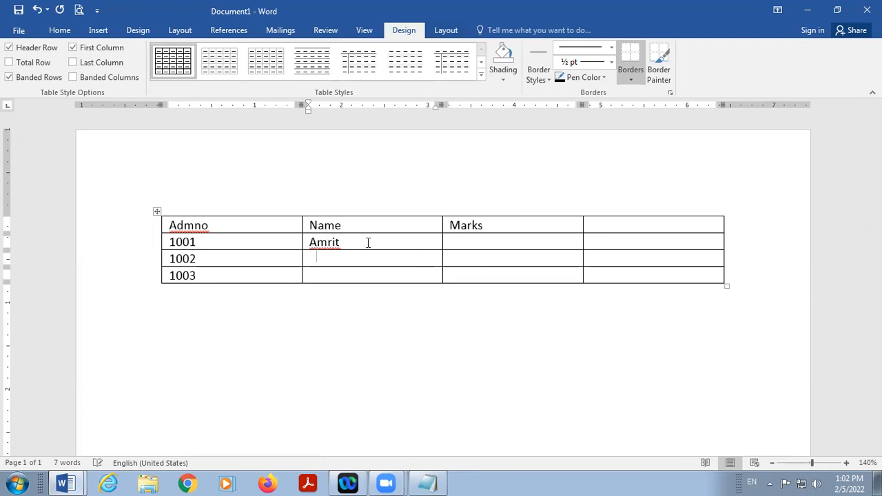
pyautogui.write('Gagan')
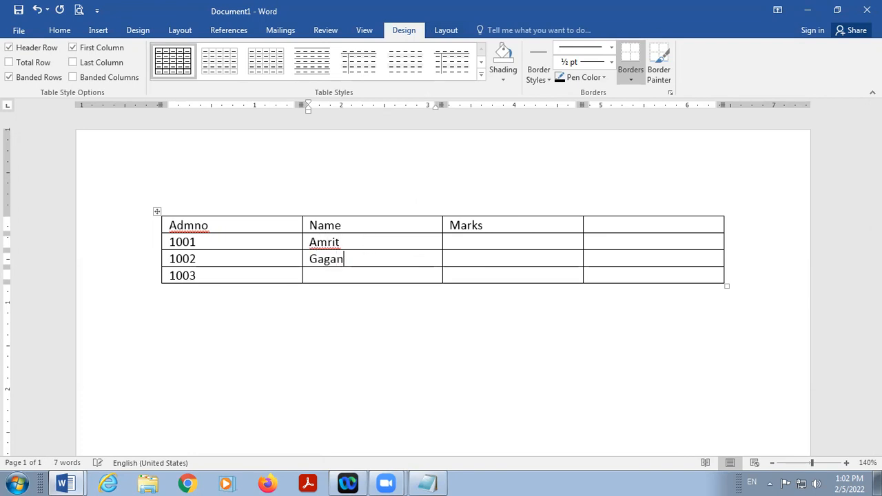
pyautogui.write('P')
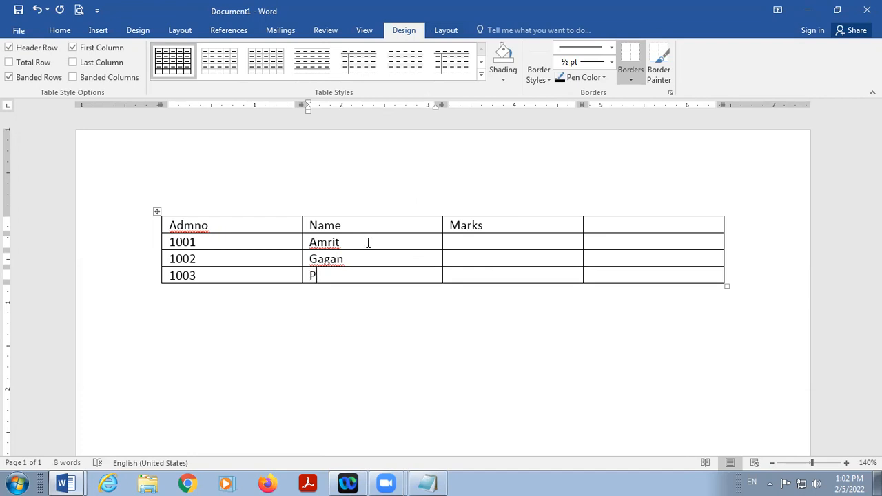
pyautogui.write('a')
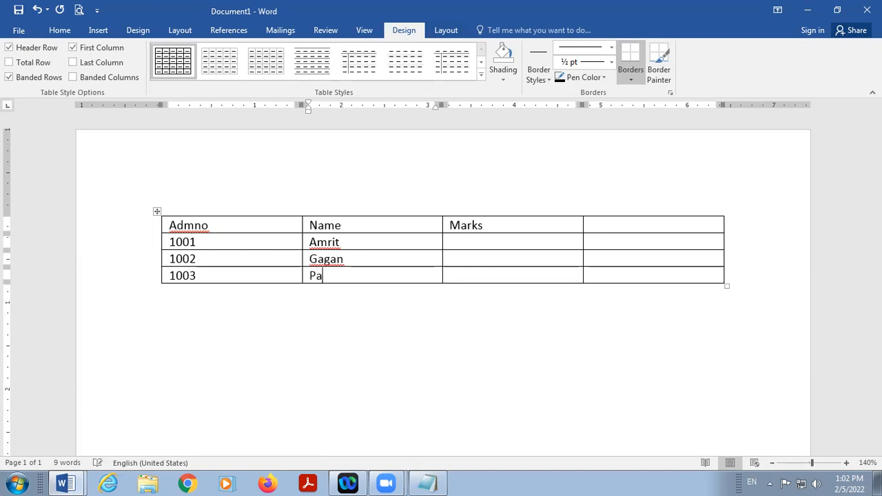
pyautogui.write('wam')
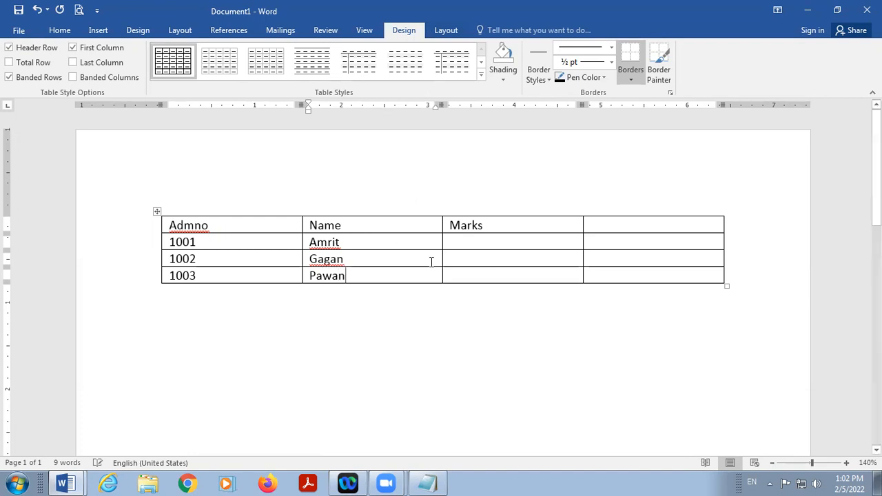
pyautogui.click(451, 242)
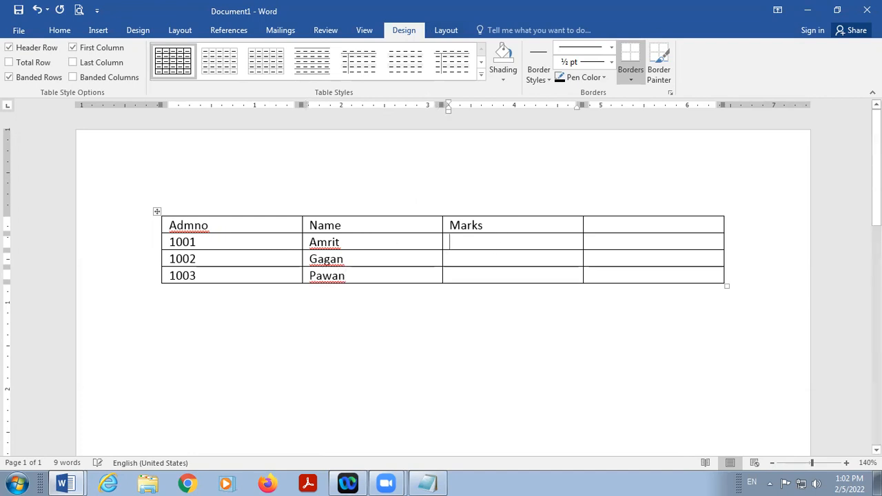
pyautogui.write('78')
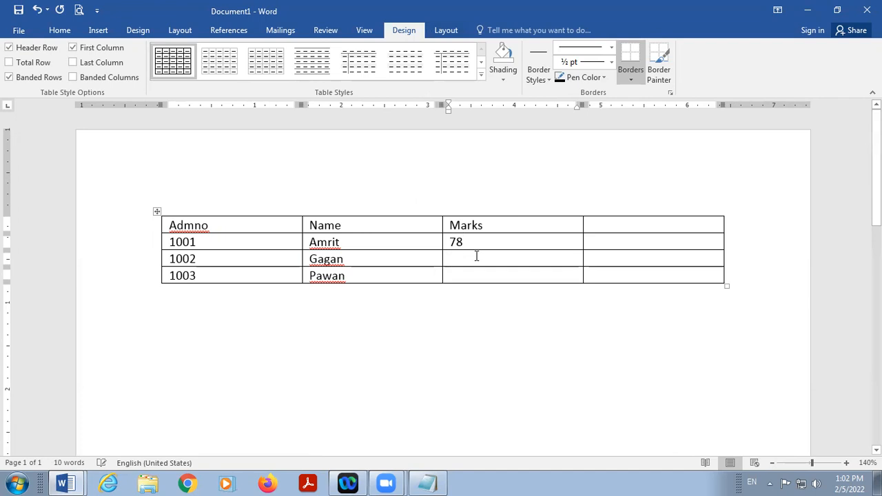
pyautogui.write('89')
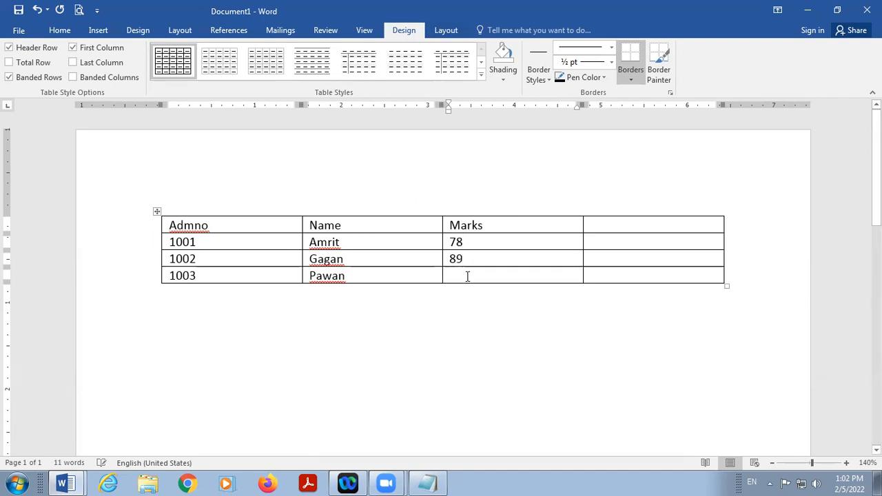
pyautogui.write('56')
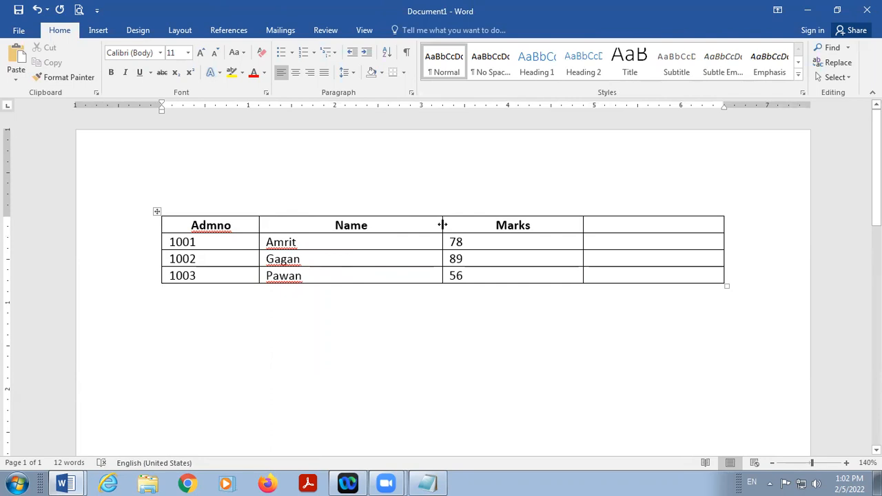
# Step: Resize the Name and Marks columns and delete the empty fourth column
pyautogui.moveTo(443, 225); pyautogui.dragTo(356, 225)
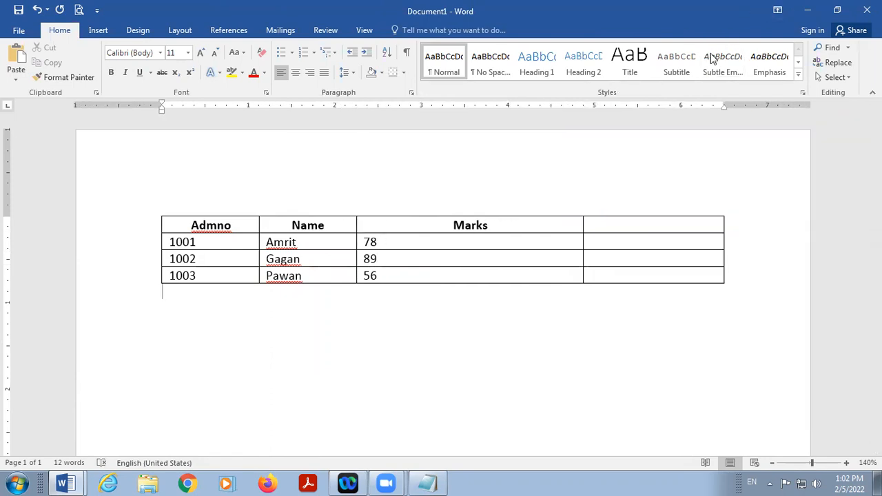
pyautogui.moveTo(582, 242); pyautogui.dragTo(504, 241)
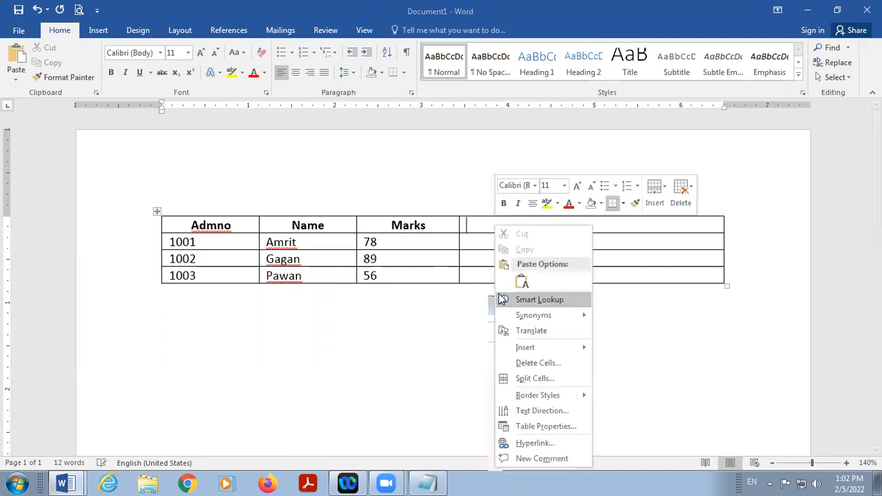
pyautogui.click(538, 363)
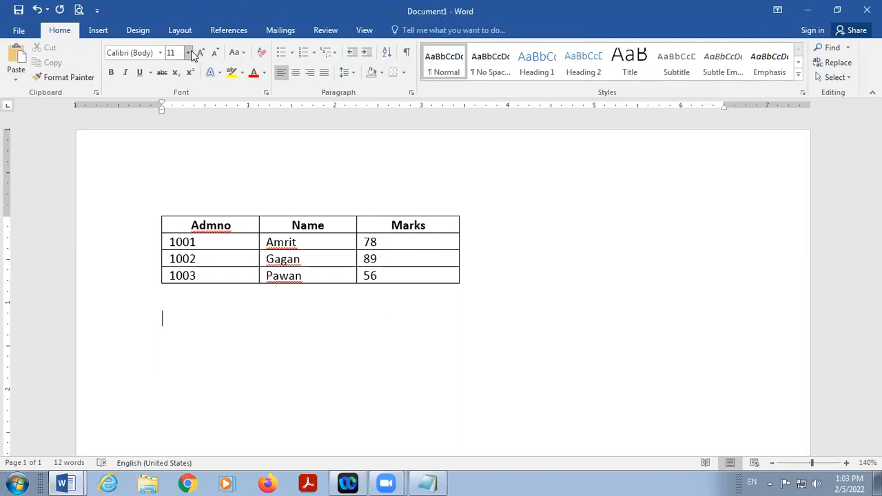
# Step: Set font size 18 and write <table border="3"> below the Word table
pyautogui.click(188, 53)
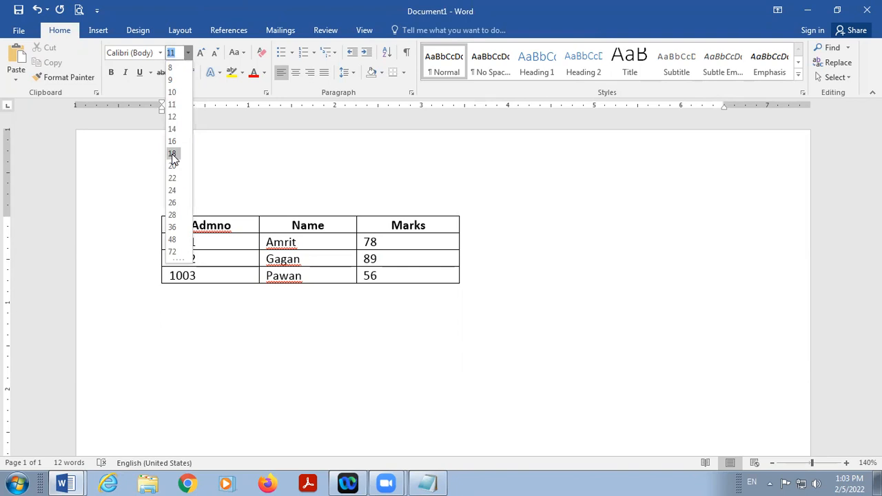
pyautogui.click(171, 153)
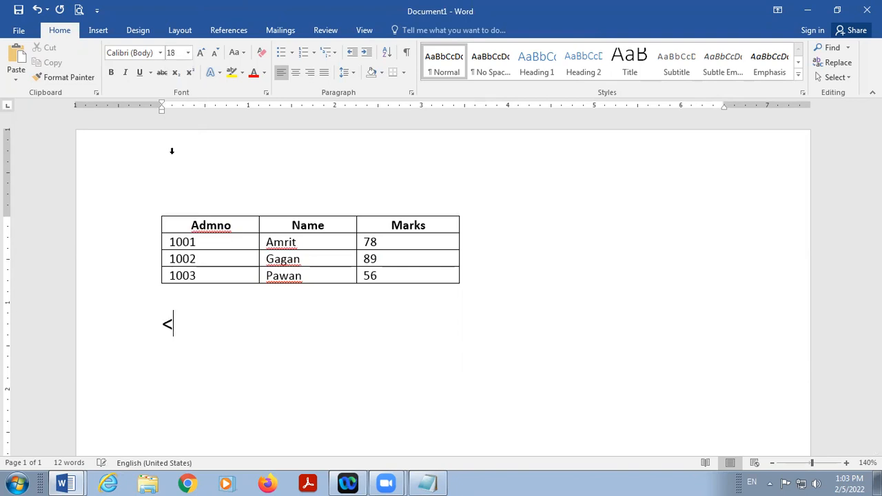
pyautogui.write('ta')
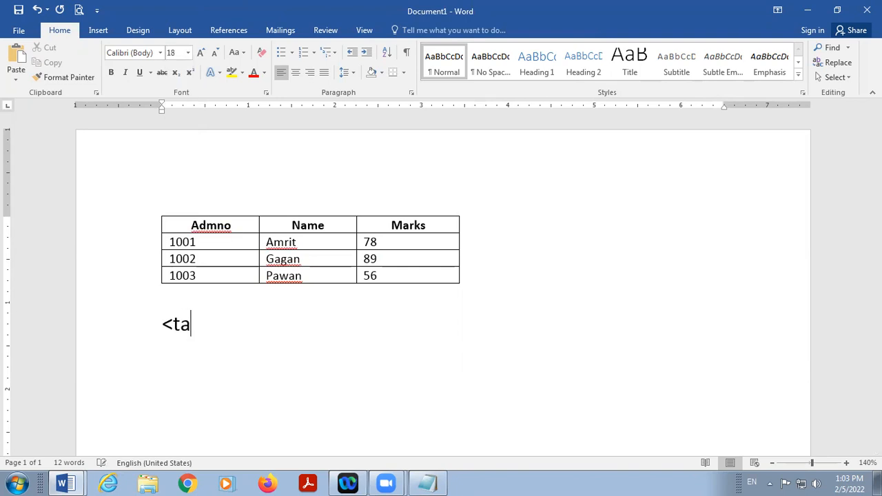
pyautogui.write('ble')
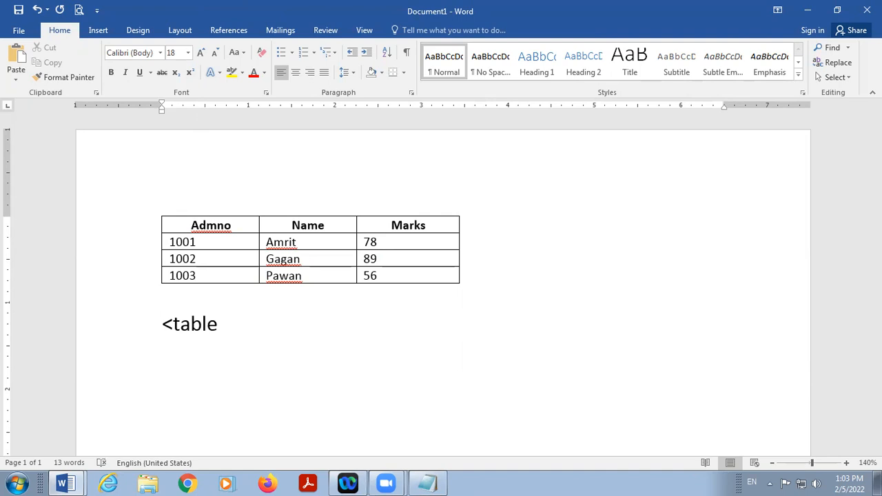
pyautogui.write('bo')
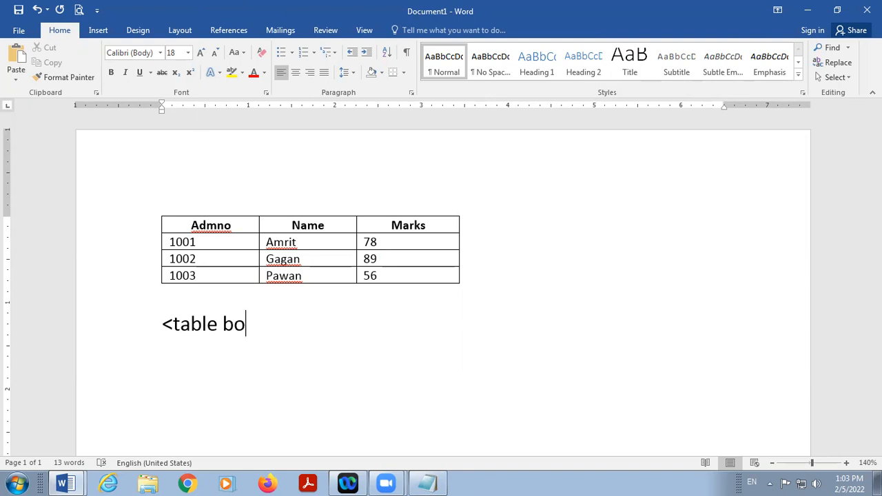
pyautogui.write('rder=')
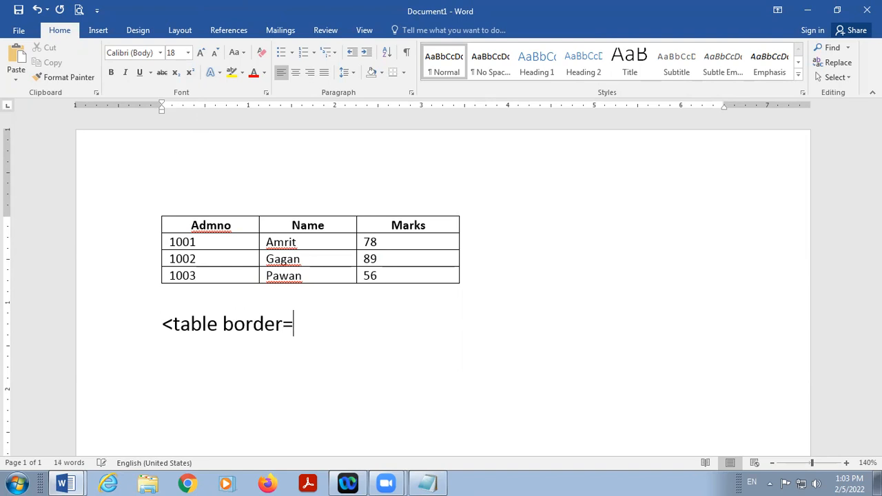
pyautogui.write('"3')
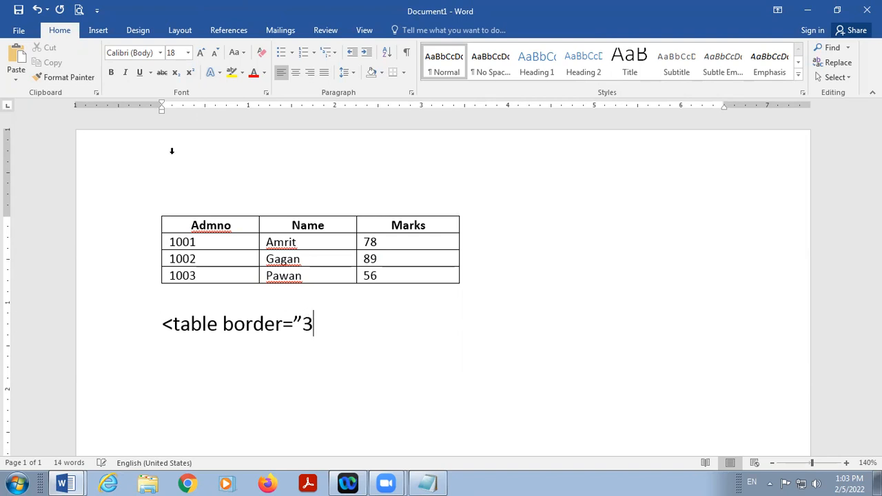
pyautogui.write('"”')
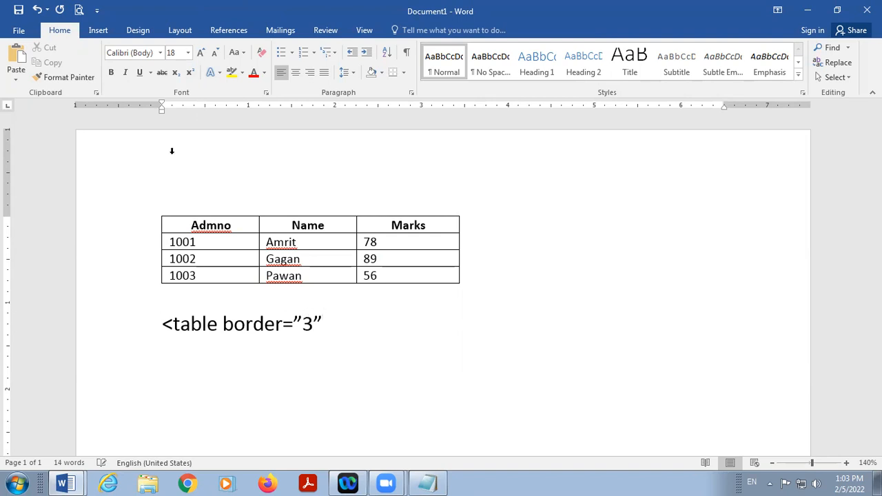
pyautogui.write('>')
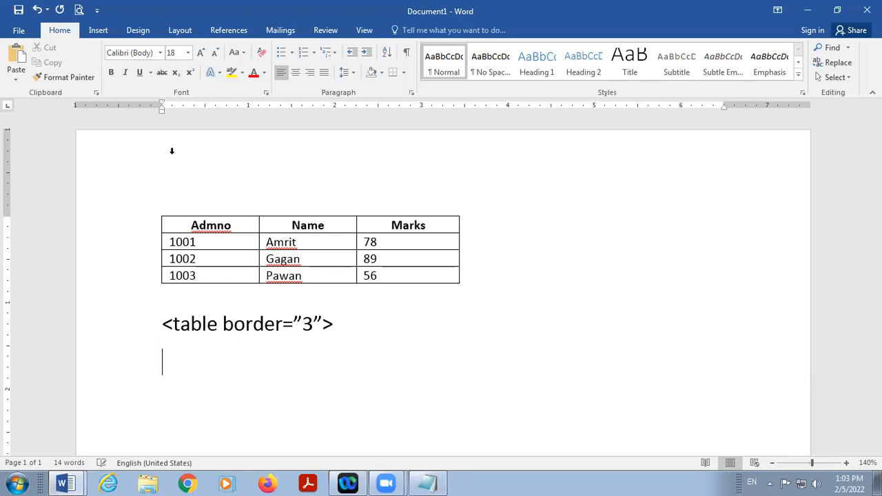
# Step: Add <tr> and start a header cell reading <th>Admno
pyautogui.write('<tr')
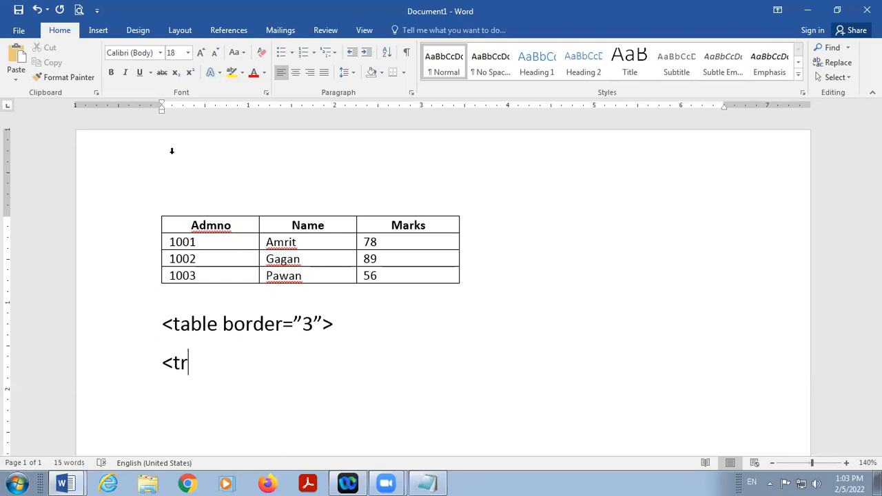
pyautogui.write('>')
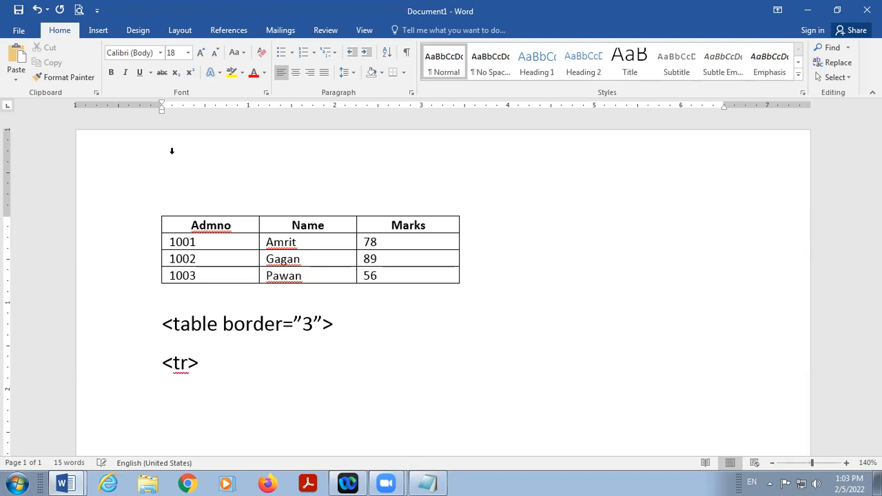
pyautogui.write('<')
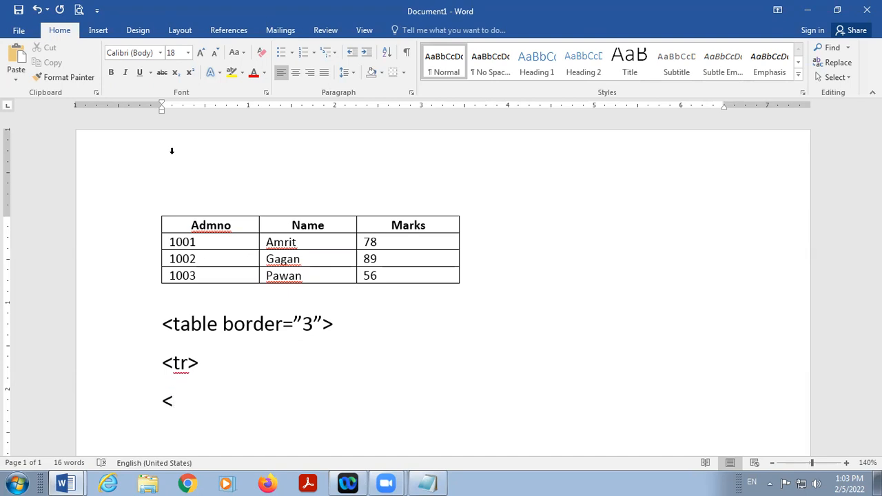
pyautogui.write('t')
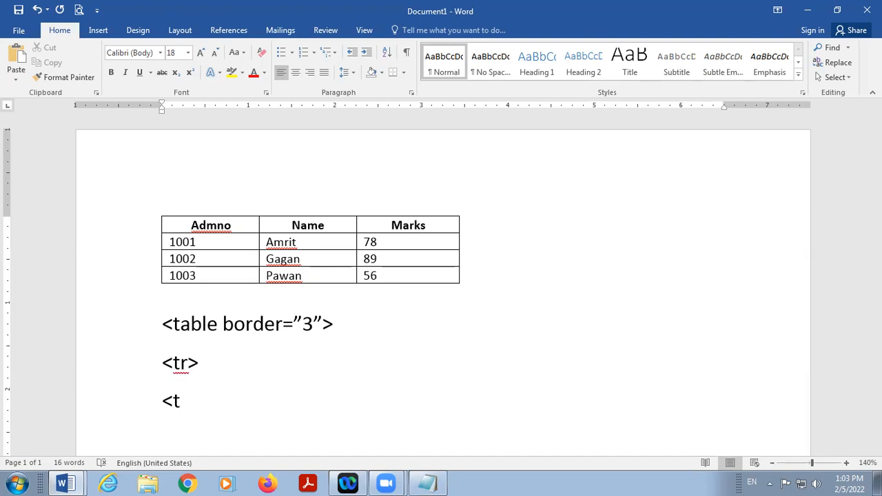
pyautogui.write('h>')
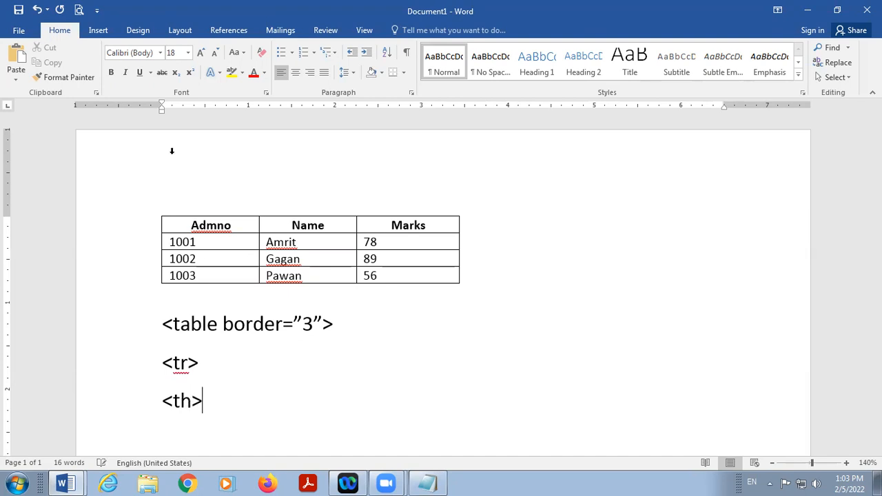
pyautogui.write('A')
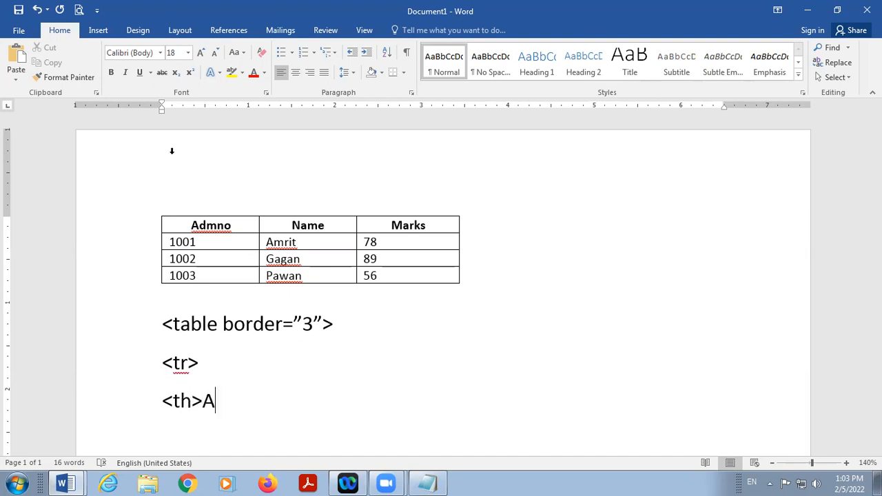
pyautogui.write('dm')
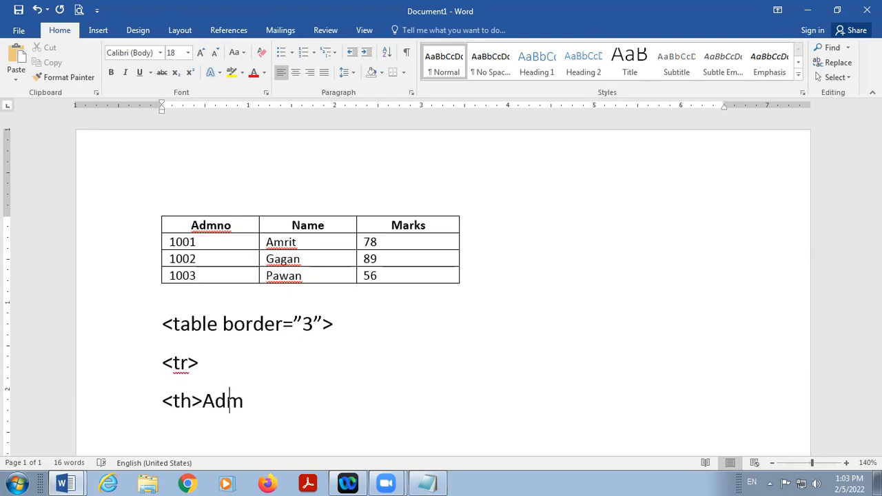
pyautogui.write('no')
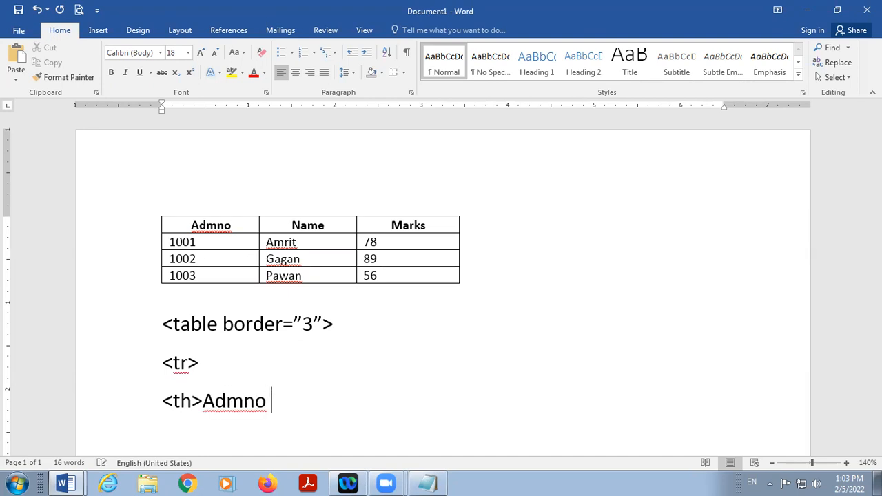
pyautogui.moveTo(630, 202)
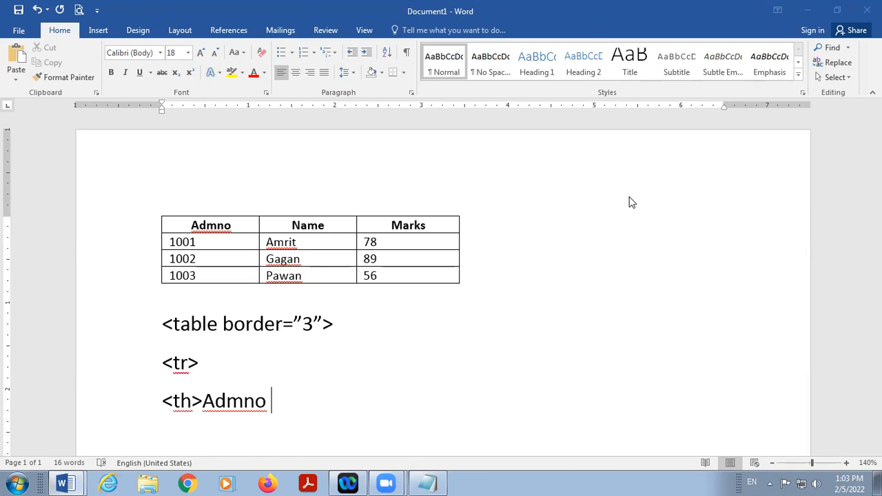
pyautogui.moveTo(205, 482)
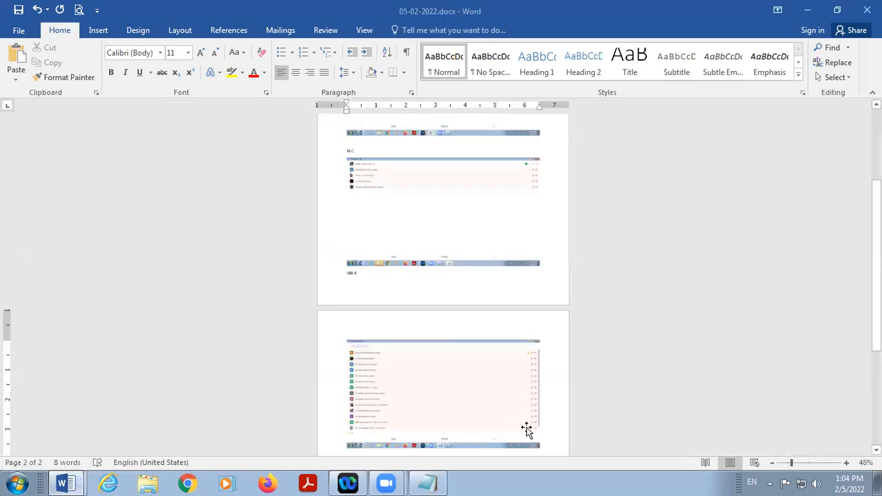
pyautogui.scroll(-3)
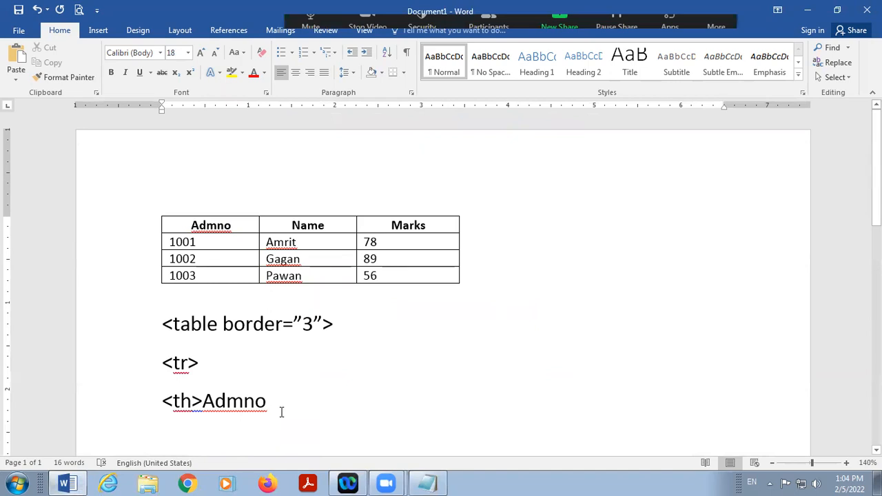
# Step: Close the Admno header cell and add <th>Name</th>
pyautogui.write('</')
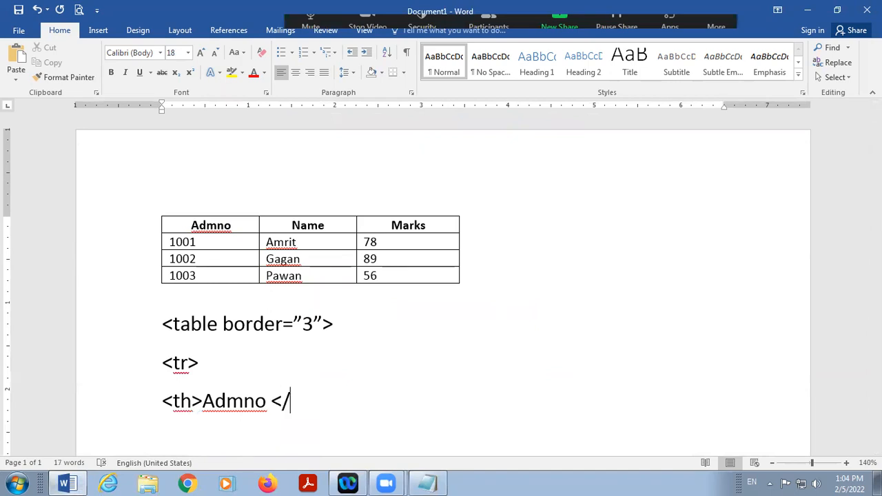
pyautogui.write('th>')
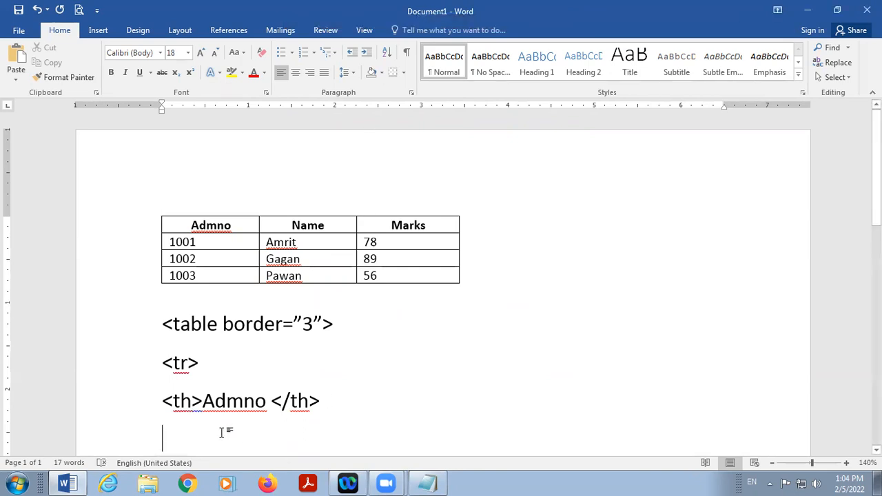
pyautogui.write('<')
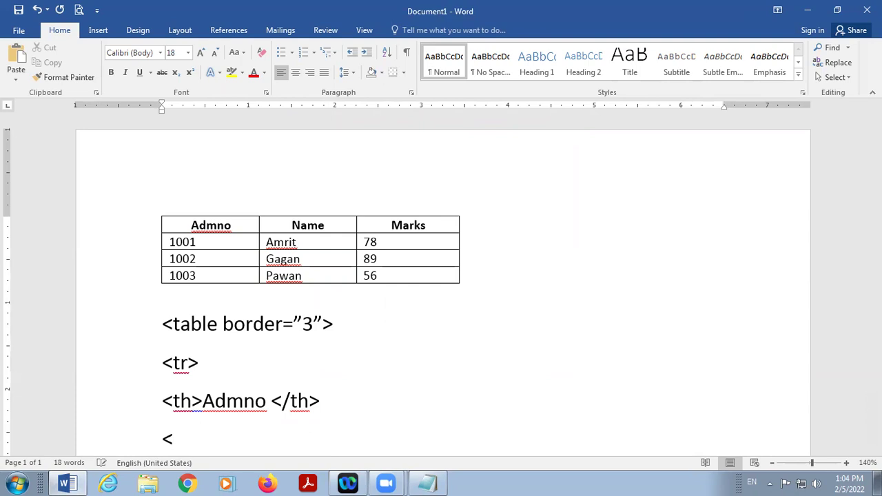
pyautogui.write('th>')
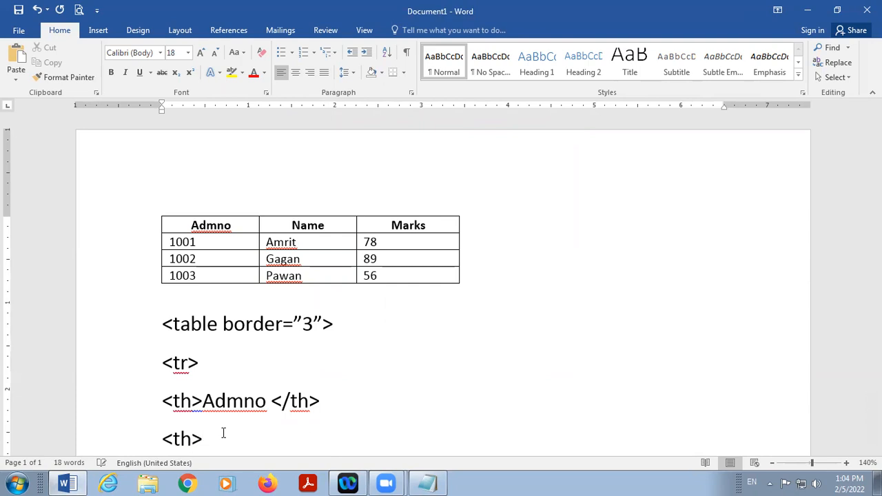
pyautogui.write('N')
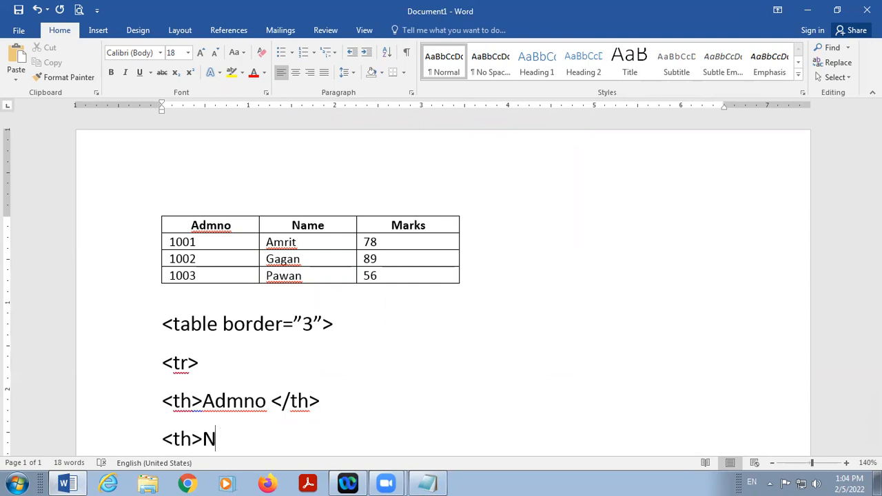
pyautogui.write('ame<')
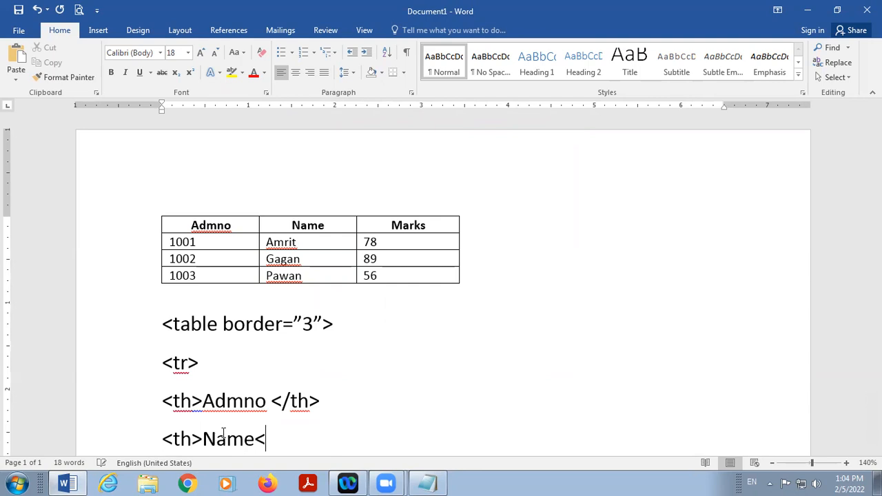
pyautogui.write('/')
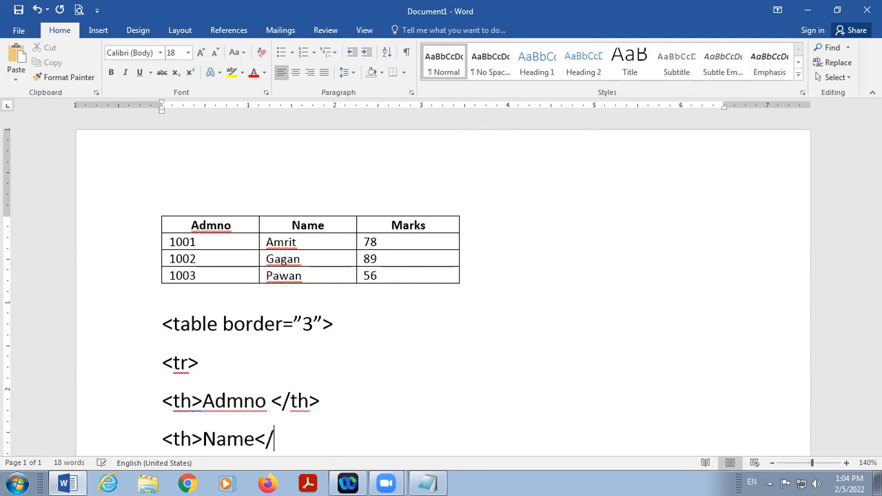
pyautogui.write('th>')
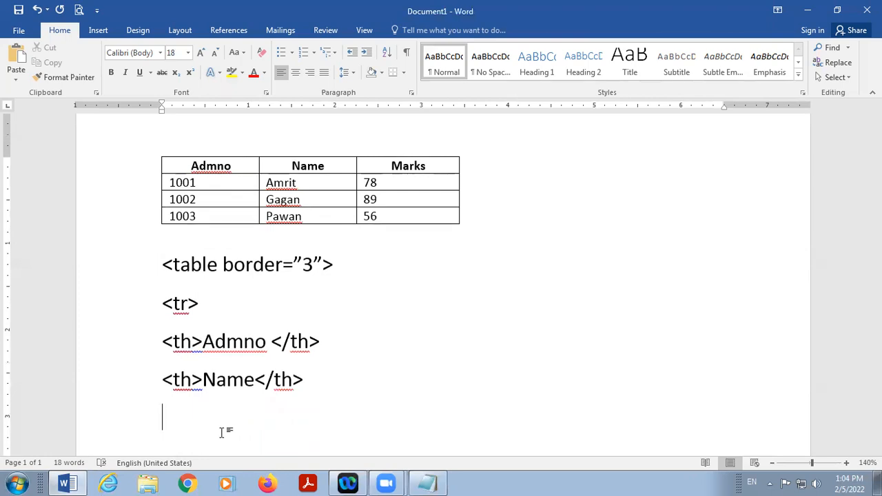
# Step: Add <th>Marks</th> and close the header row with </tr>
pyautogui.write('<t')
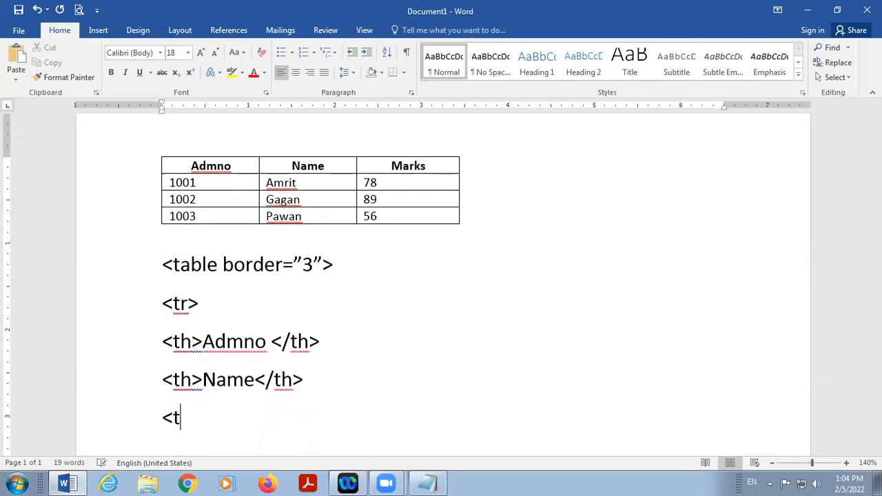
pyautogui.write('h>M')
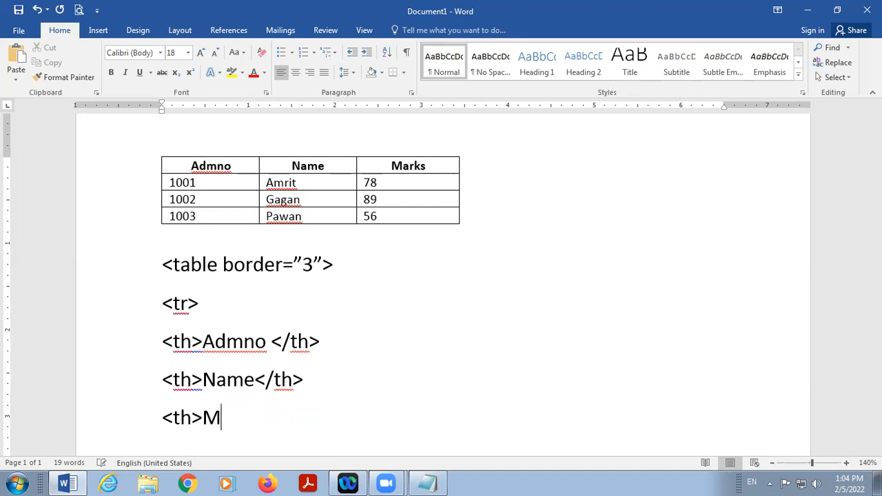
pyautogui.write('arks<')
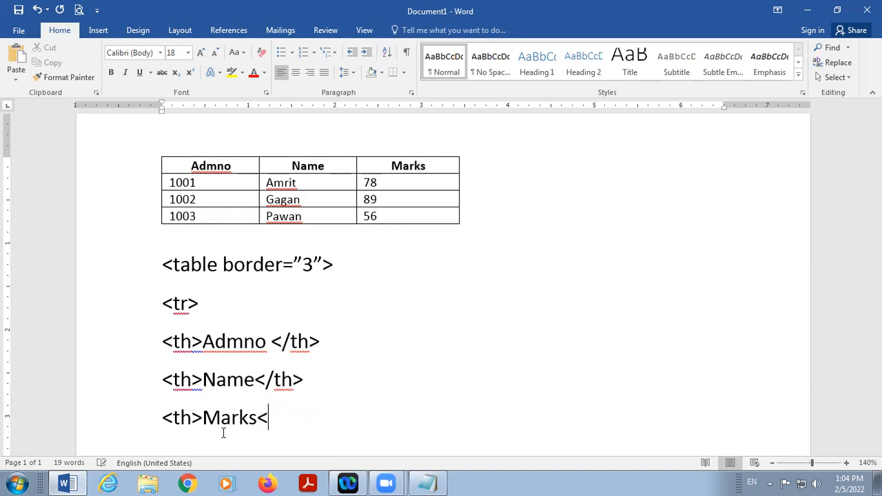
pyautogui.write('/t')
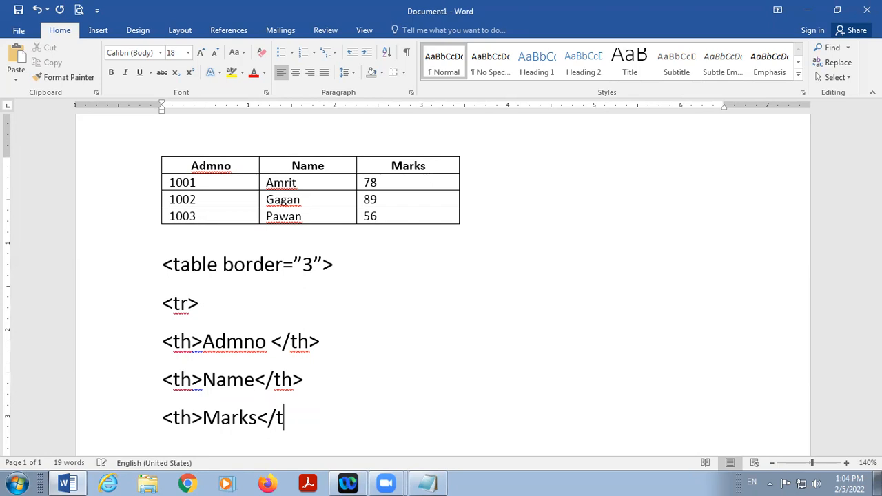
pyautogui.write('h>')
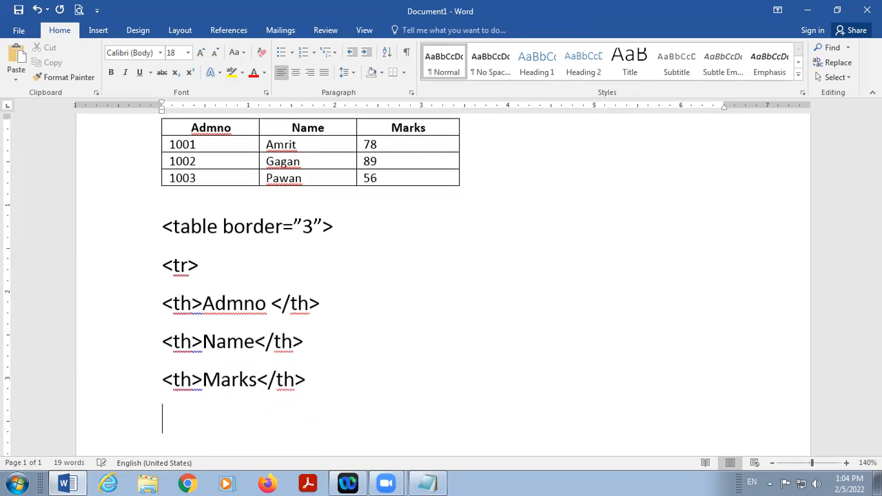
pyautogui.write('<')
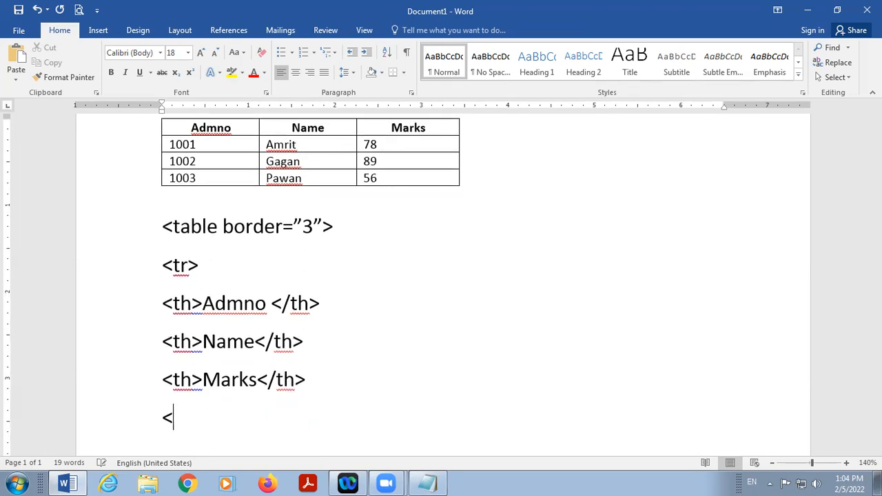
pyautogui.write('/tr>')
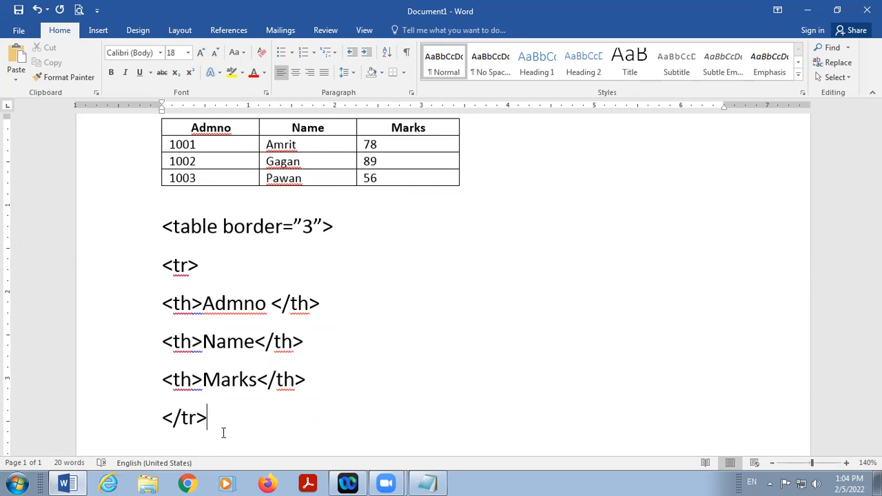
# Step: Begin the first data row with <tr> and a <td>1001</td> cell
pyautogui.write('<')
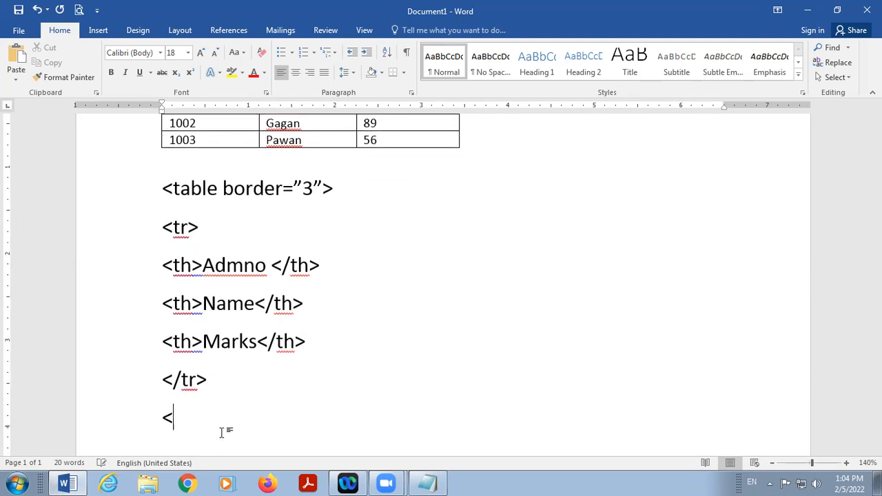
pyautogui.write('tr>')
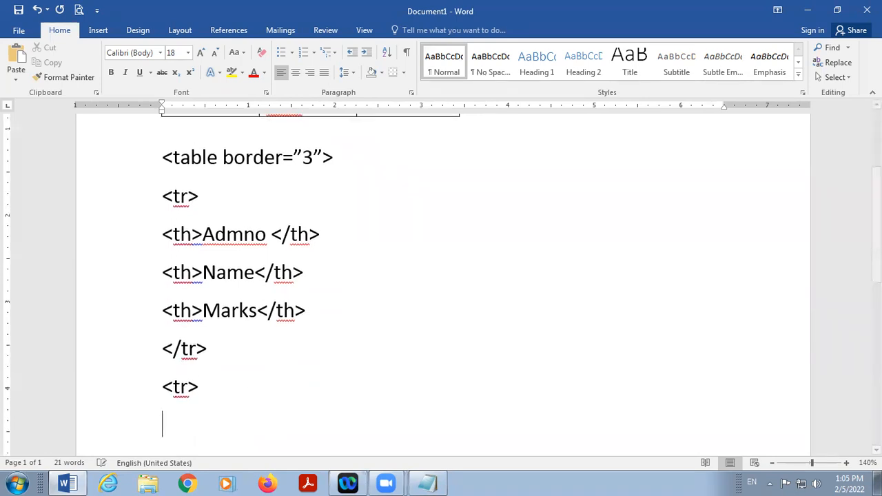
pyautogui.write('<t')
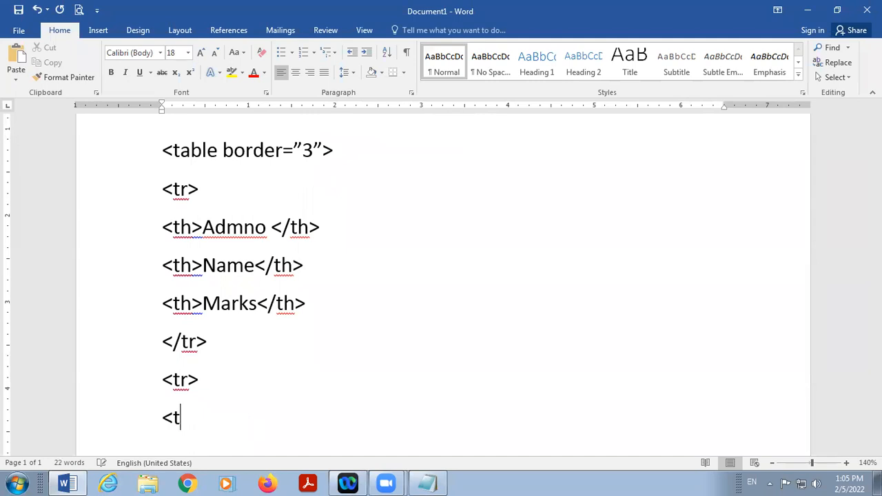
pyautogui.write('d>')
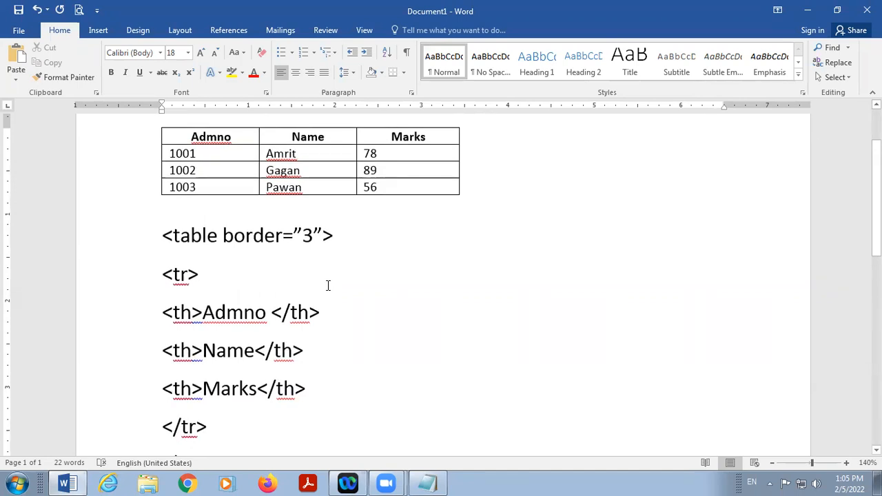
pyautogui.scroll(-3)
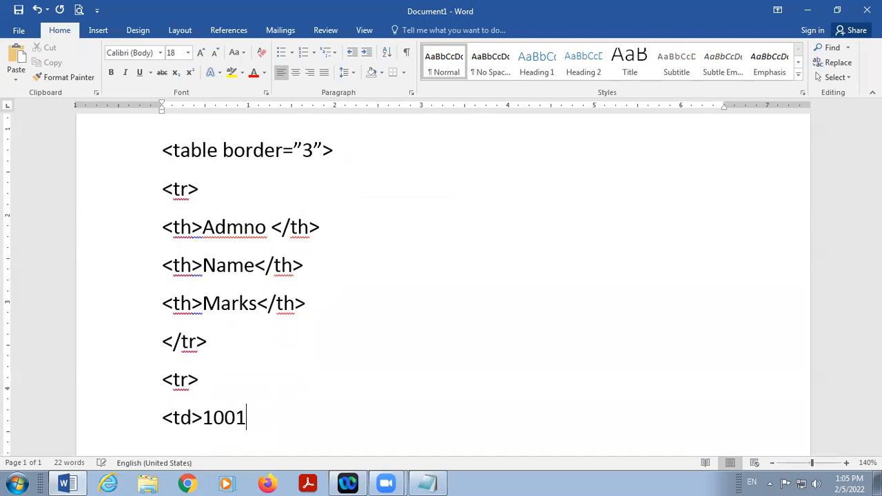
pyautogui.write('</t')
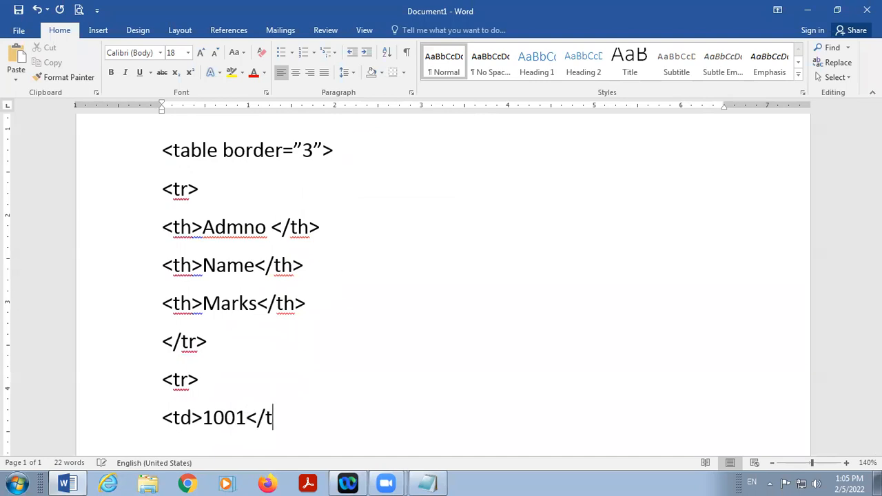
pyautogui.write('d>')
pyautogui.write('<td>')
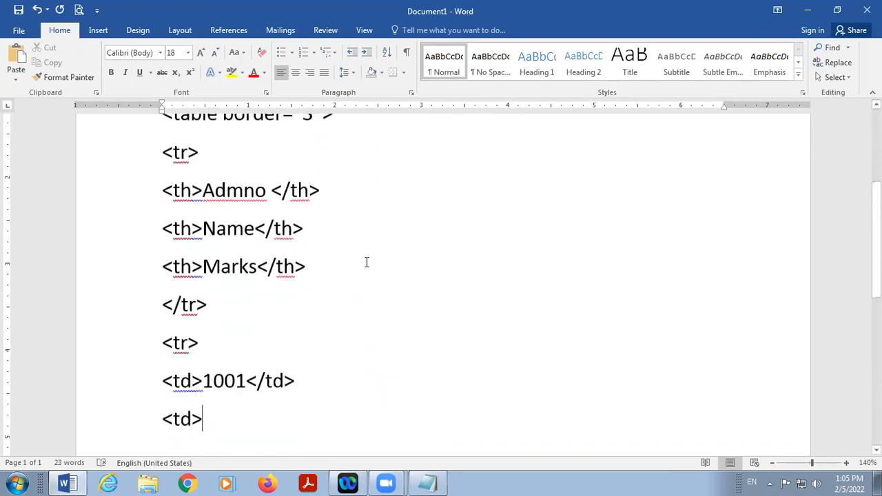
# Step: Add td cells for Amrit and 78, close the row with </tr> and start the next <tr>
pyautogui.write('A')
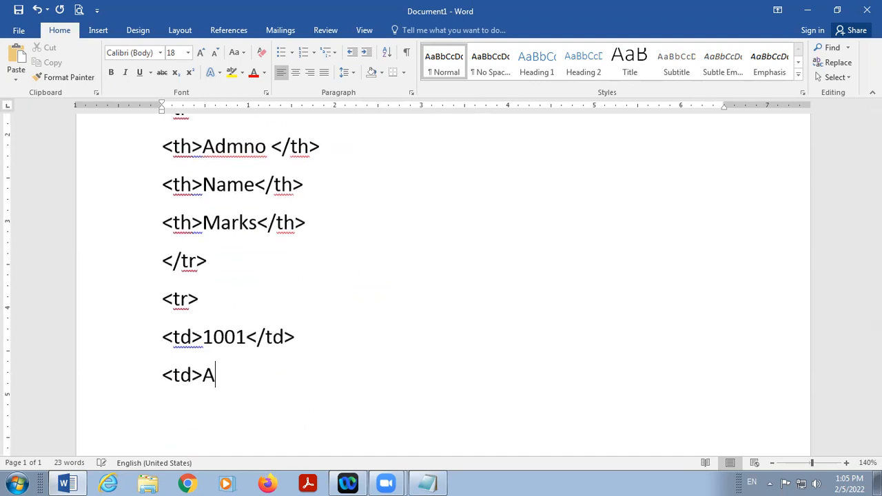
pyautogui.write('mrit<')
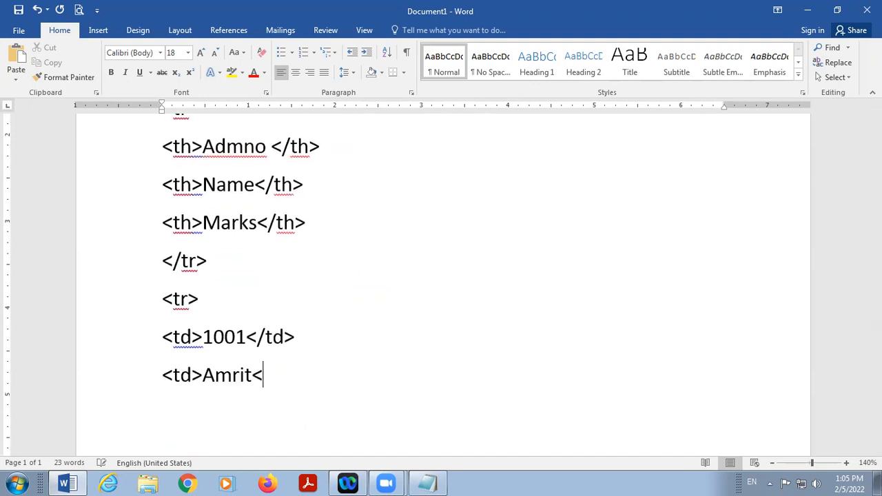
pyautogui.write('/t')
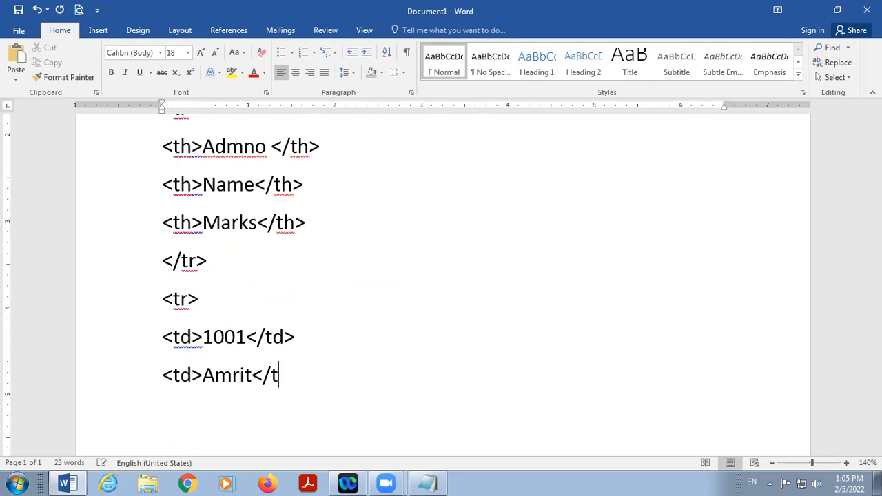
pyautogui.write('d>')
pyautogui.write('<td>')
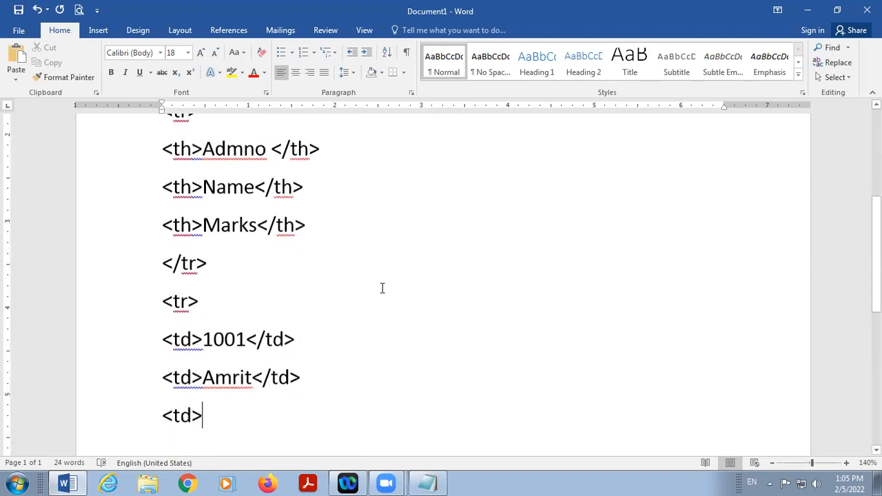
pyautogui.write('78')
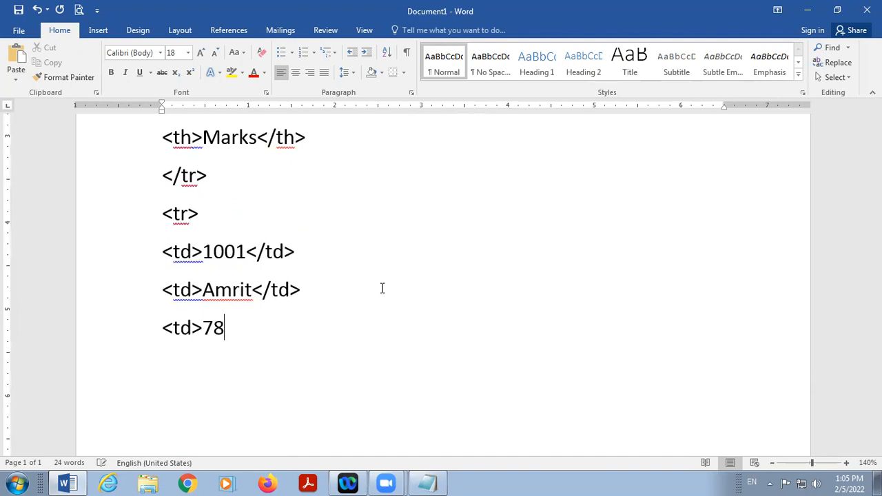
pyautogui.write('</td')
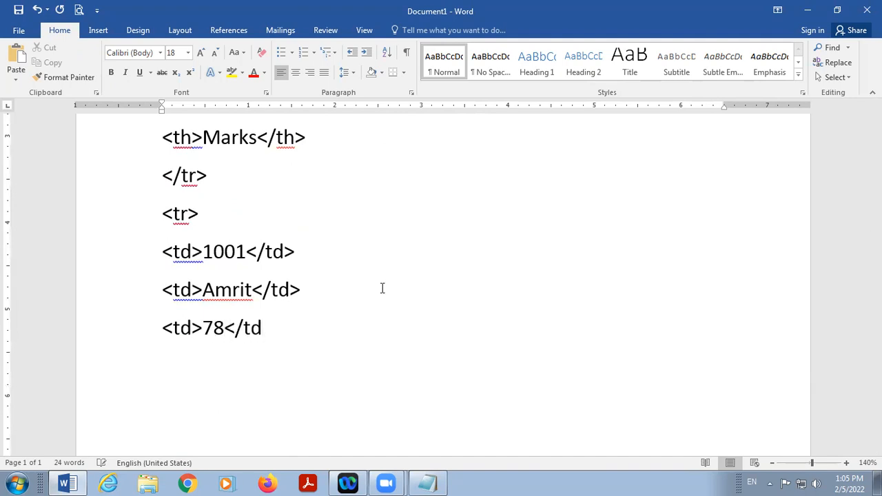
pyautogui.write('></t')
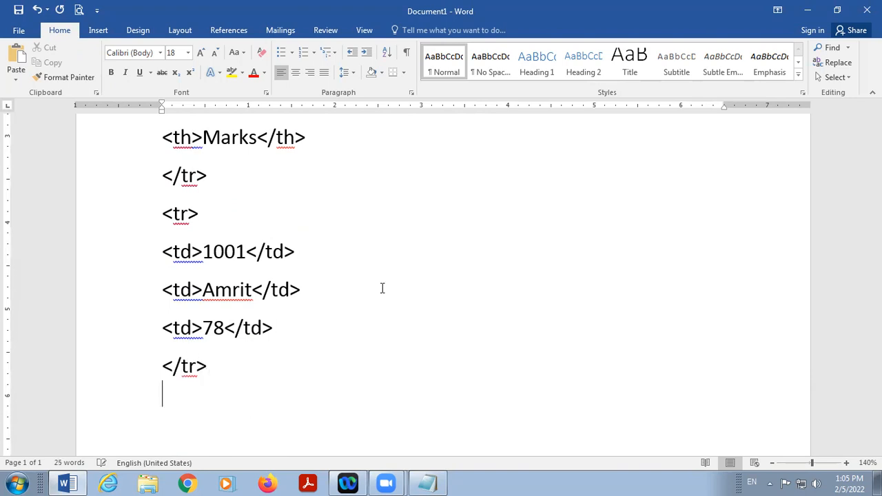
pyautogui.write('<tr')
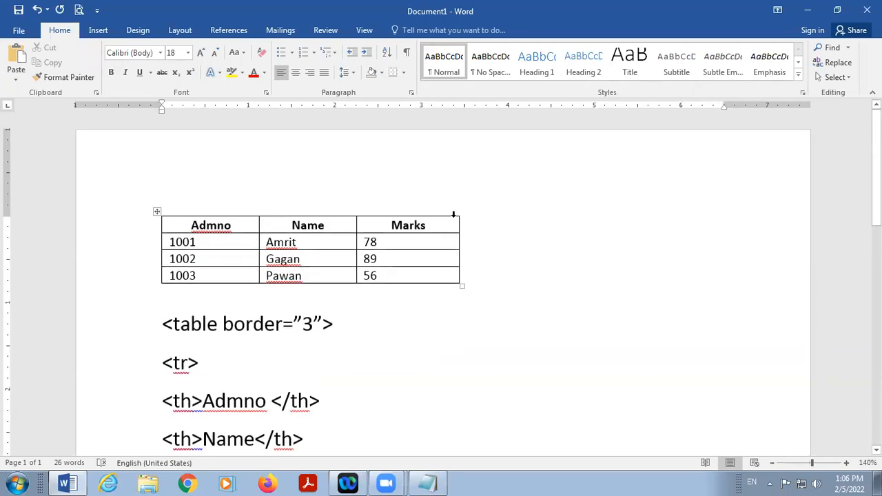
# Step: Write td cells for 1002 and Gagan in the second data row
pyautogui.scroll(-3)
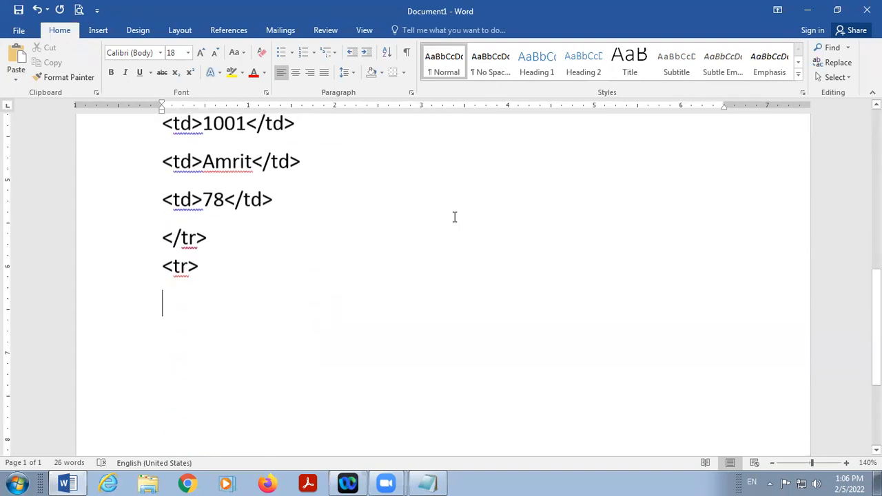
pyautogui.write('<td')
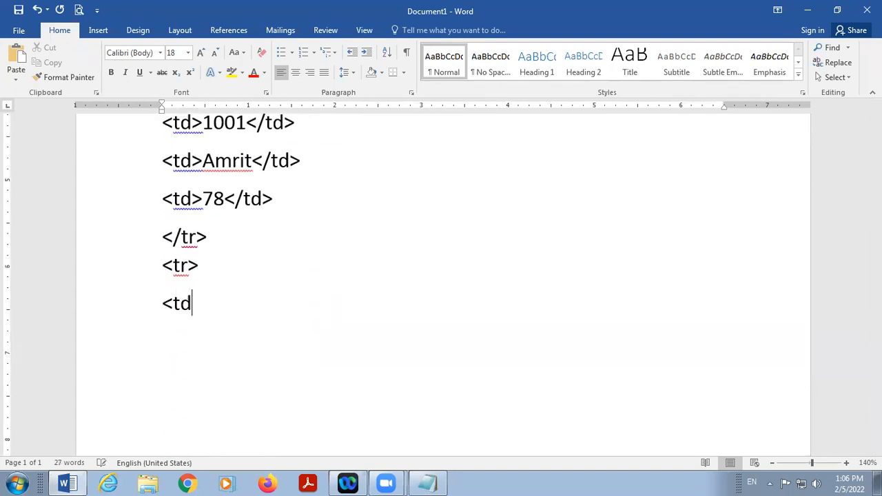
pyautogui.write('>')
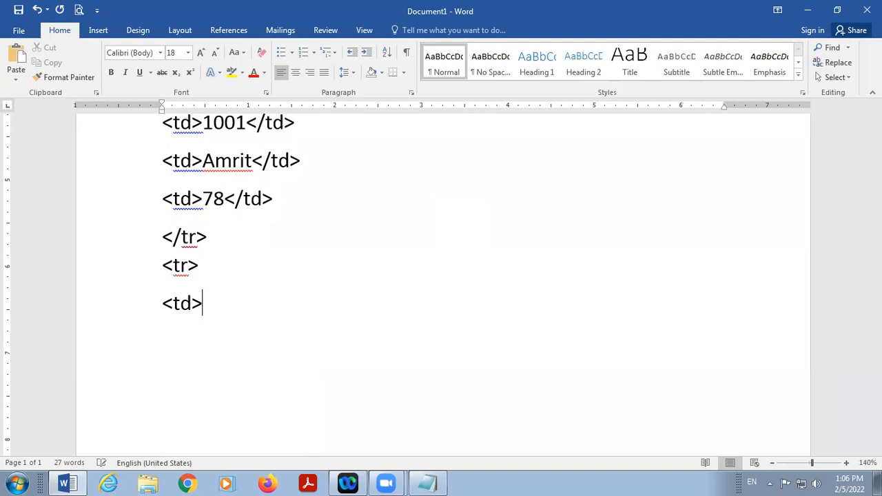
pyautogui.write('1002')
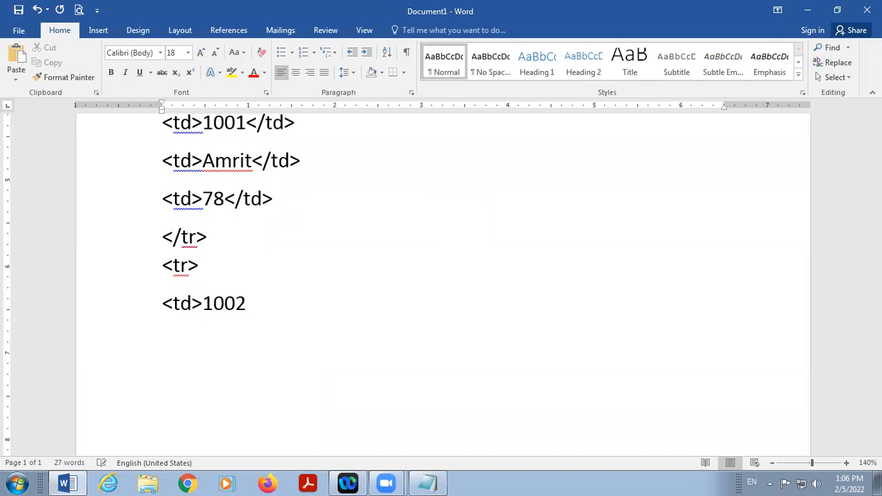
pyautogui.write('<')
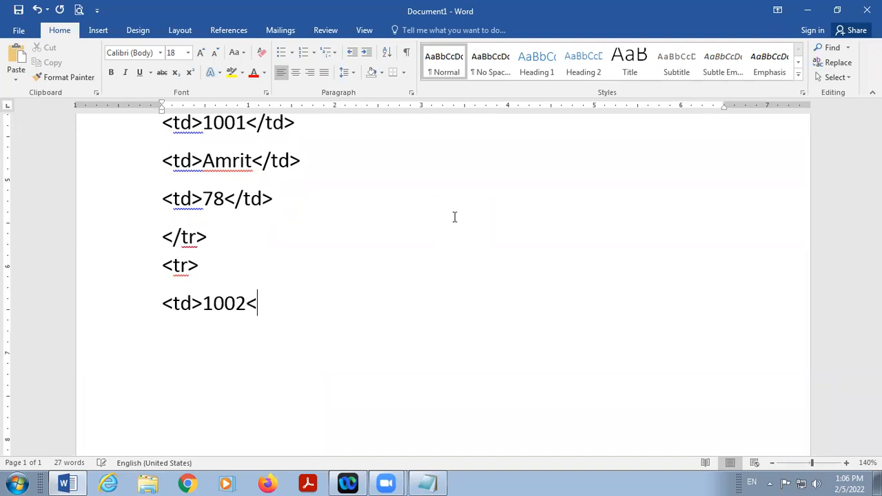
pyautogui.write('/td>')
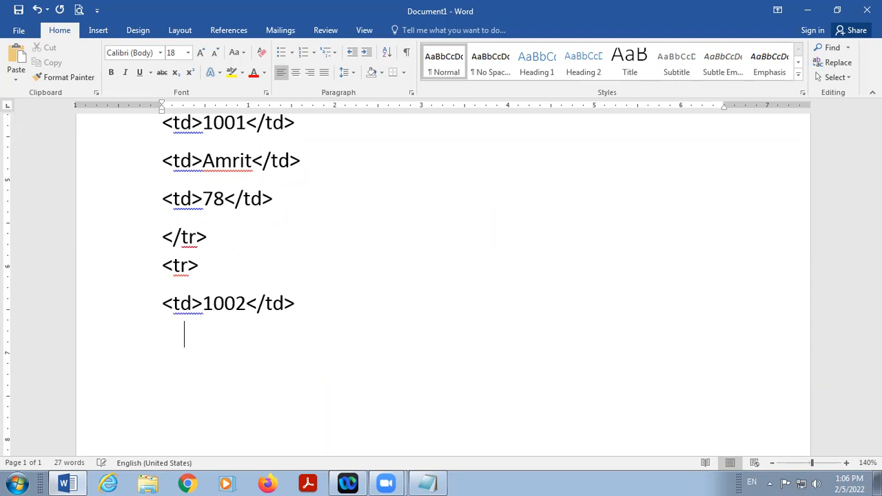
pyautogui.write('<td')
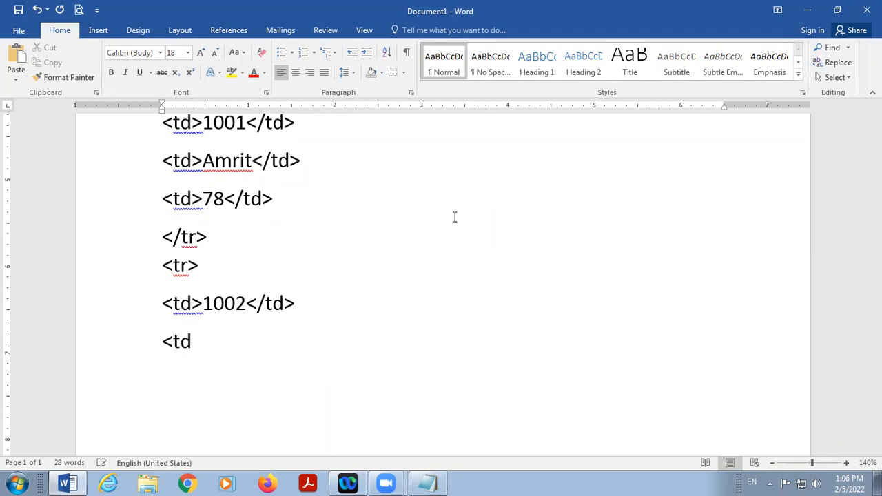
pyautogui.write('>Gaga')
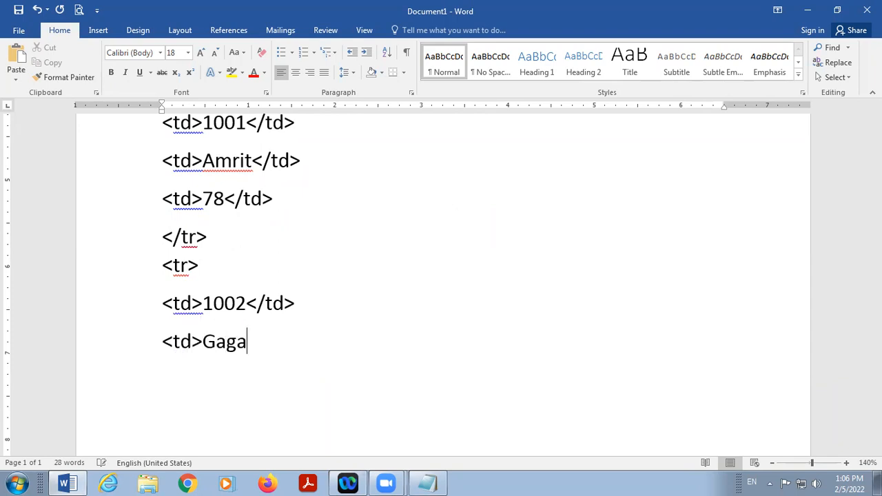
pyautogui.write('n<')
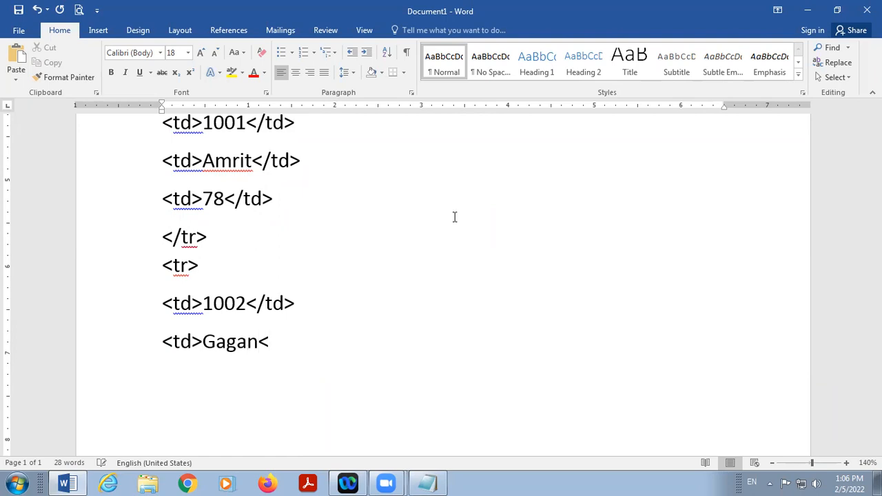
pyautogui.write('/td>')
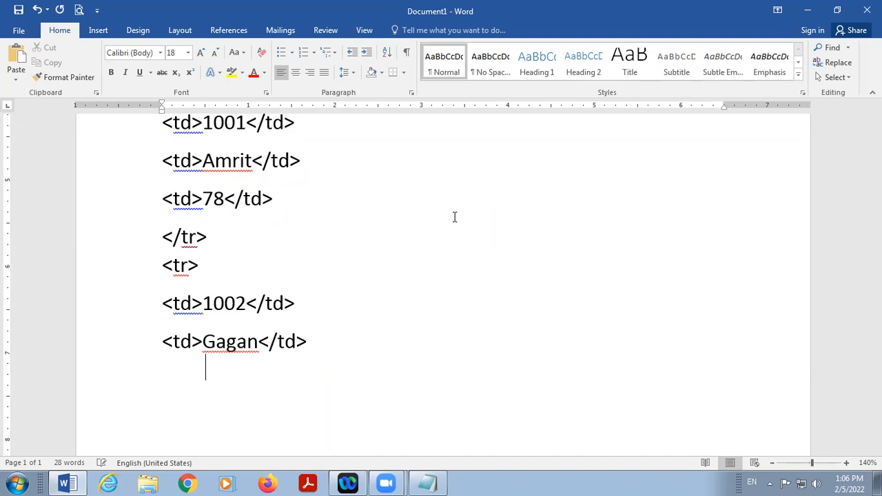
# Step: Add the <td>89</td> cell and close the second row with </tr>
pyautogui.write('<td')
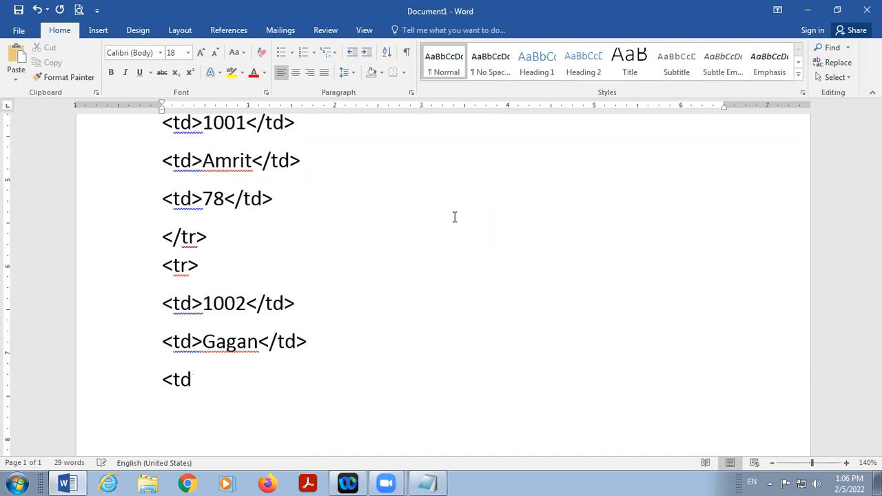
pyautogui.write('>')
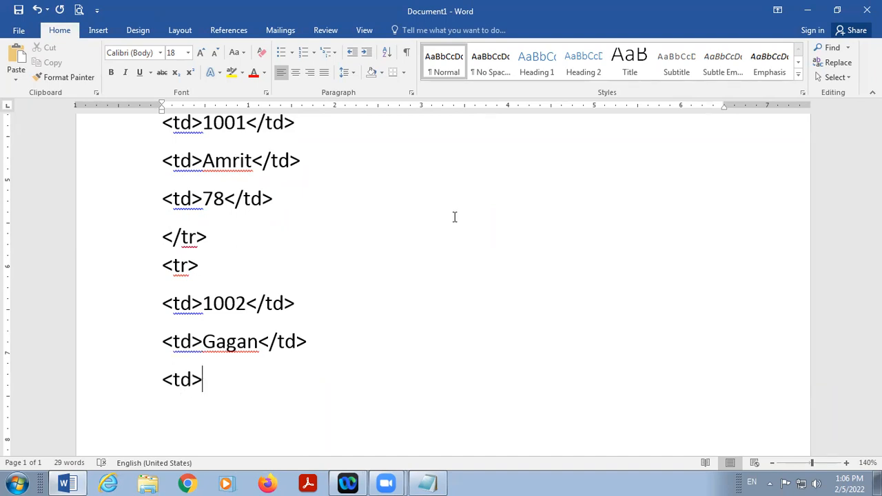
pyautogui.write('89')
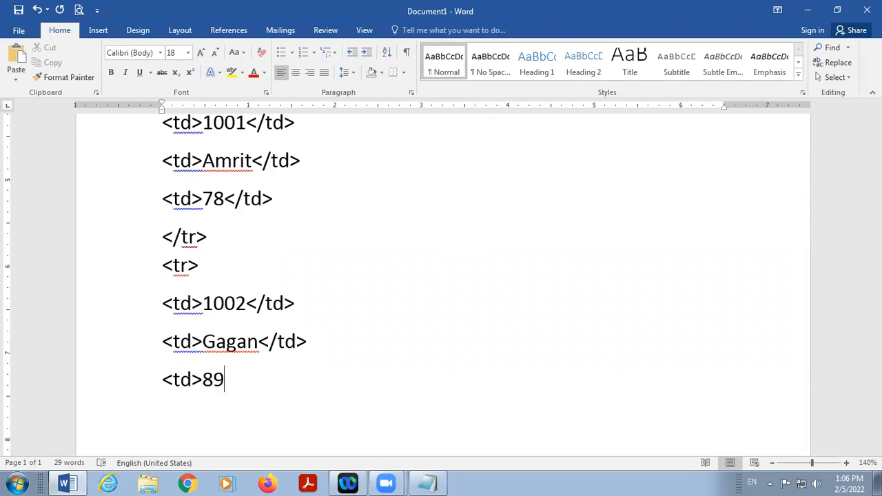
pyautogui.write('</t')
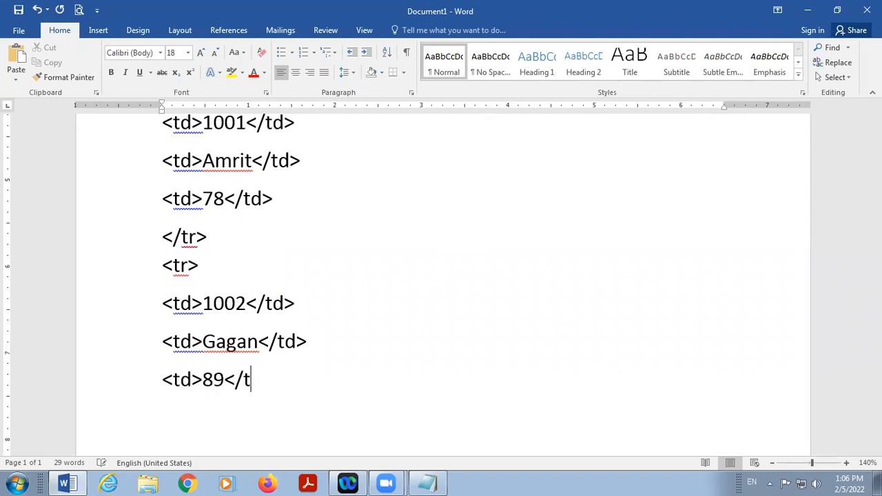
pyautogui.write('d>')
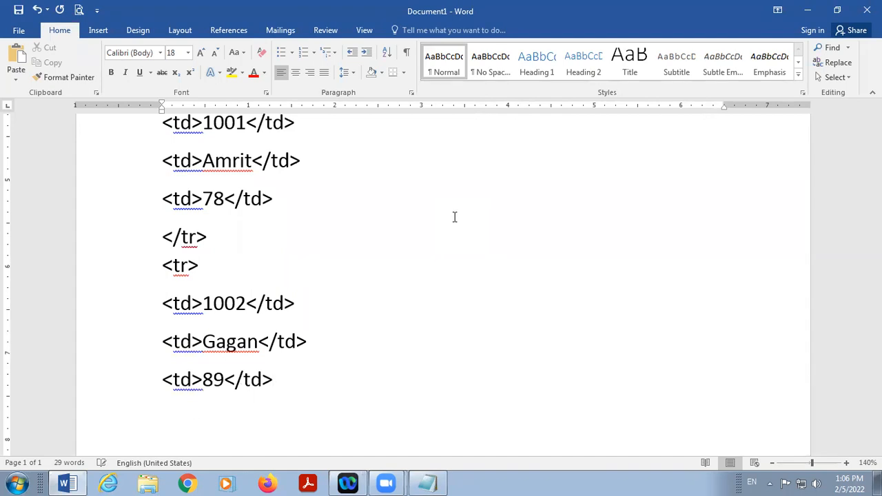
pyautogui.write('<')
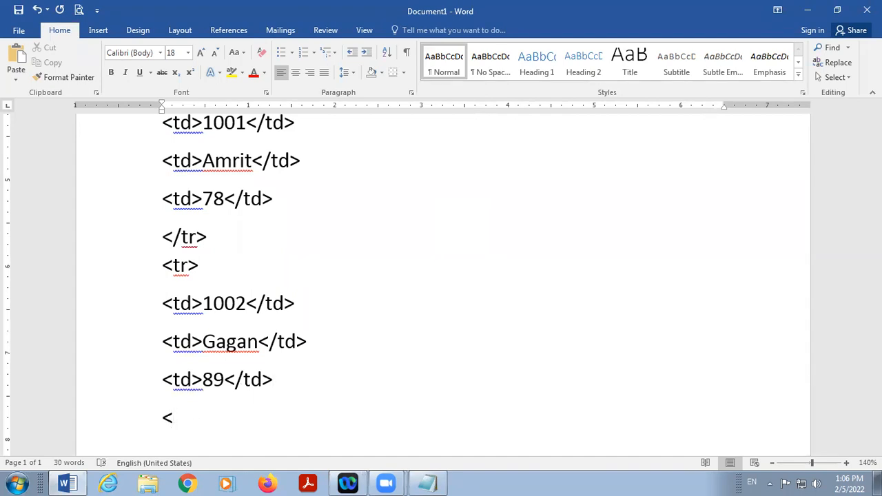
pyautogui.write('/tr>')
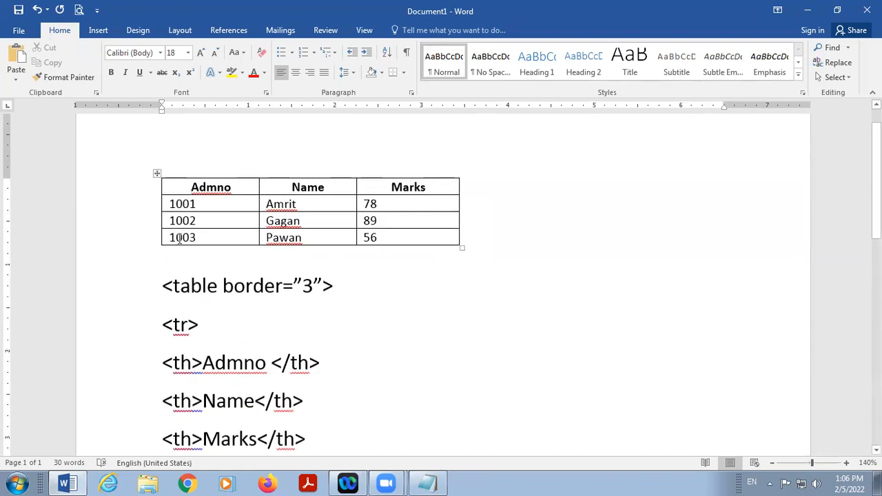
# Step: Open the third row with <tr> and td cells for 1003 and Pawan
pyautogui.doubleClick(182, 237)
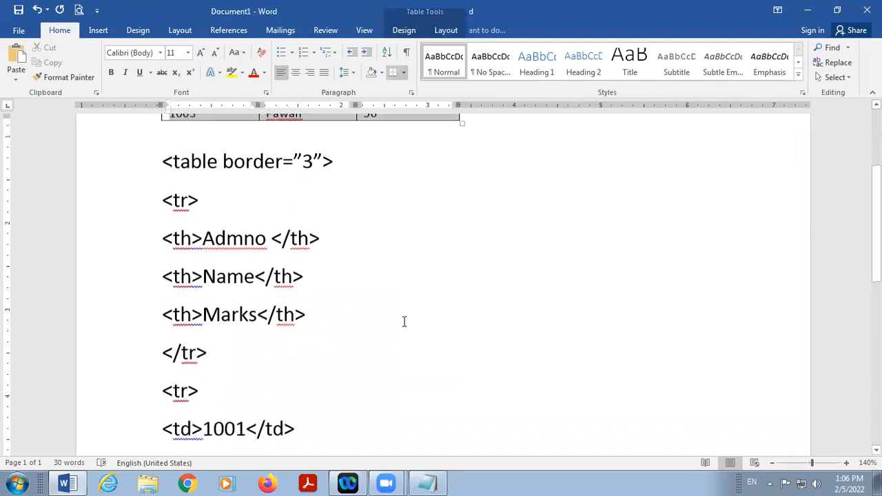
pyautogui.scroll(-3)
pyautogui.write('<')
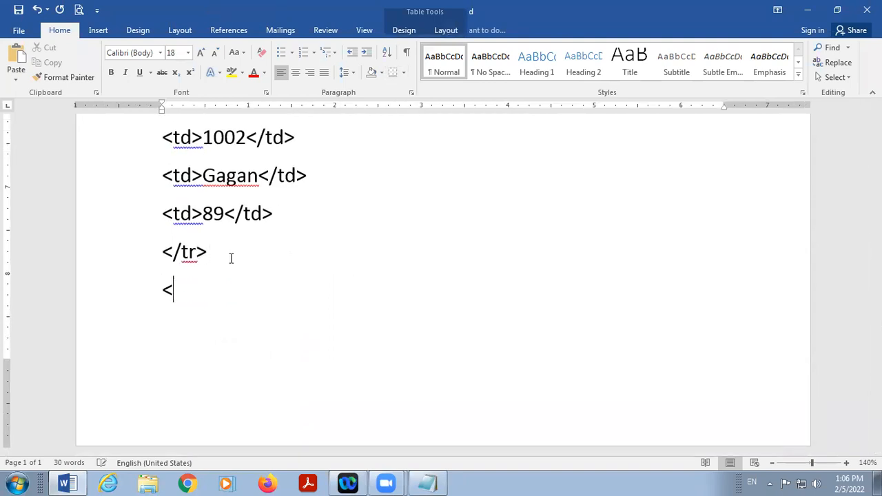
pyautogui.write('tr>')
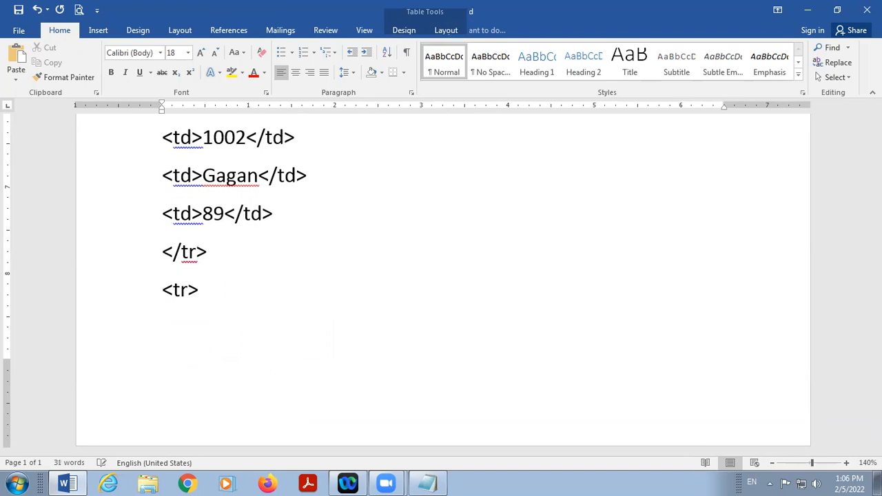
pyautogui.write('<td')
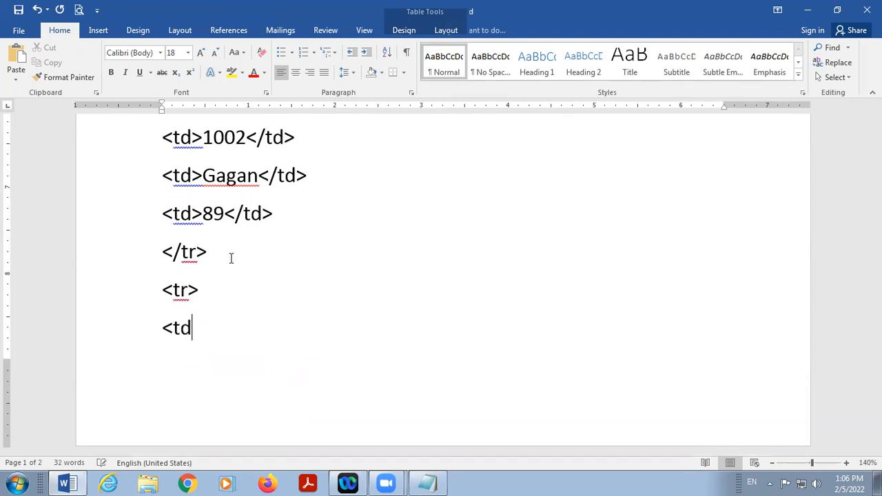
pyautogui.write('>10')
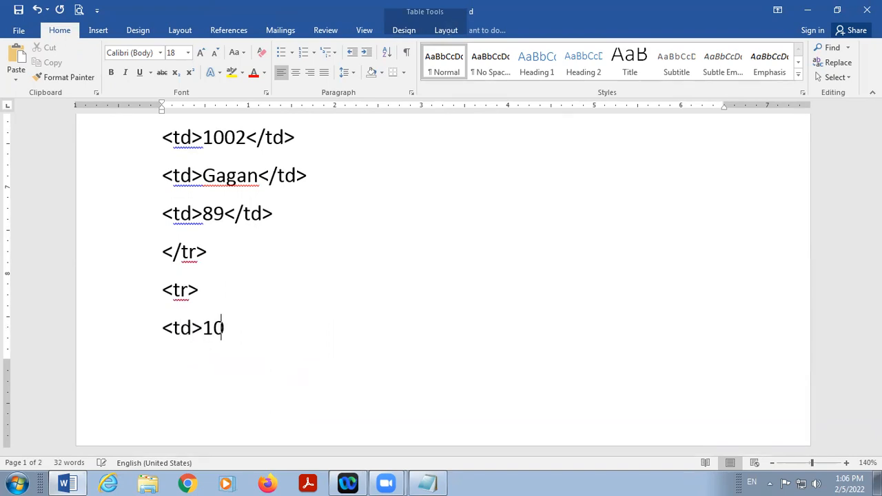
pyautogui.write('03<')
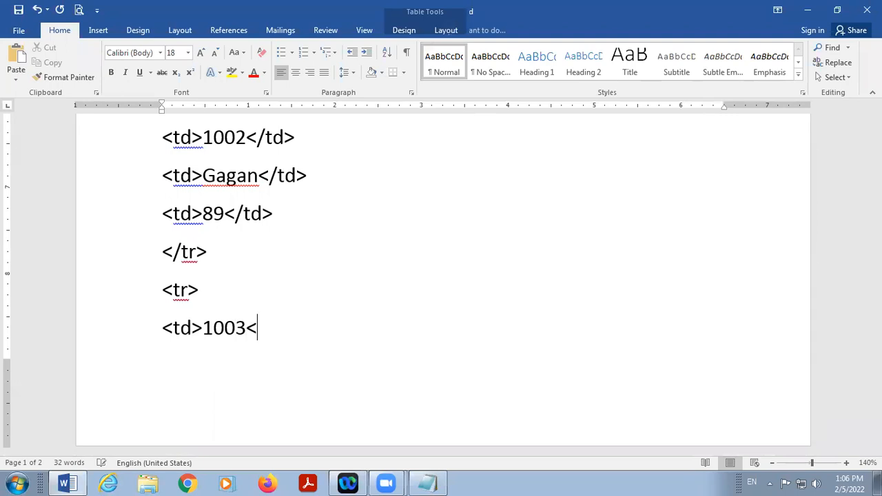
pyautogui.write('/td')
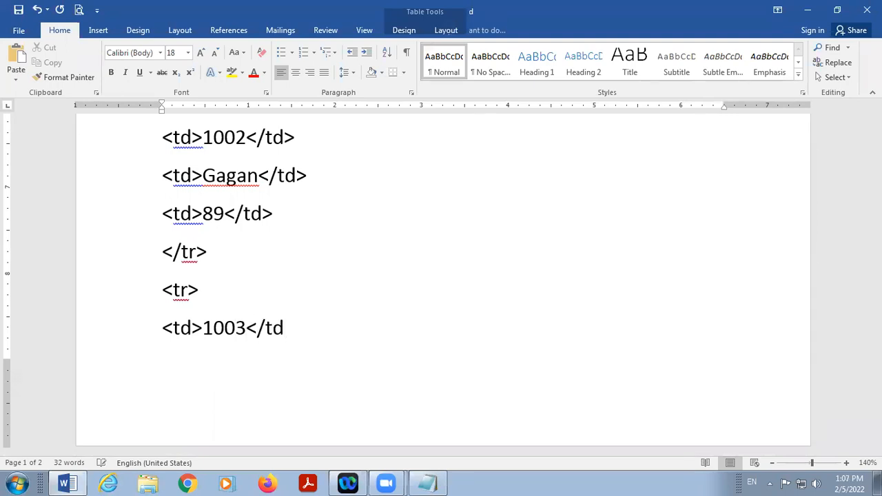
pyautogui.scroll(-3)
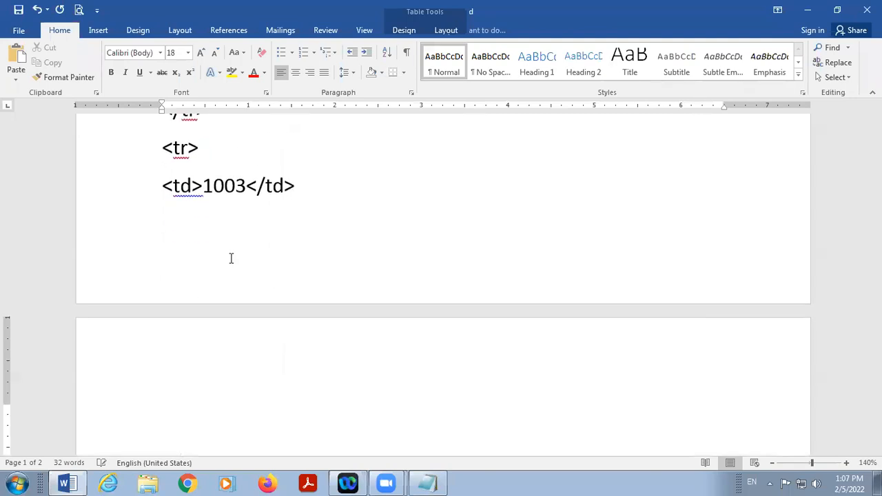
pyautogui.write('<t')
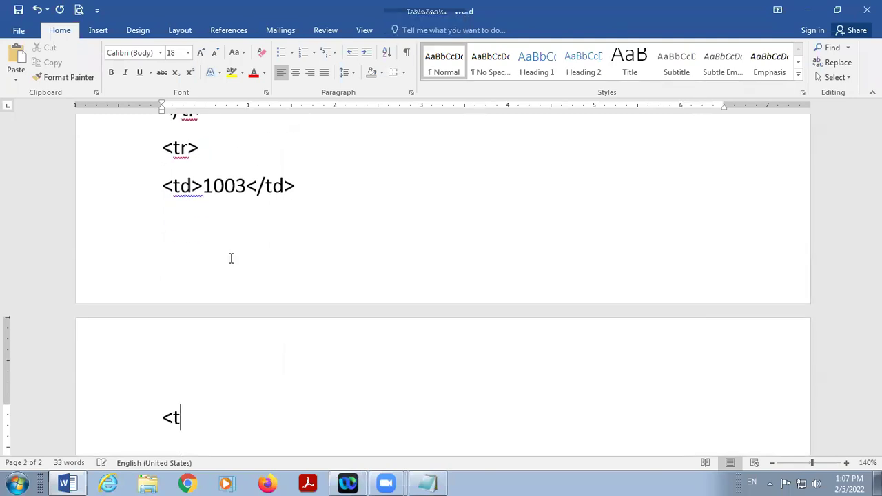
pyautogui.write('d>P')
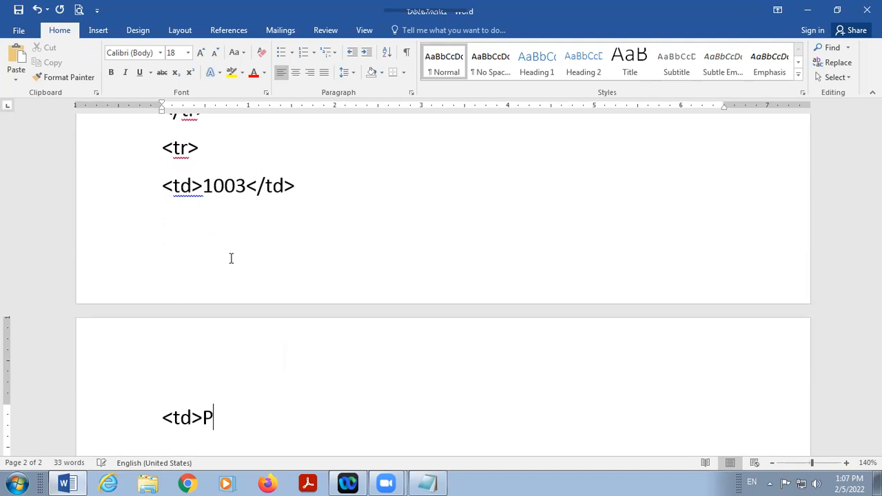
pyautogui.write('awa')
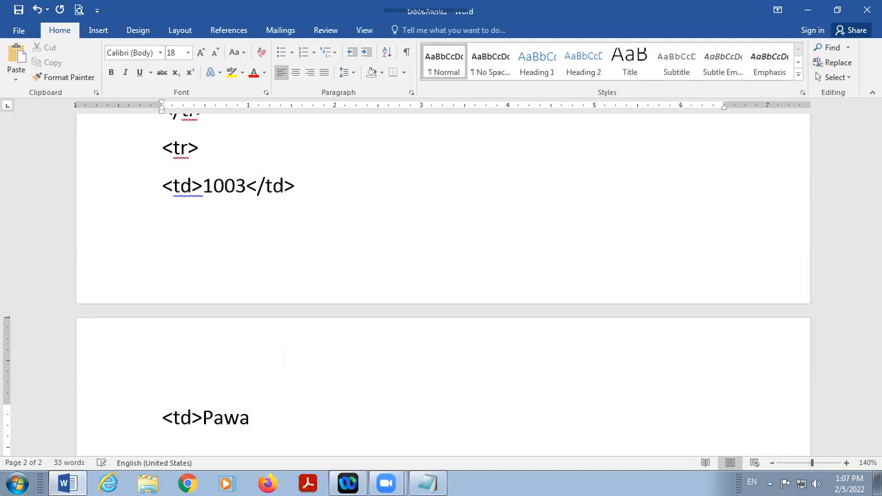
pyautogui.write('n</td>')
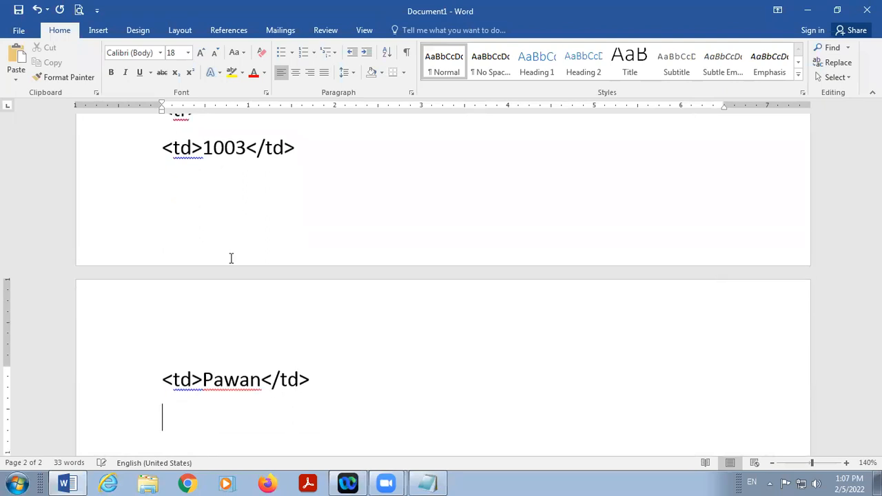
# Step: Add the <td>56</td> cell, close the row with </tr> and the table with </table>
pyautogui.write('<td')
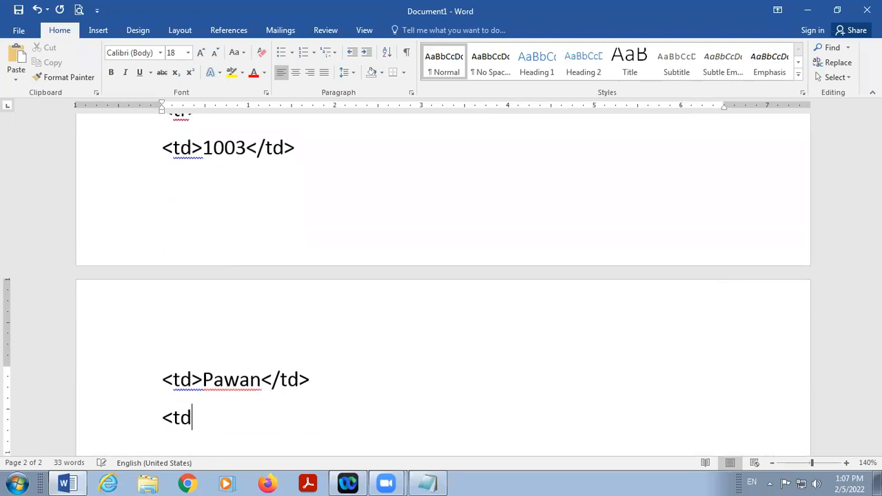
pyautogui.write('>')
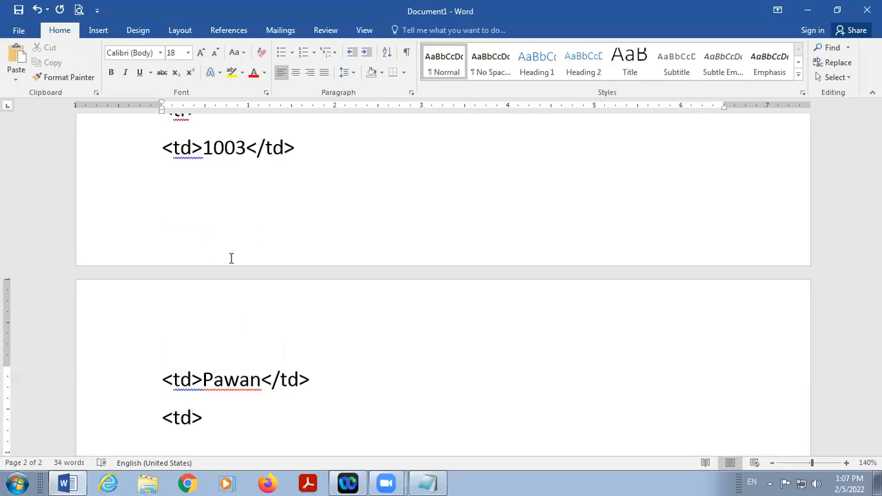
pyautogui.write('56')
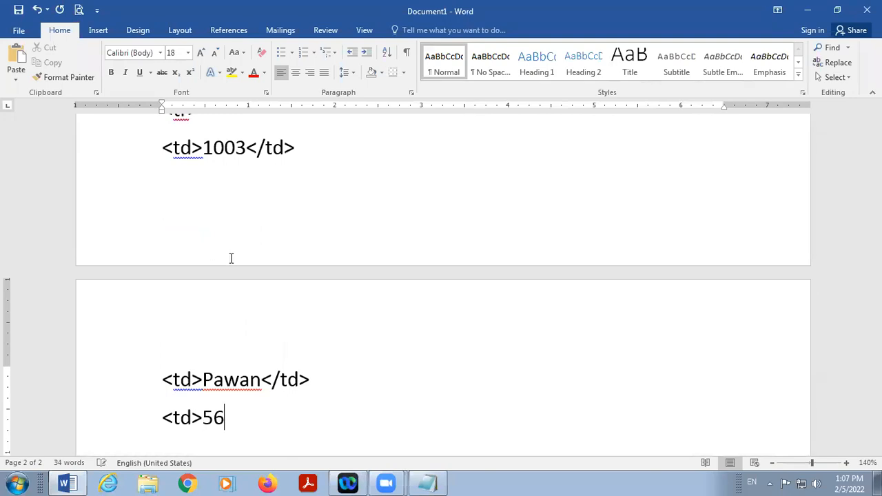
pyautogui.write('</td>')
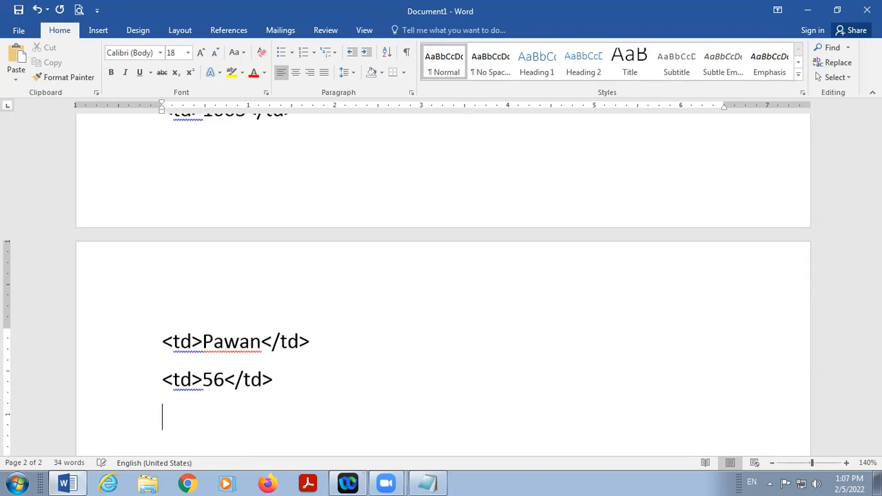
pyautogui.write('</t')
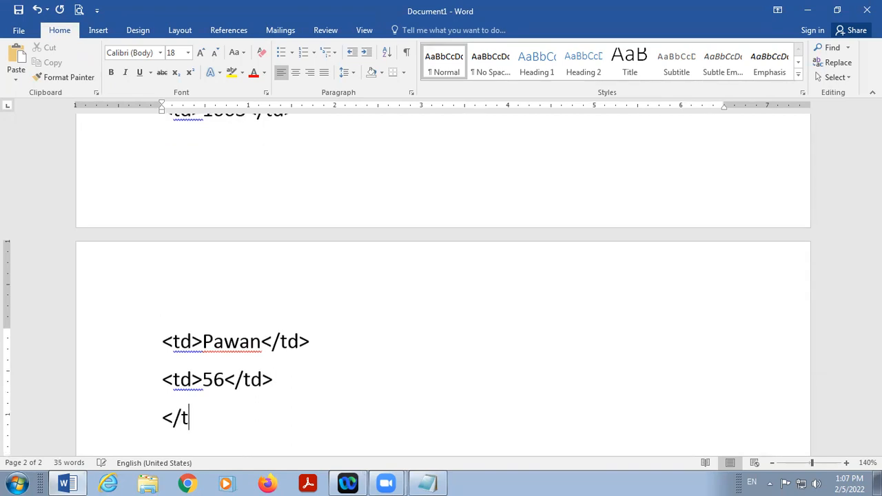
pyautogui.write('r>')
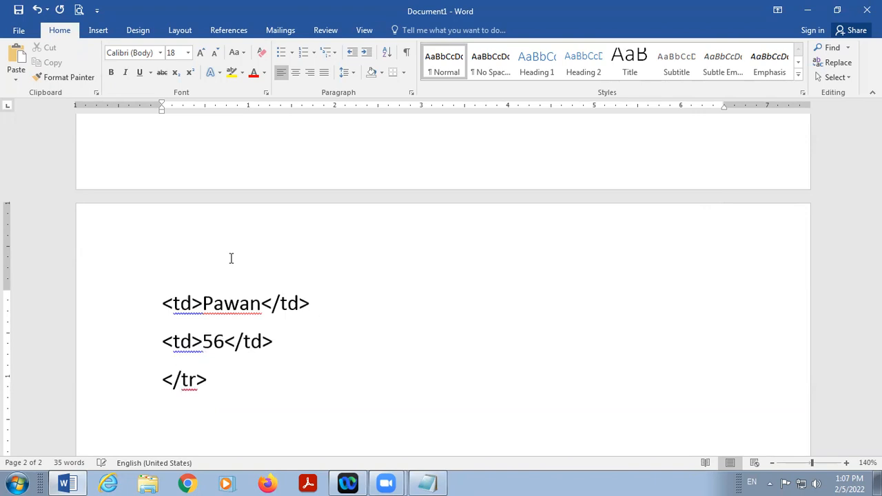
pyautogui.write('</tab')
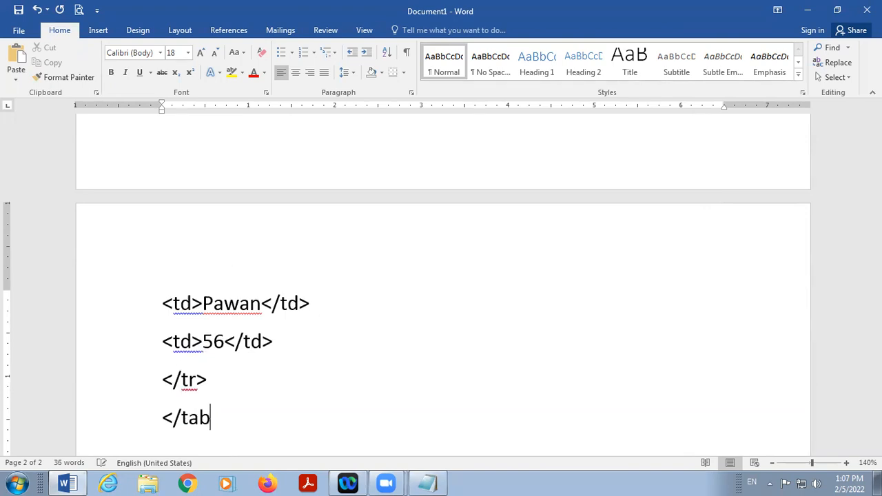
pyautogui.write('le>')
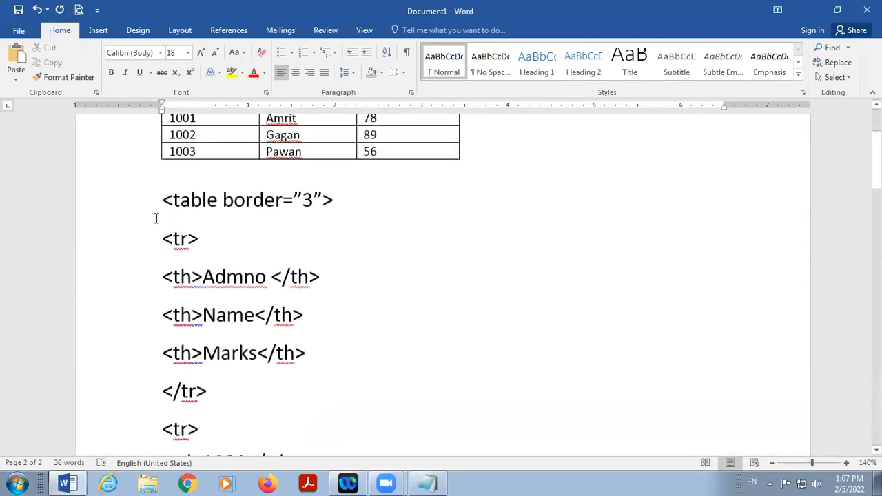
# Step: Select the HTML table code starting from the <table border="3"> line
pyautogui.tripleClick(247, 200)
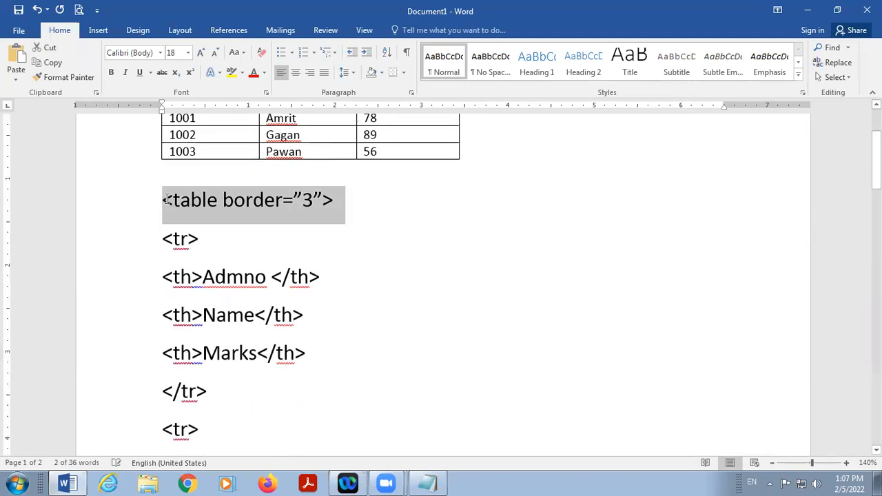
pyautogui.scroll(-3)
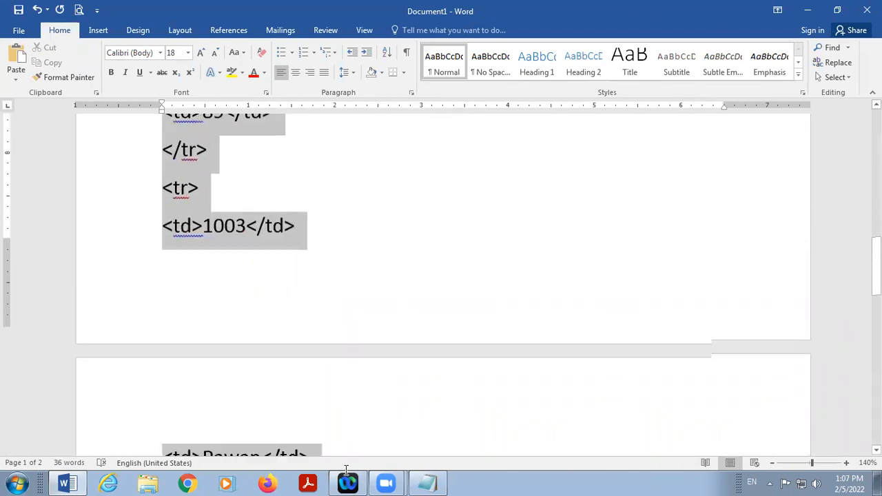
pyautogui.scroll(-3)
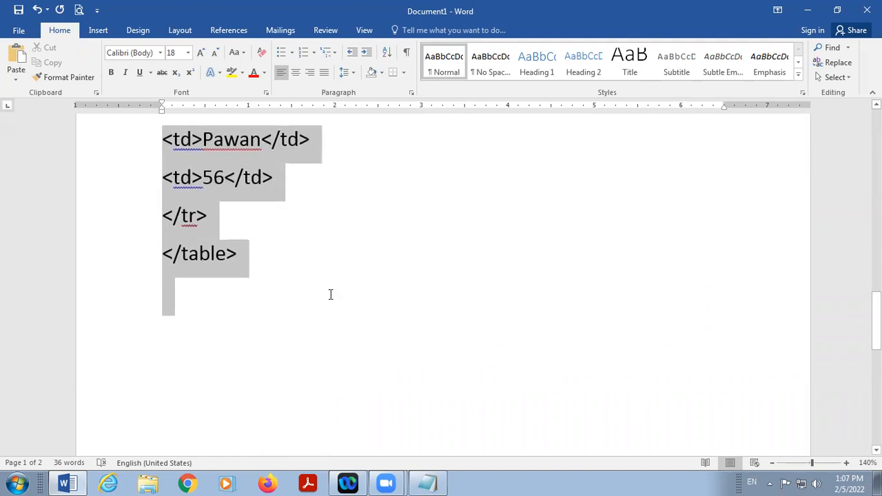
pyautogui.moveTo(377, 442)
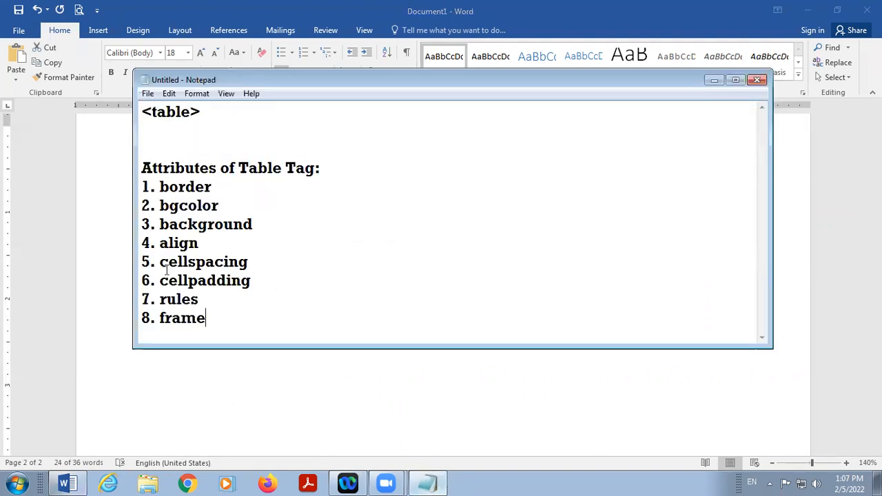
# Step: Create a new Notepad document via File > New, dismissing the save prompt, and paste in the table code
pyautogui.click(148, 93)
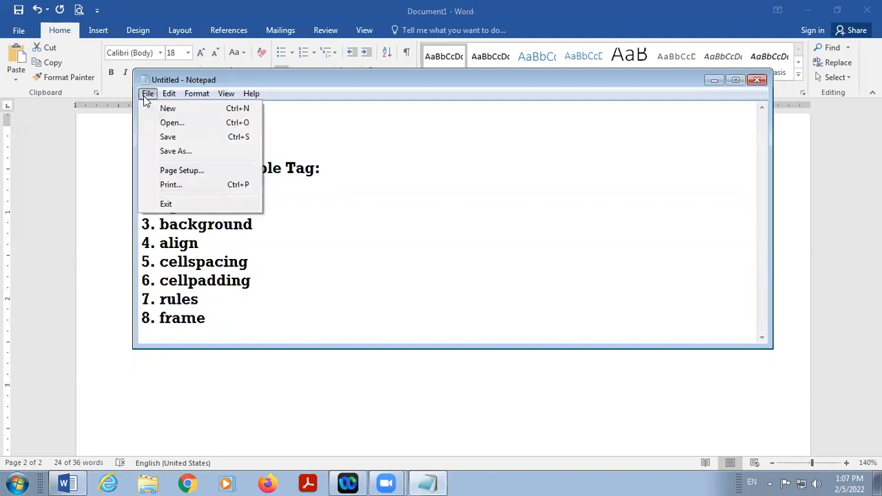
pyautogui.click(165, 204)
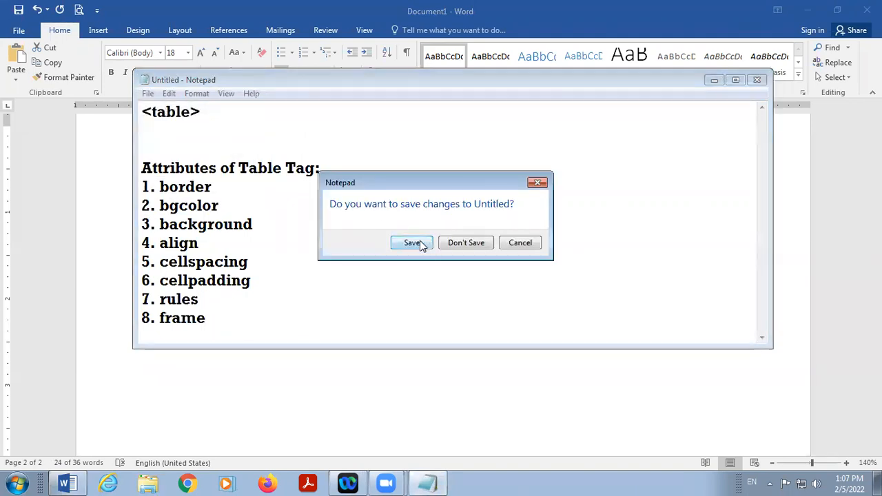
pyautogui.click(412, 243)
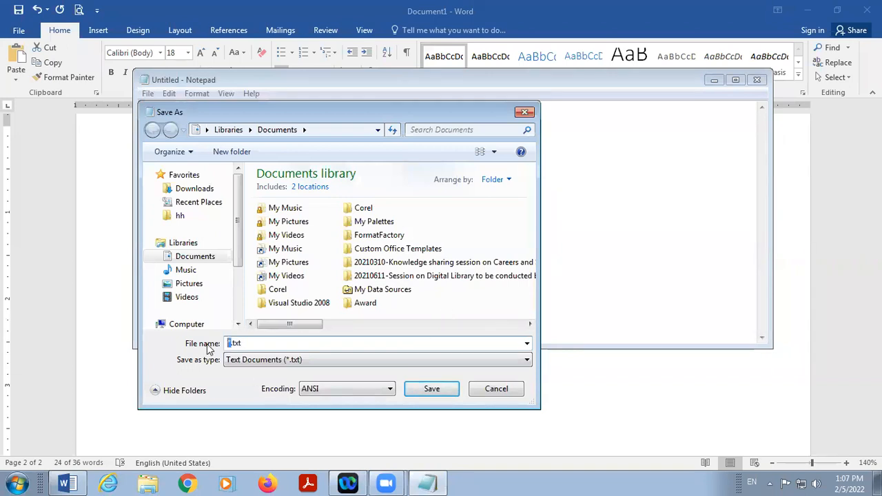
pyautogui.click(497, 389)
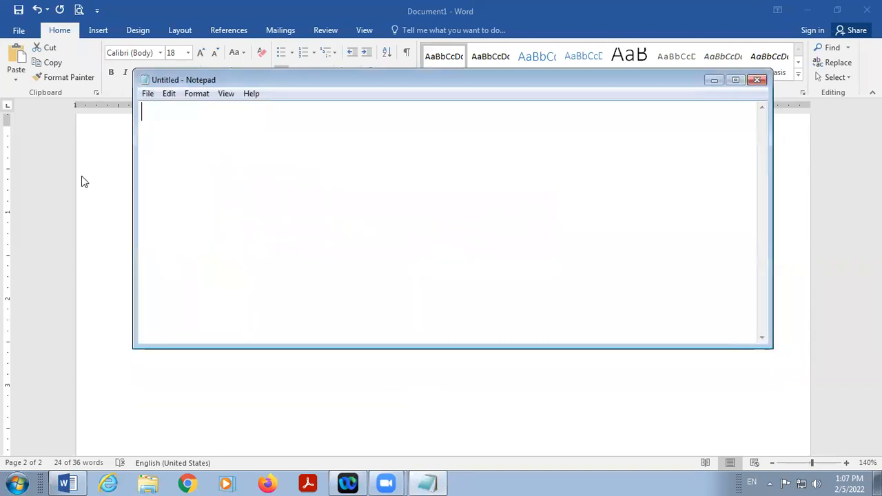
pyautogui.write('<td>1002</td>')
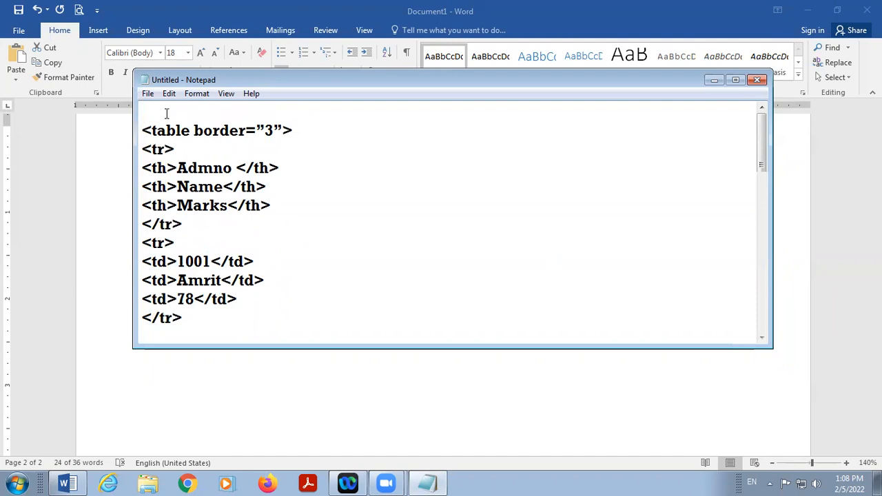
# Step: Wrap the code with <html>, <head> and a <title>Tables</title>, then close the head
pyautogui.write('<')
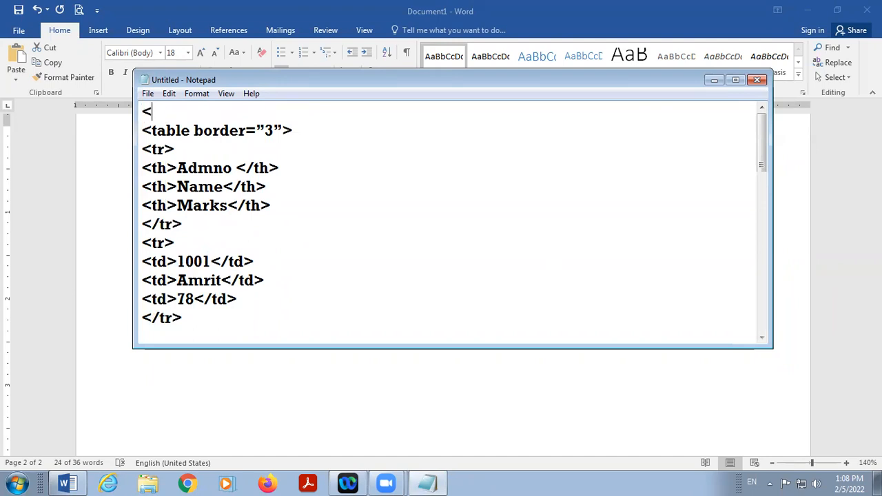
pyautogui.write('html>')
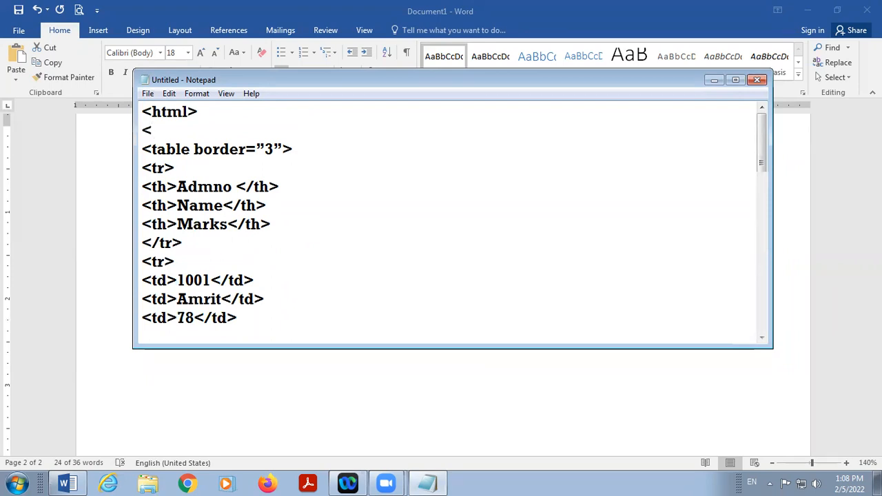
pyautogui.write('head>')
pyautogui.write('<t')
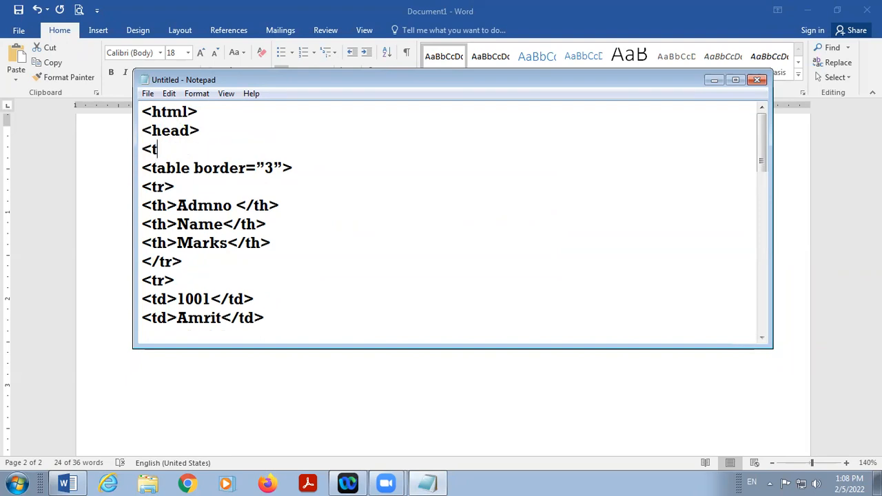
pyautogui.write('itle')
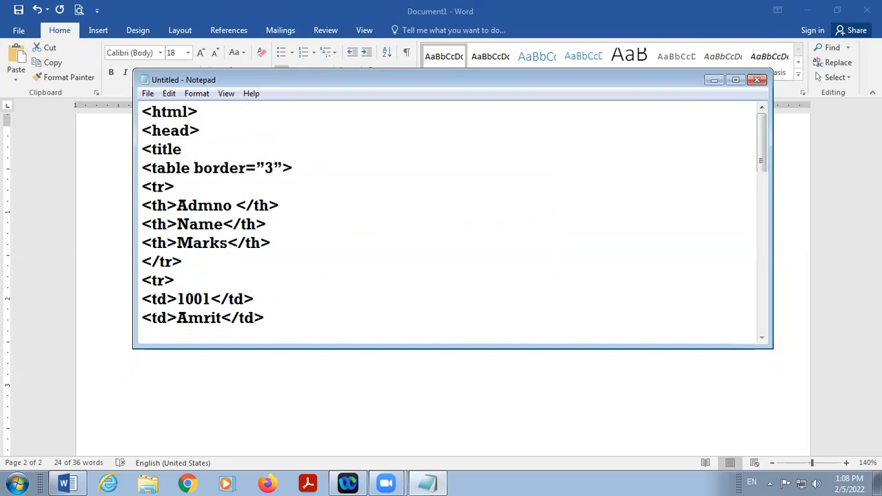
pyautogui.write('M')
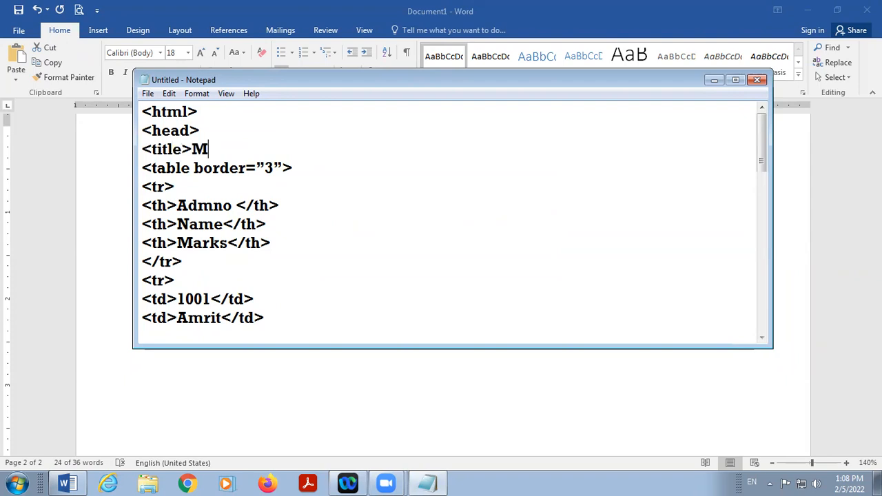
pyautogui.press('Backspace')
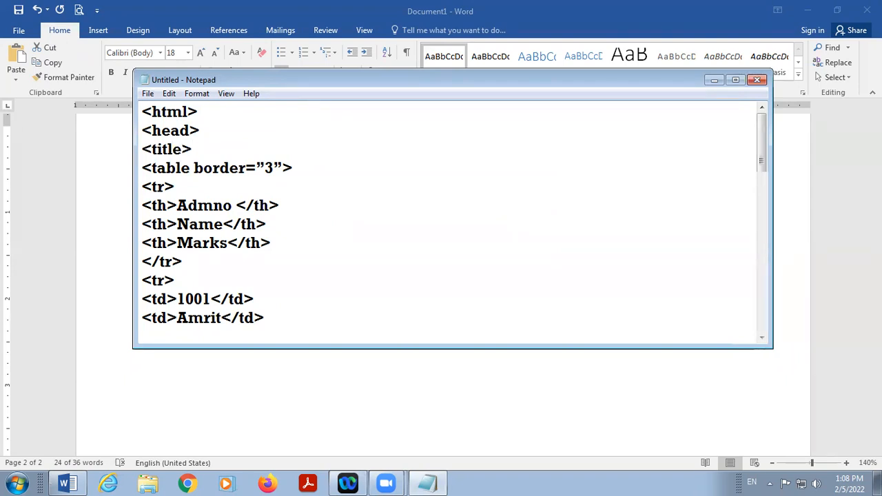
pyautogui.click(192, 149)
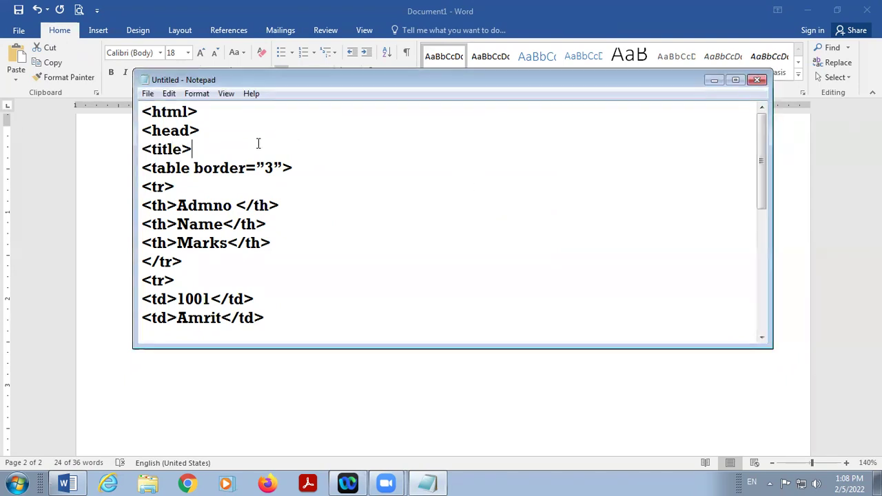
pyautogui.write('Ta')
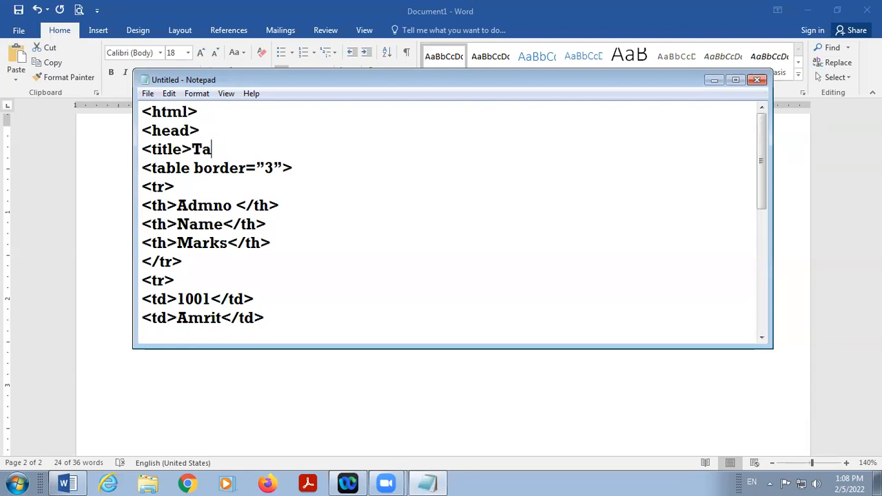
pyautogui.write('bles')
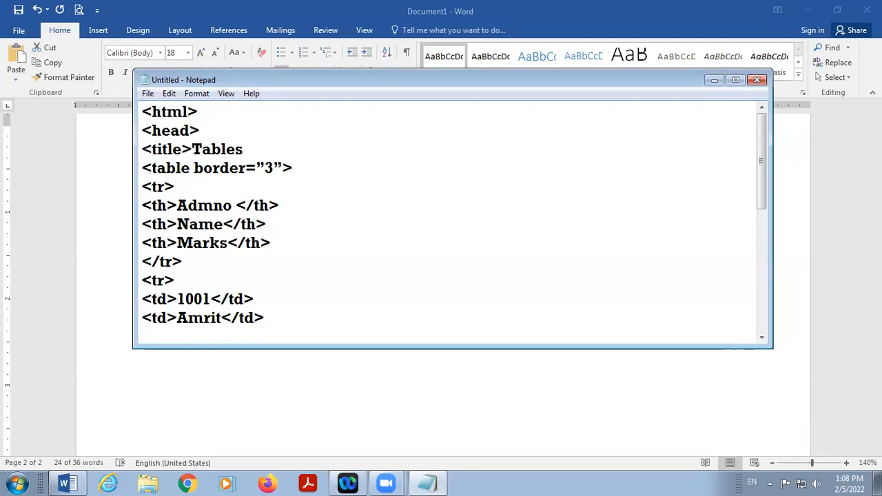
pyautogui.write('</t')
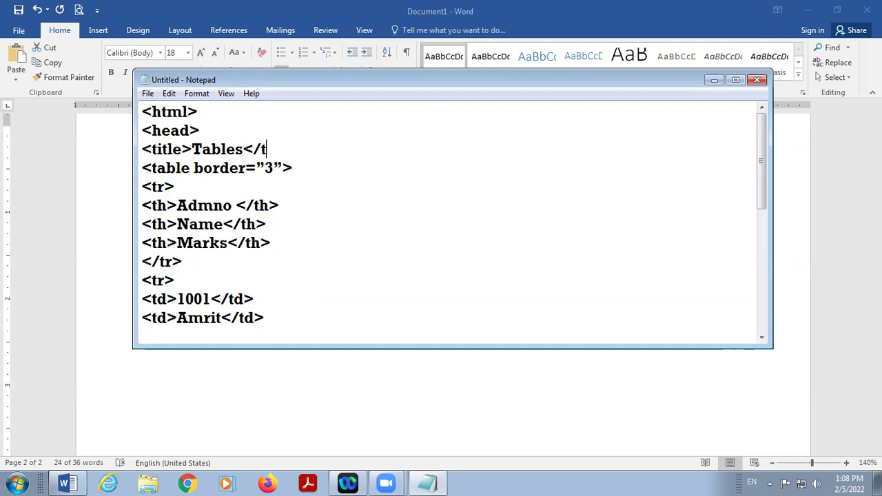
pyautogui.write('itle>')
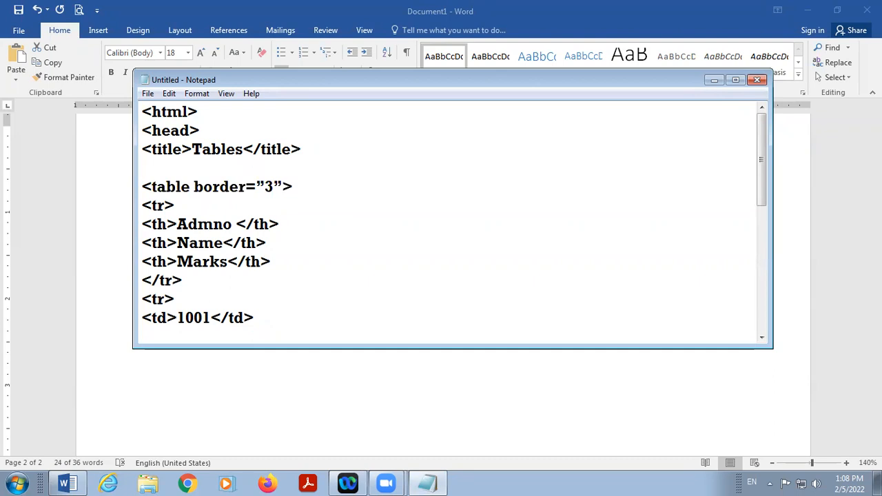
pyautogui.write('</head>')
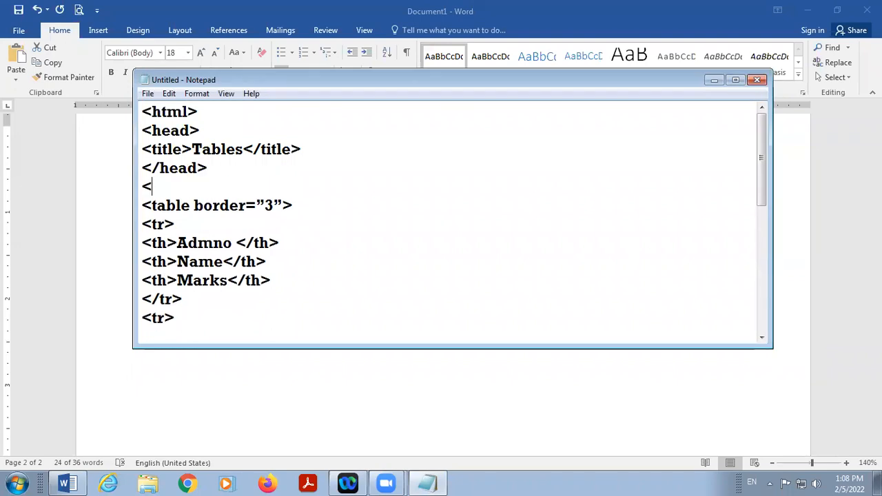
# Step: Add <body> before the table and closing </body> and </html> tags after it
pyautogui.write('body')
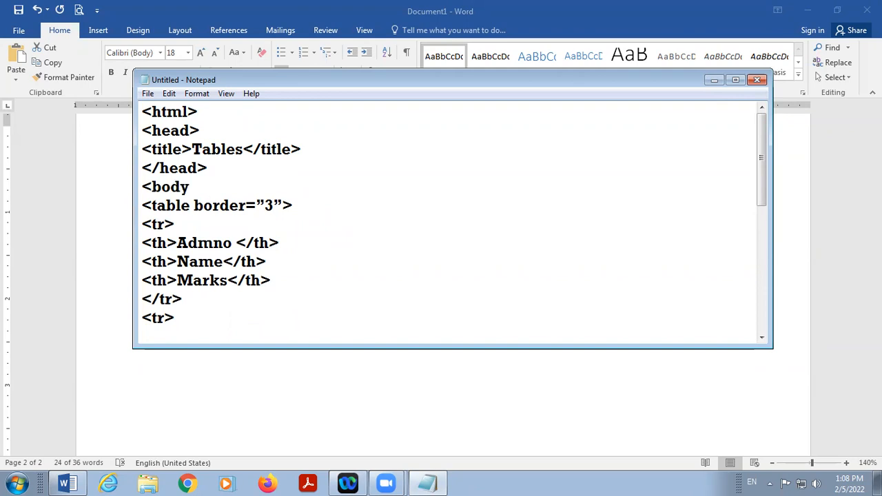
pyautogui.scroll(-3)
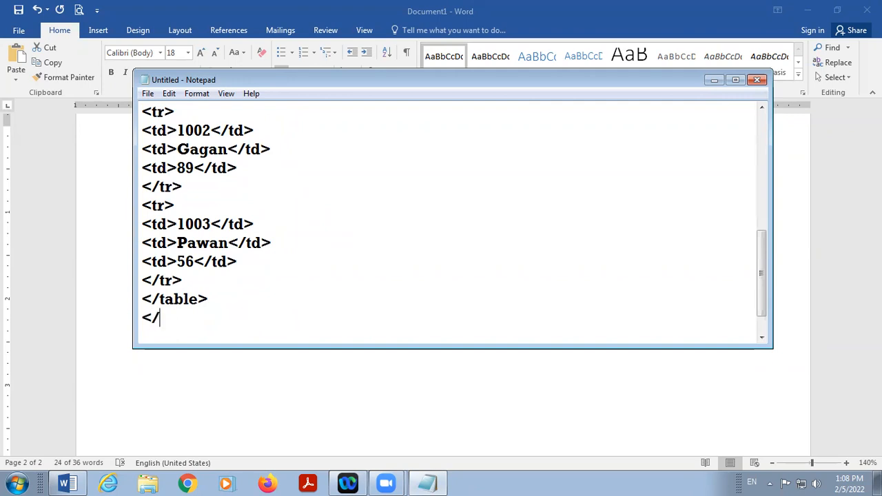
pyautogui.write('body>')
pyautogui.write('</')
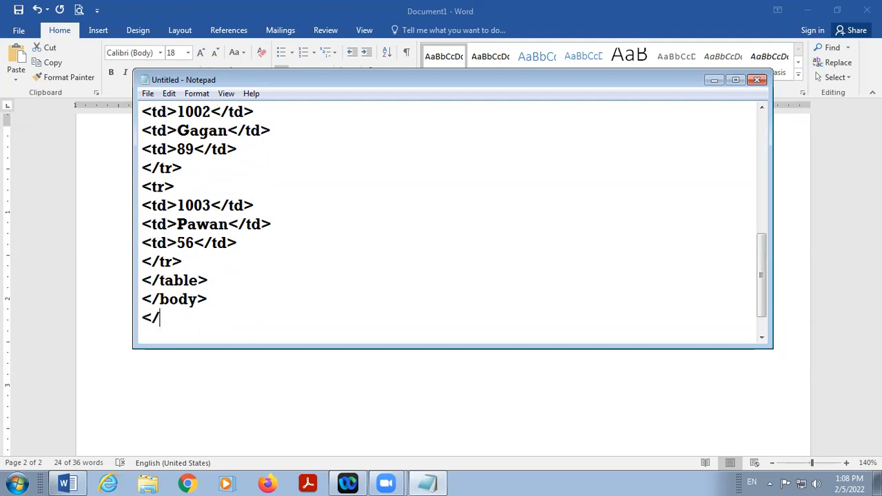
pyautogui.write('htmk')
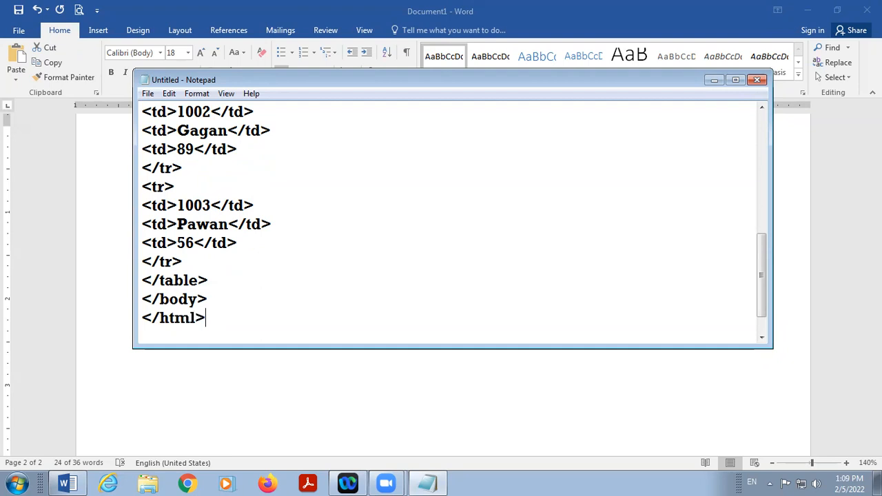
pyautogui.click(147, 94)
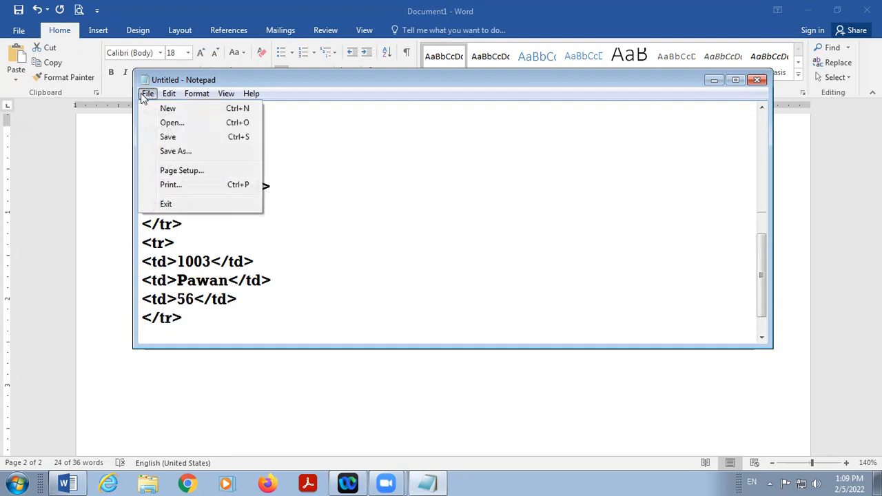
# Step: Save the page to the Desktop as table.html with Save as type All Files
pyautogui.click(175, 151)
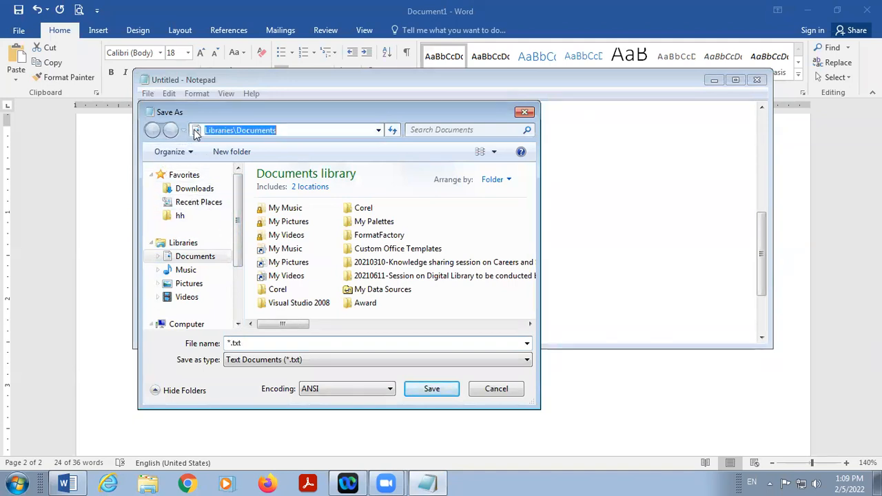
pyautogui.write('de')
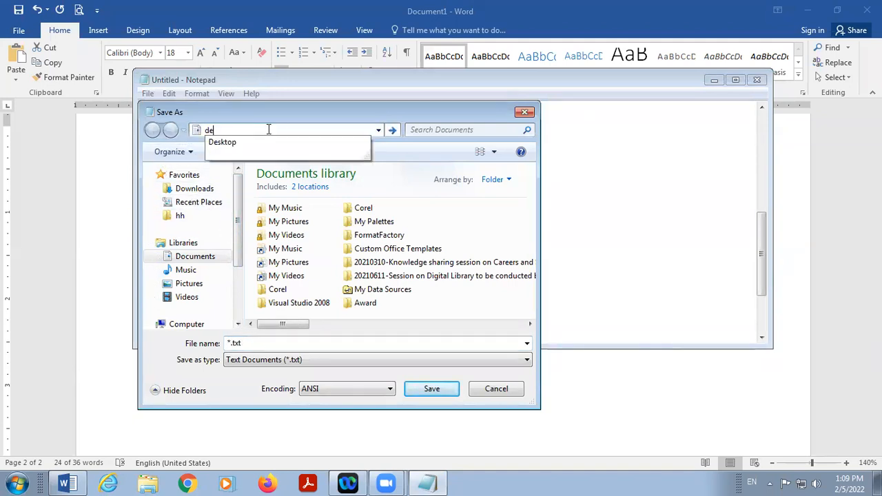
pyautogui.click(222, 142)
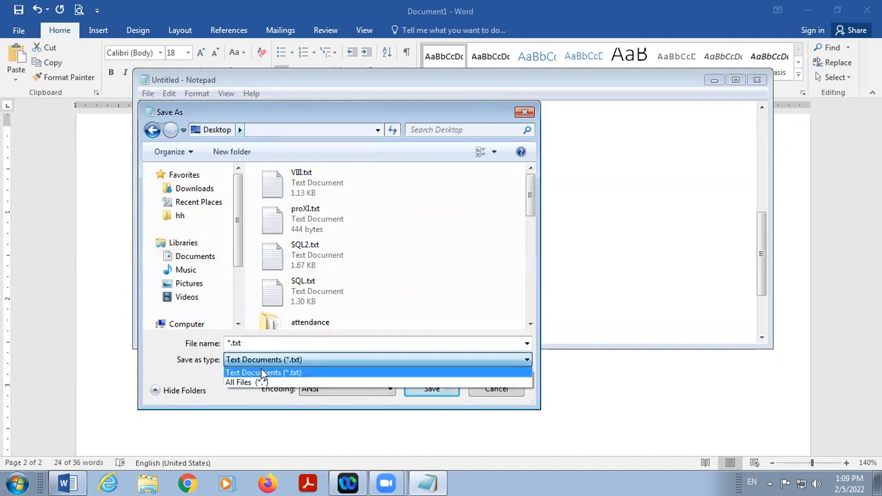
pyautogui.click(249, 382)
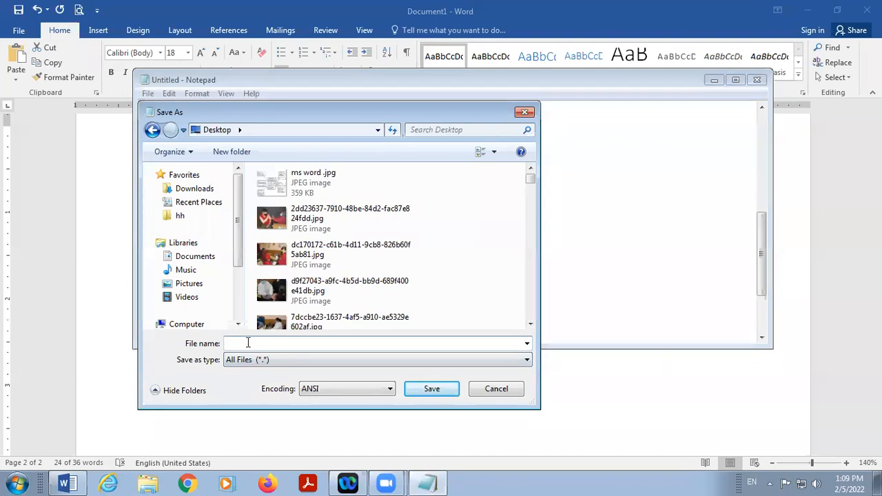
pyautogui.write('table.')
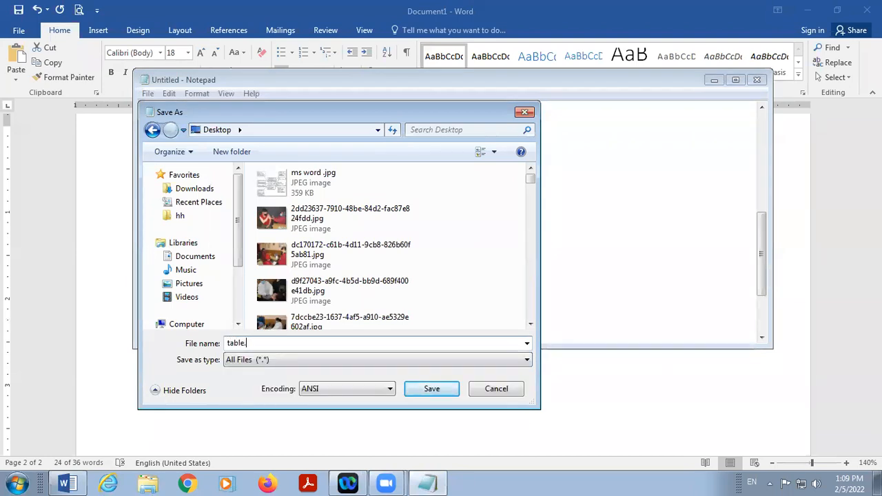
pyautogui.write('html')
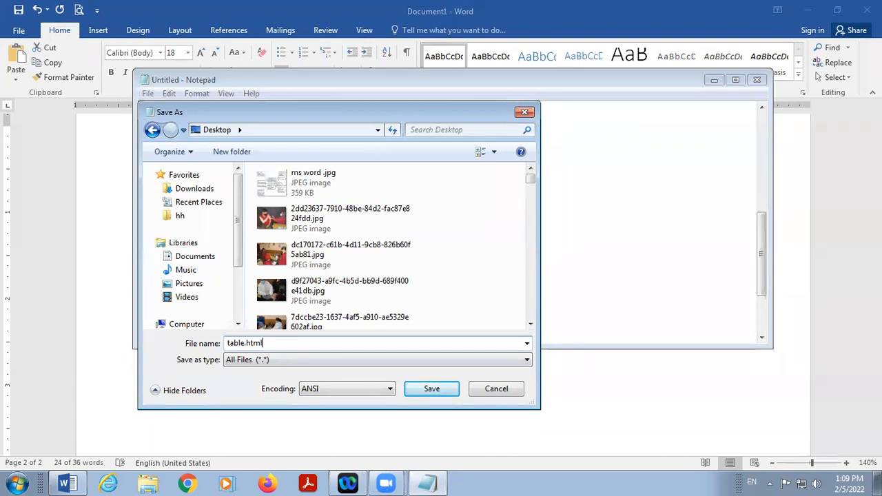
pyautogui.click(431, 388)
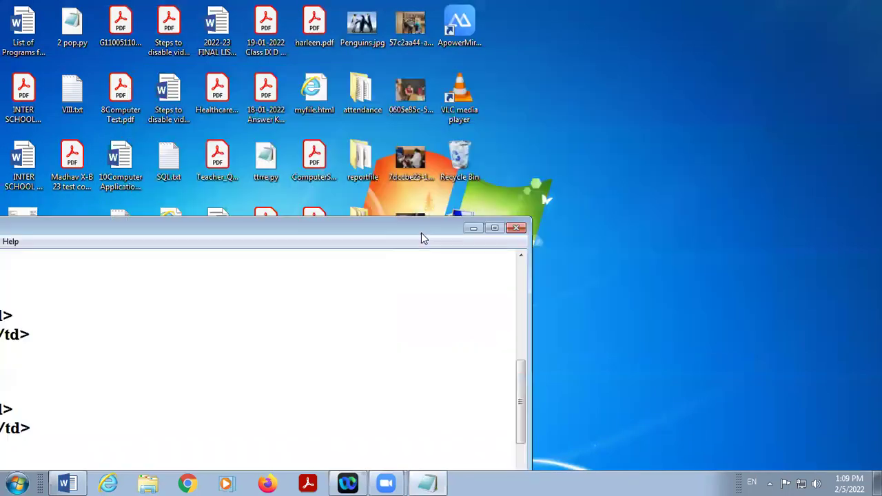
# Step: Minimize Notepad and open table.html from the desktop in Internet Explorer, maximized
pyautogui.click(516, 228)
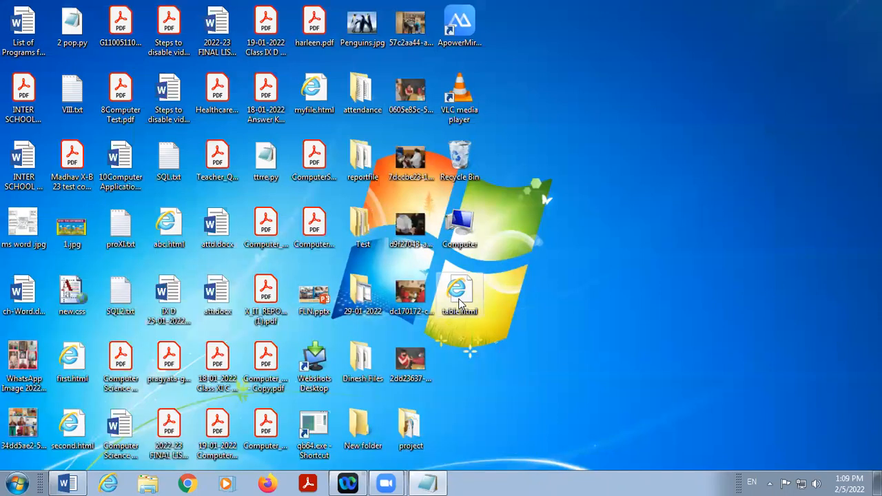
pyautogui.click(459, 289)
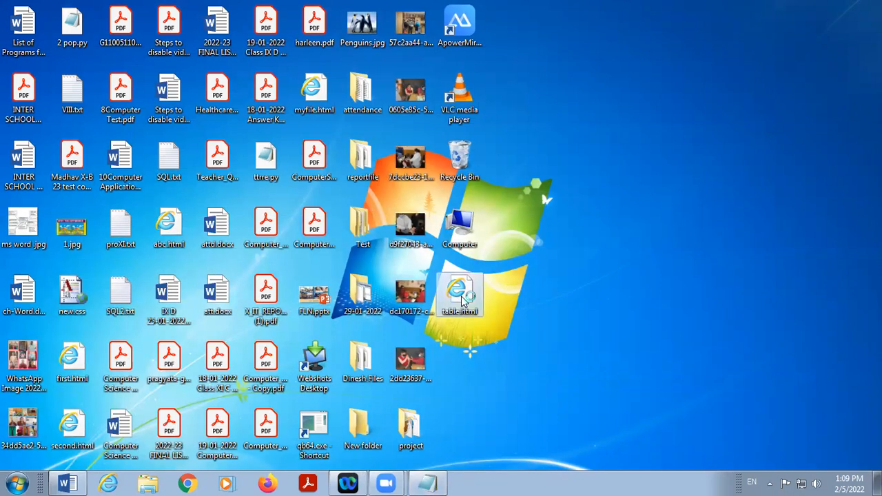
pyautogui.doubleClick(457, 291)
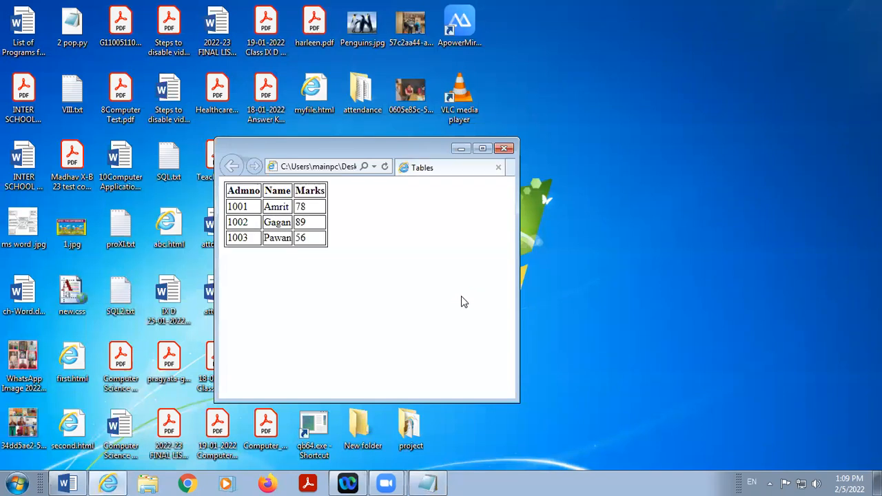
pyautogui.click(483, 149)
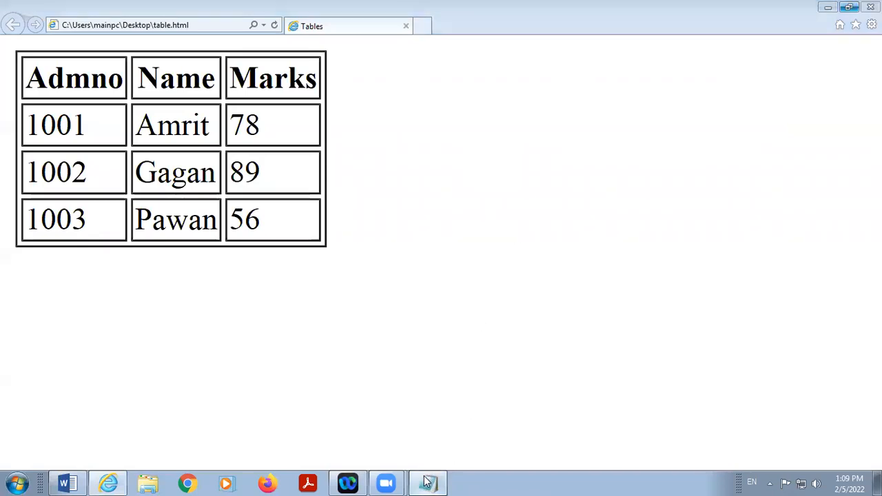
# Step: Add bgcolor="yellow" to the table tag in the Notepad source and save
pyautogui.click(428, 483)
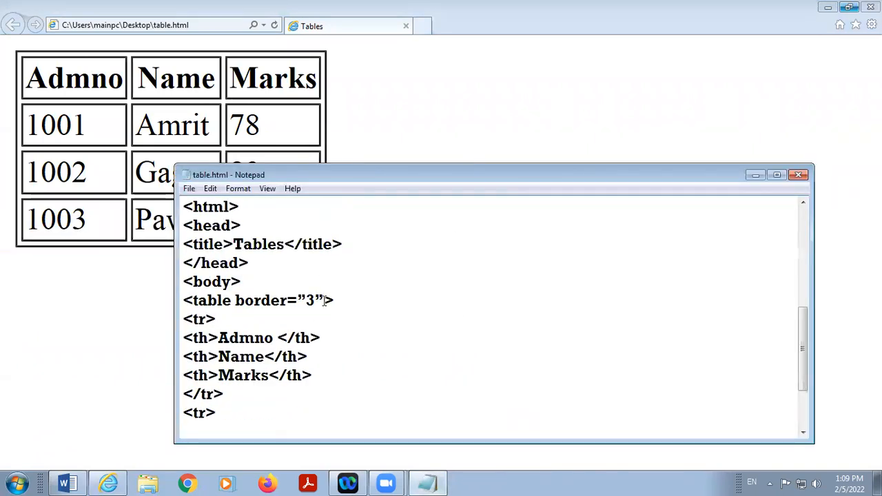
pyautogui.write('b')
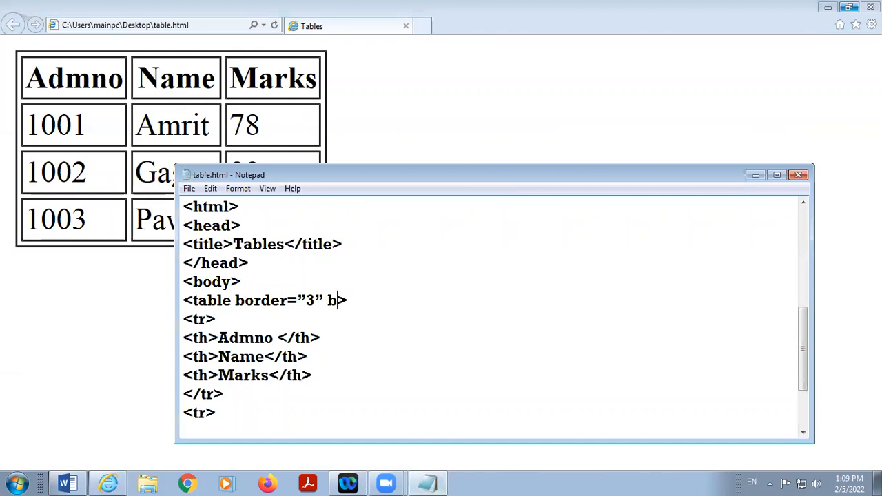
pyautogui.write('gcolor')
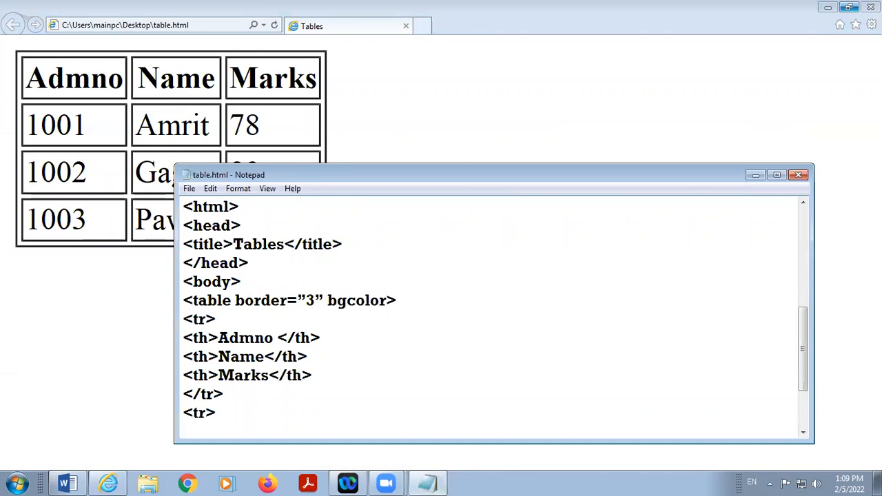
pyautogui.write('="ye')
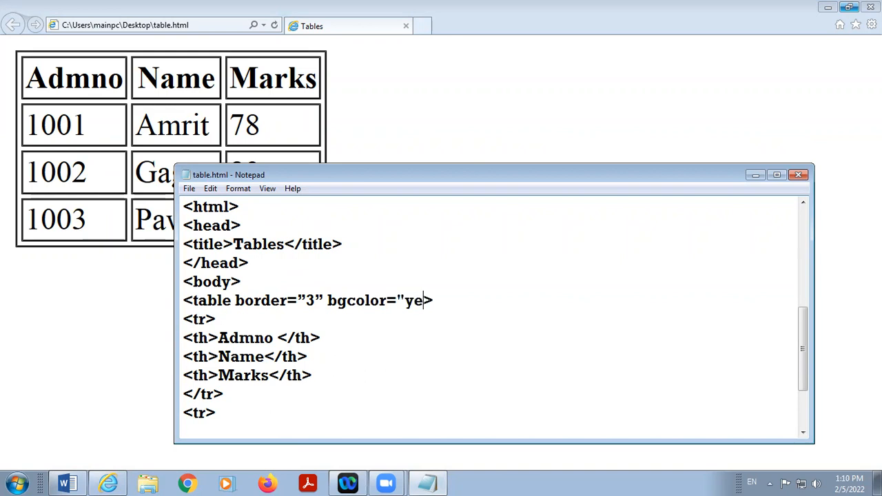
pyautogui.write('llow"')
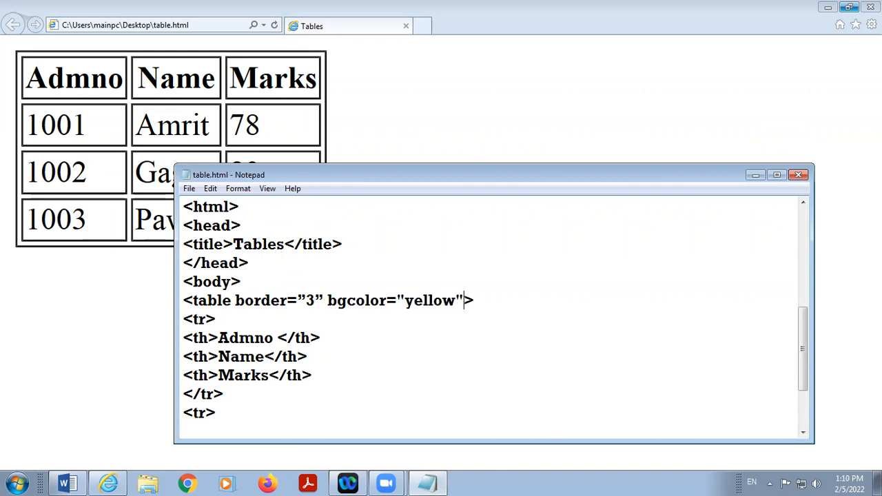
pyautogui.click(189, 188)
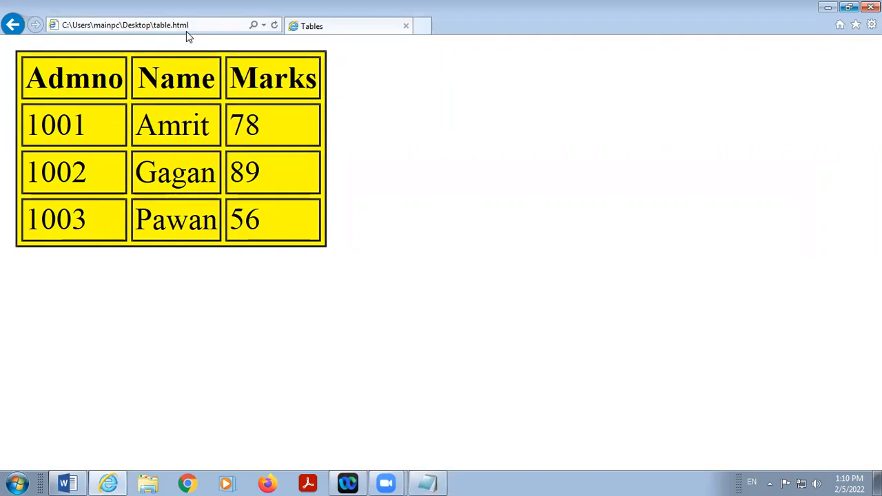
pyautogui.moveTo(271, 307)
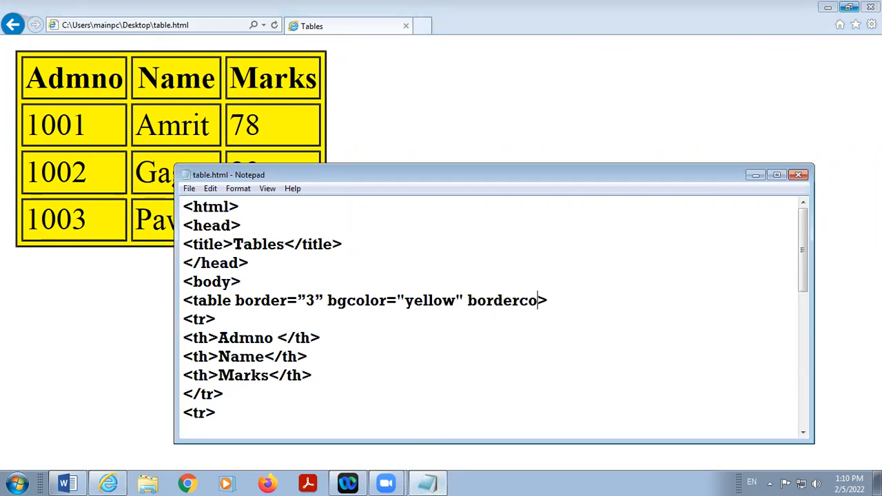
# Step: Add bordercolor="red" to the table tag, refresh the browser, and select the border value 3
pyautogui.write('lor="')
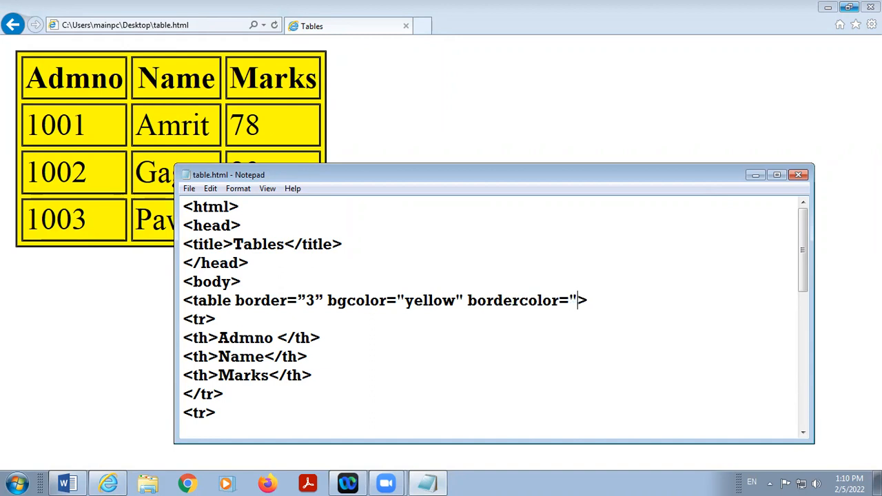
pyautogui.write('red')
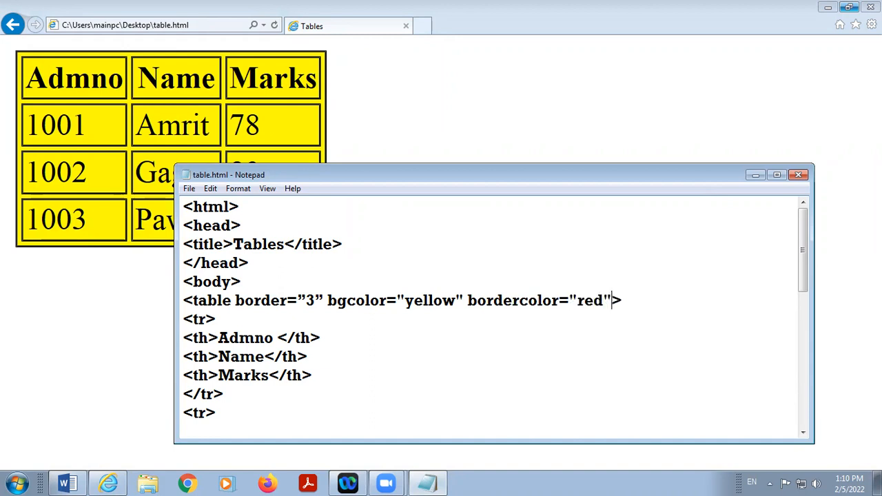
pyautogui.click(189, 189)
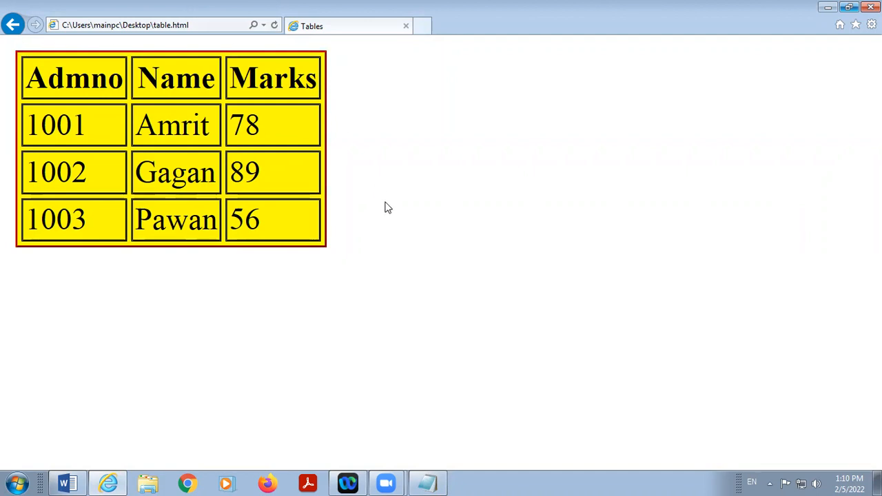
pyautogui.moveTo(343, 292)
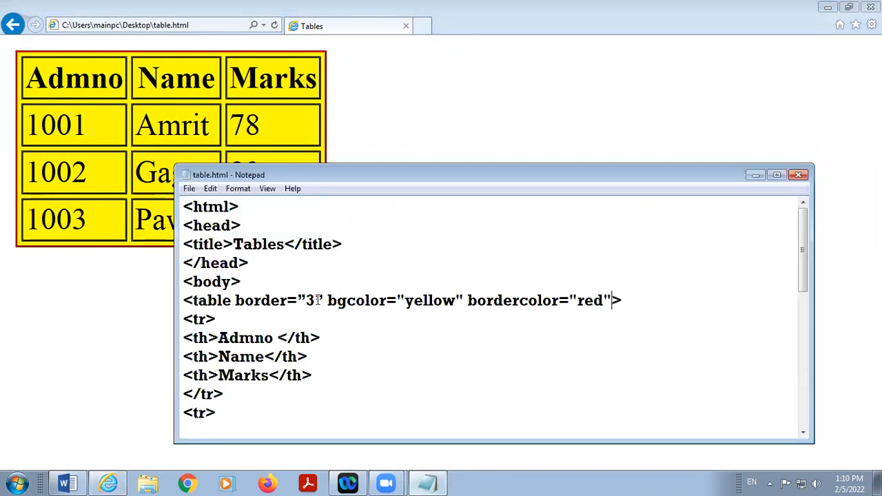
pyautogui.doubleClick(309, 300)
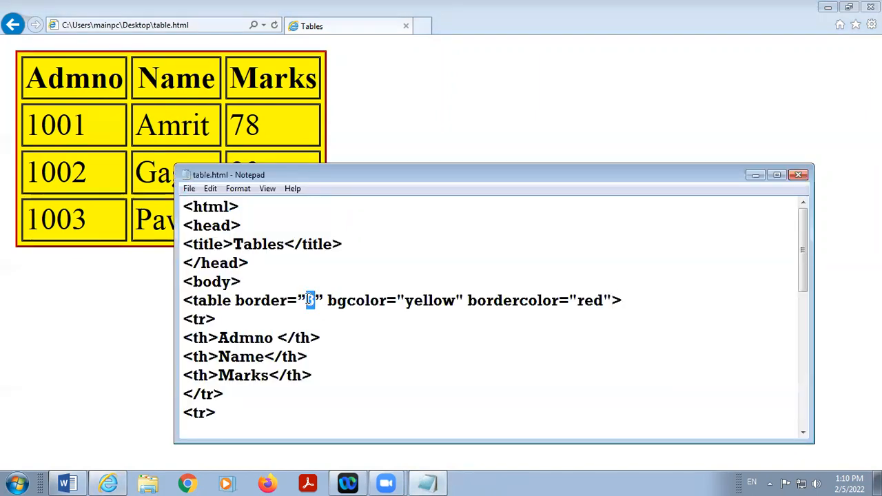
pyautogui.click(189, 188)
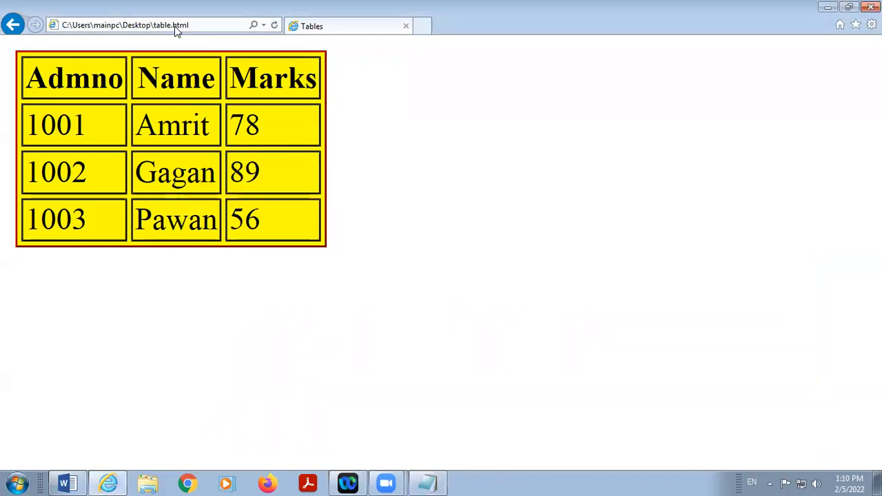
# Step: Make the table border 5 and overwrite bgcolor="yellow" with a background= attribute
pyautogui.click(427, 484)
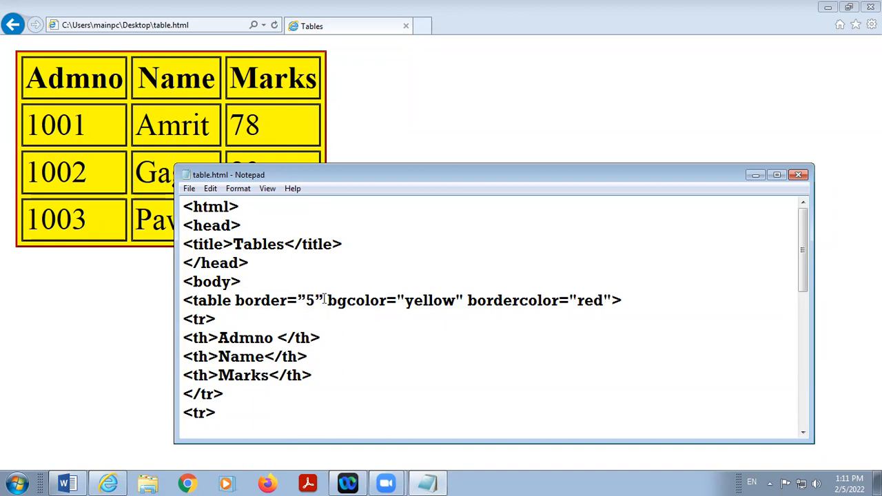
pyautogui.moveTo(327, 300); pyautogui.dragTo(456, 300)
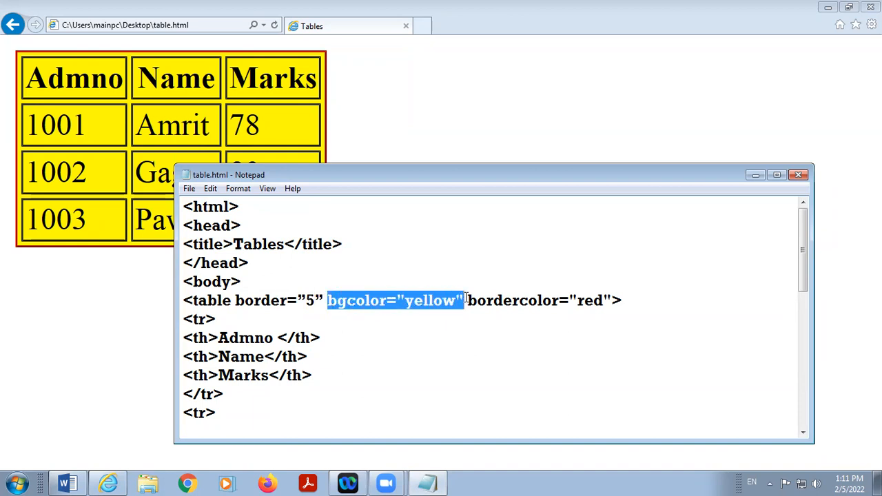
pyautogui.write('backg')
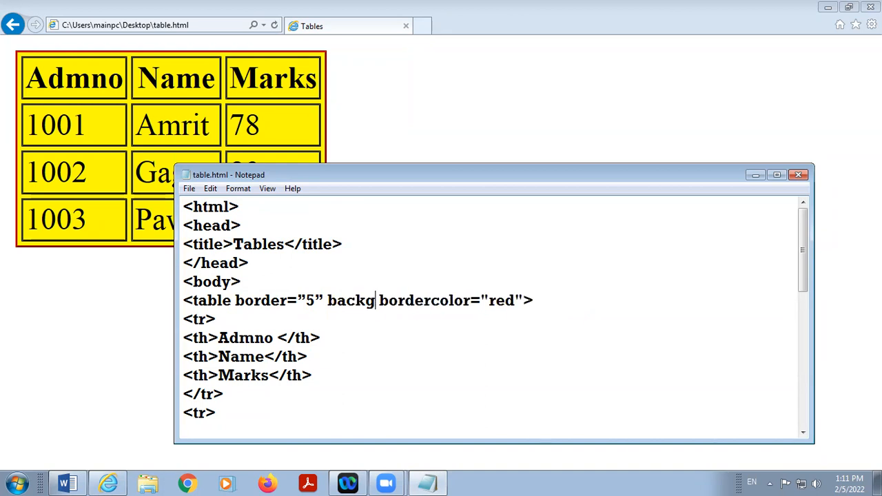
pyautogui.write('round')
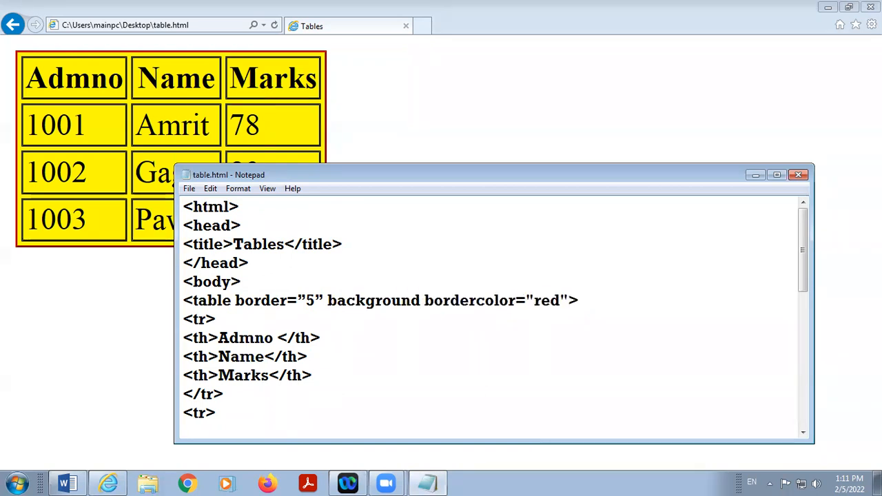
pyautogui.write('=')
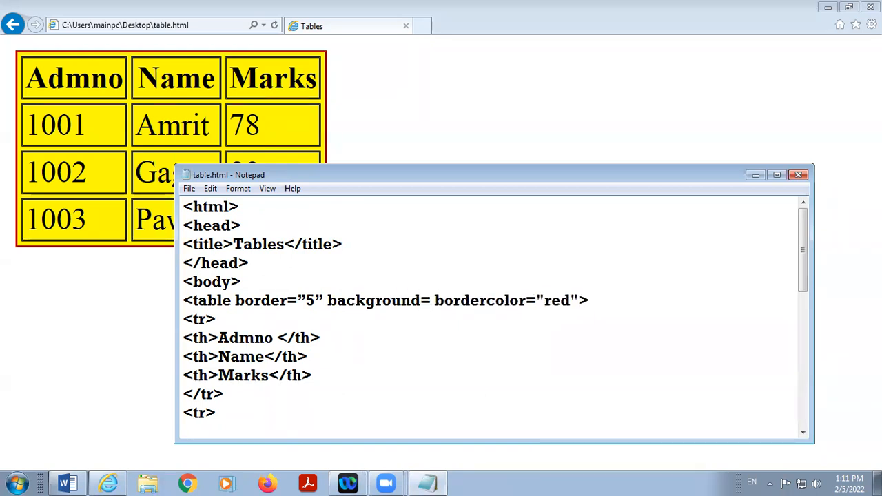
pyautogui.moveTo(828, 7)
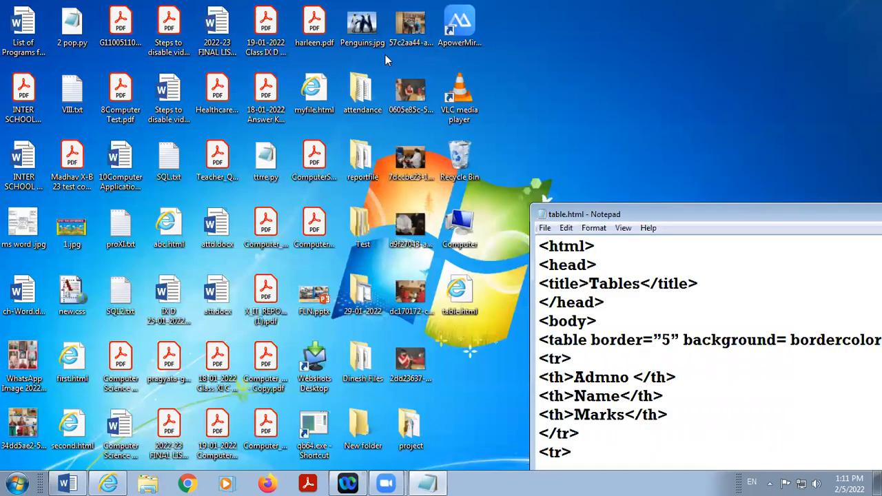
pyautogui.moveTo(283, 342)
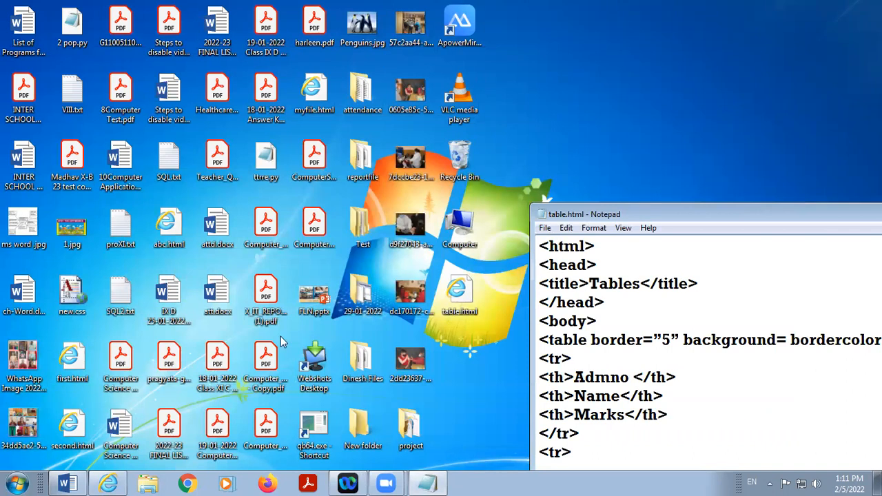
pyautogui.moveTo(348, 67)
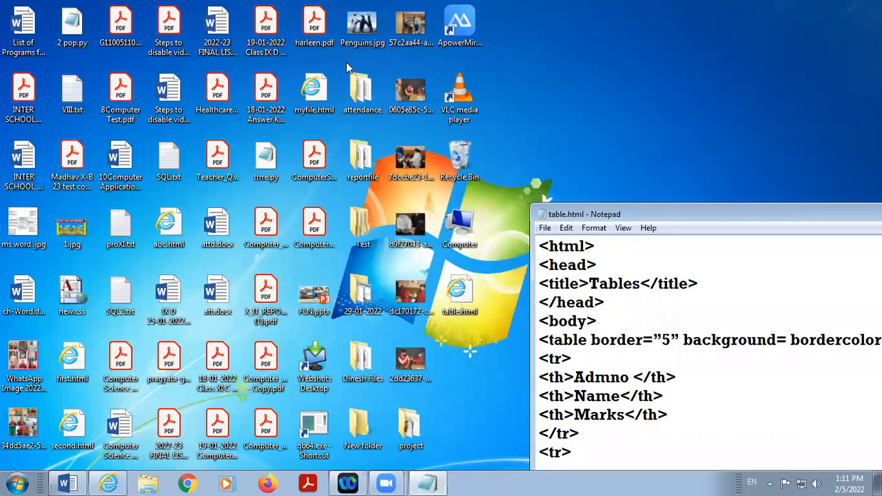
# Step: Reveal the full file name of Penguins.jpg on the desktop via Rename
pyautogui.click(365, 21)
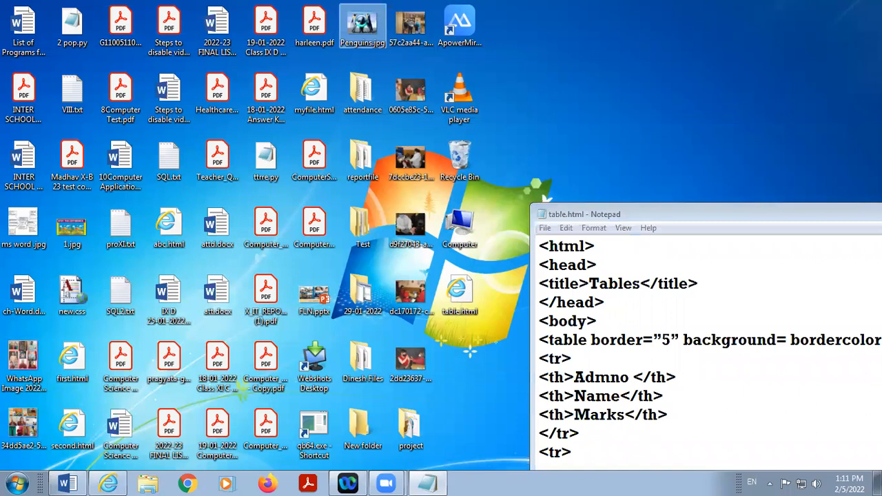
pyautogui.rightClick(359, 21)
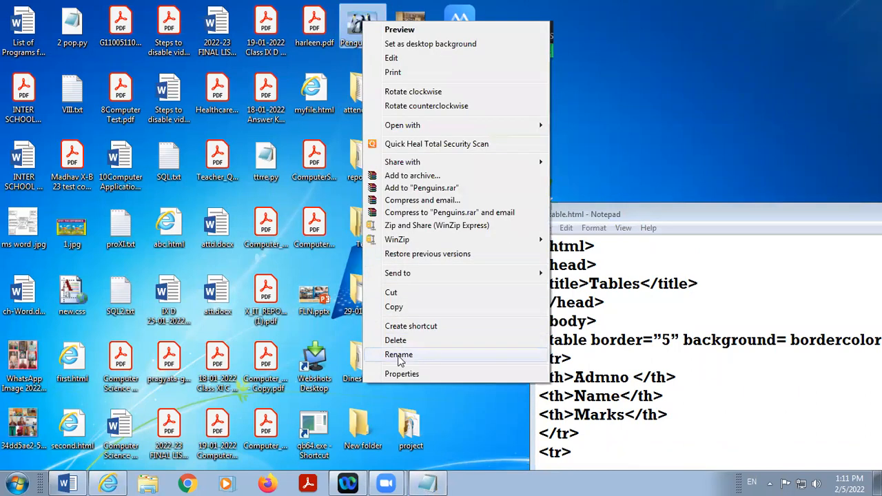
pyautogui.click(398, 354)
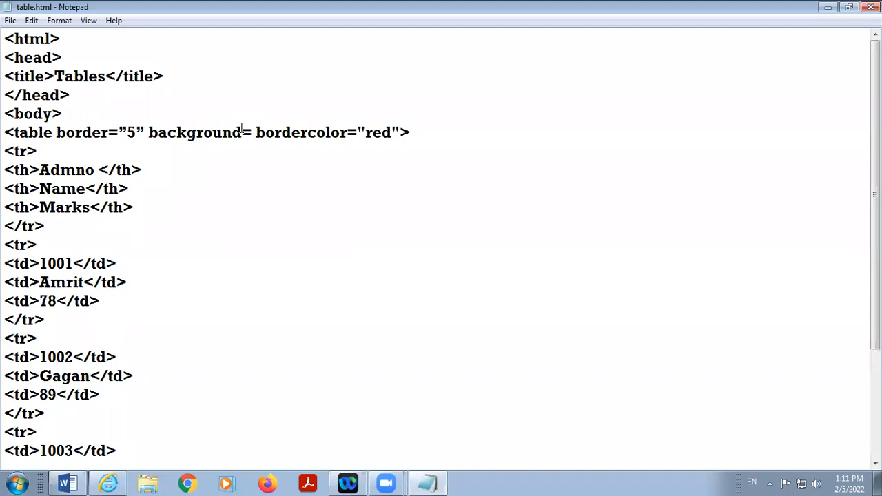
# Step: Set background="Penguins.jpg" on the table, save the file and return to the browser
pyautogui.write('"Penguins.jpg"')
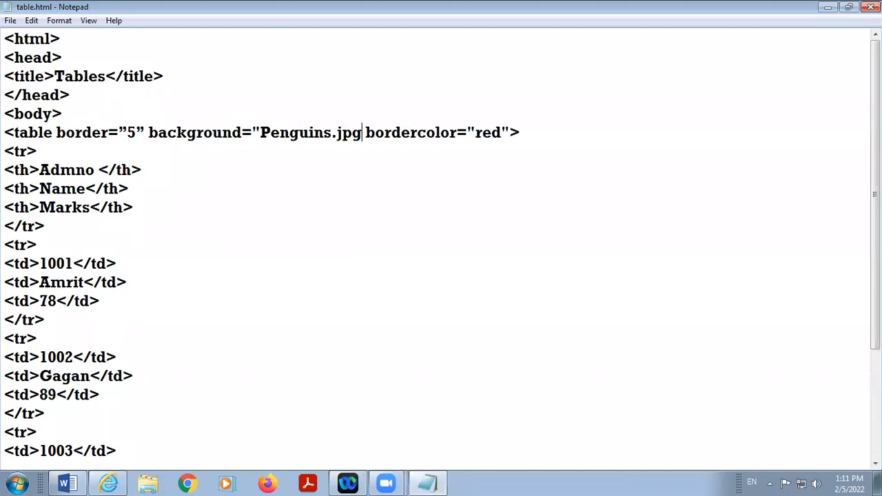
pyautogui.write('"')
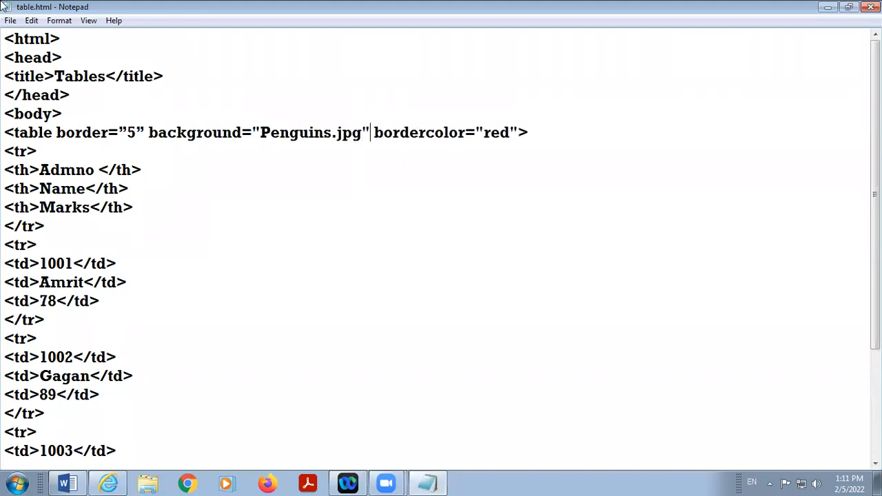
pyautogui.click(11, 19)
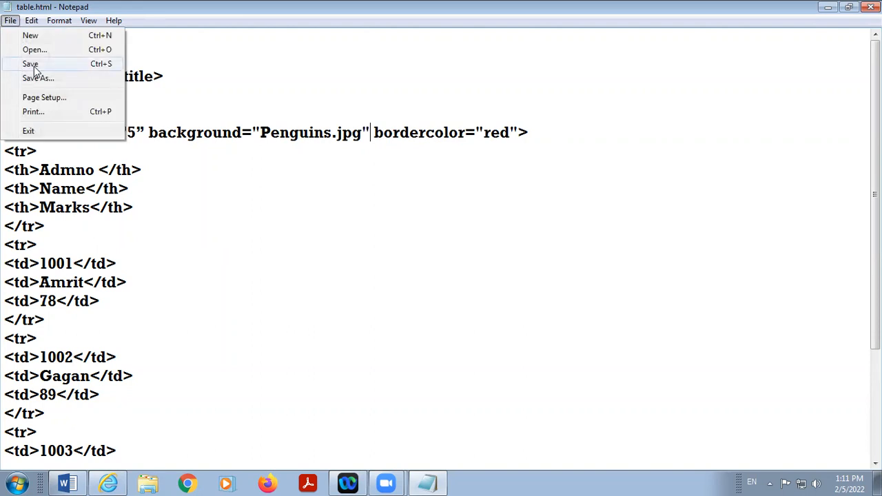
pyautogui.click(27, 64)
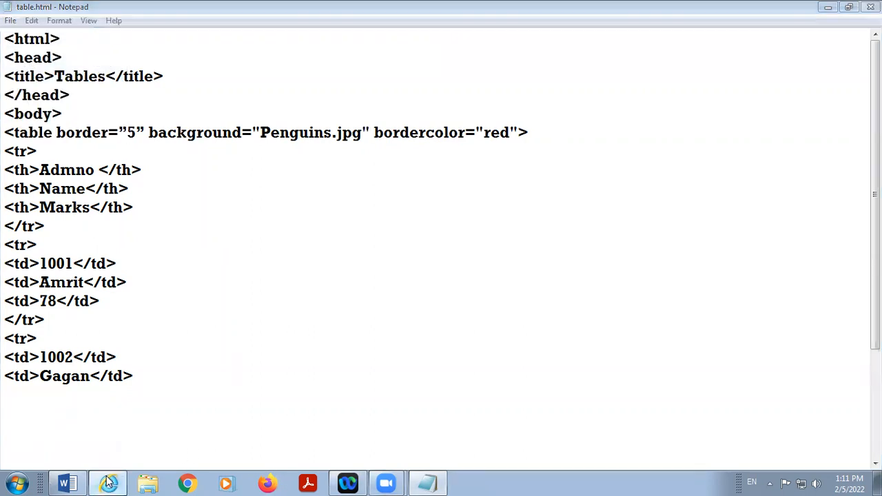
pyautogui.click(108, 483)
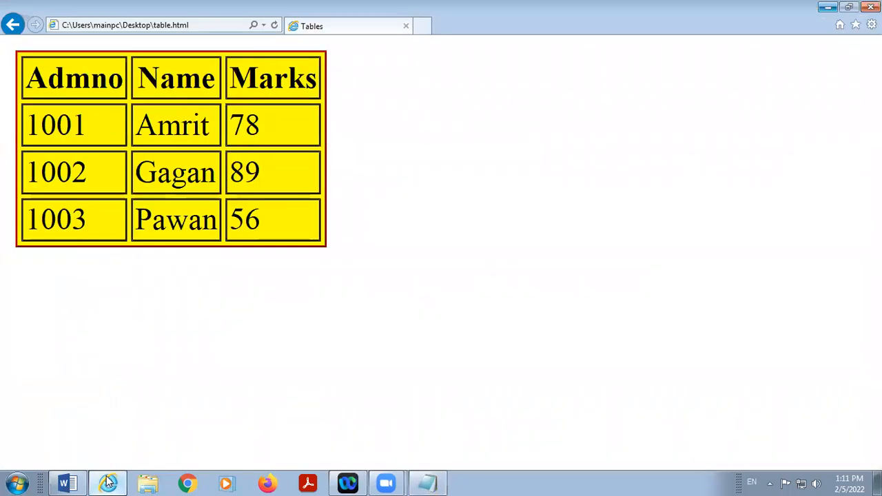